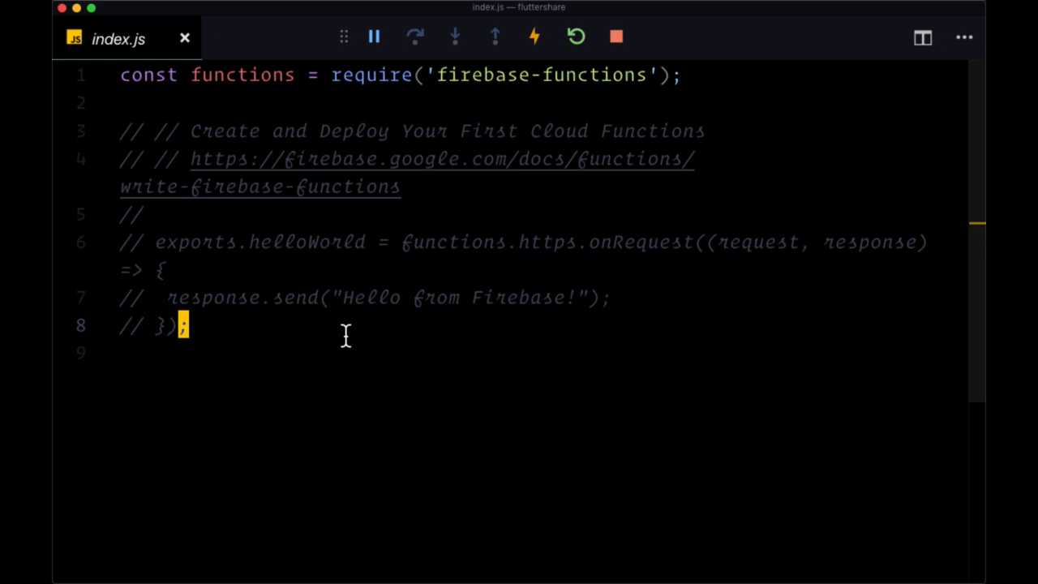
Review the followers collection and its userFollowers subcollection in the Firestore console
{"action": "key", "text": "cmd+tab"}
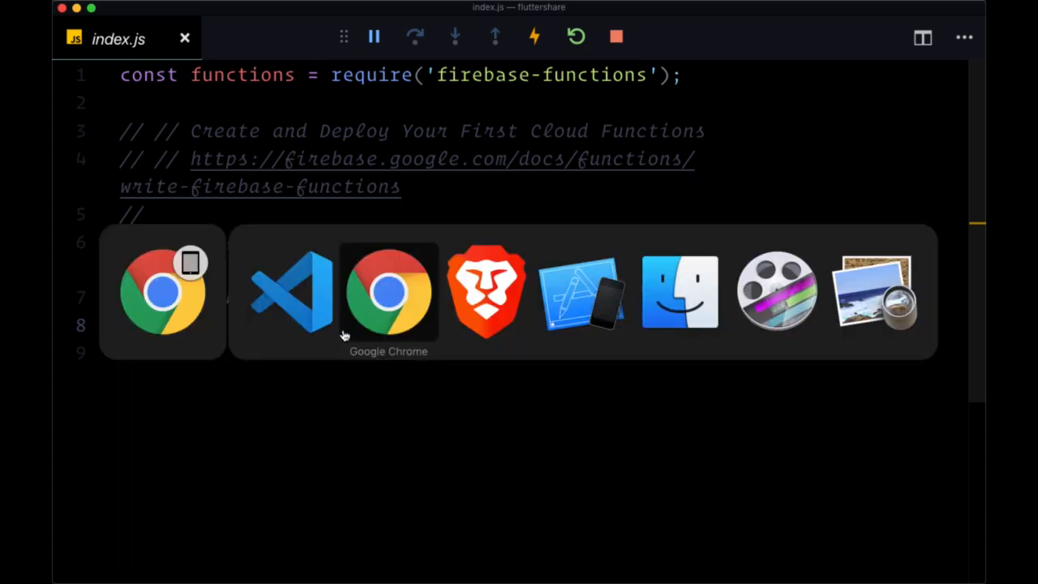
{"action": "left_click", "coordinate": [389, 292]}
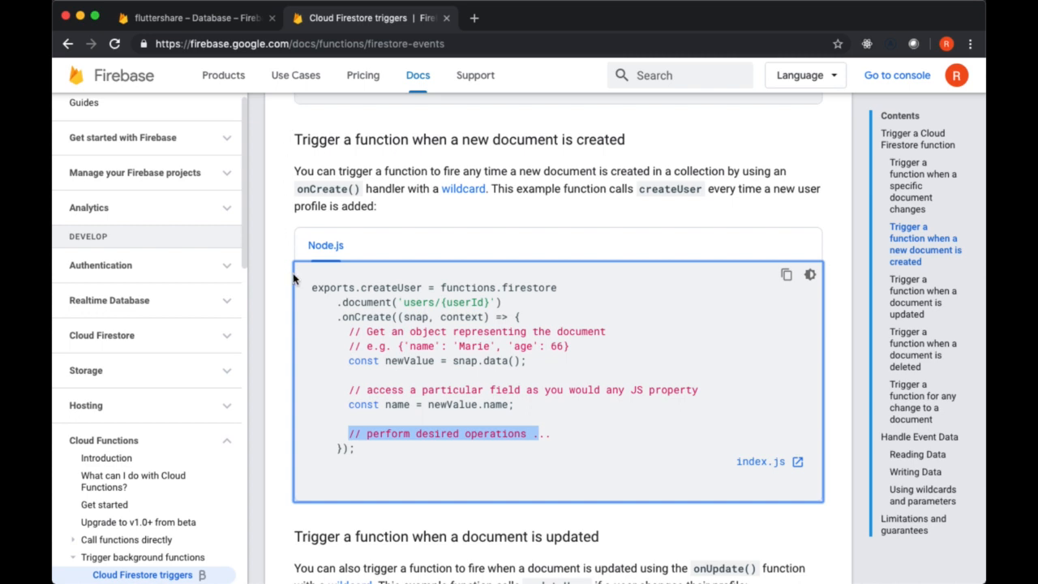
{"action": "left_click", "coordinate": [195, 16]}
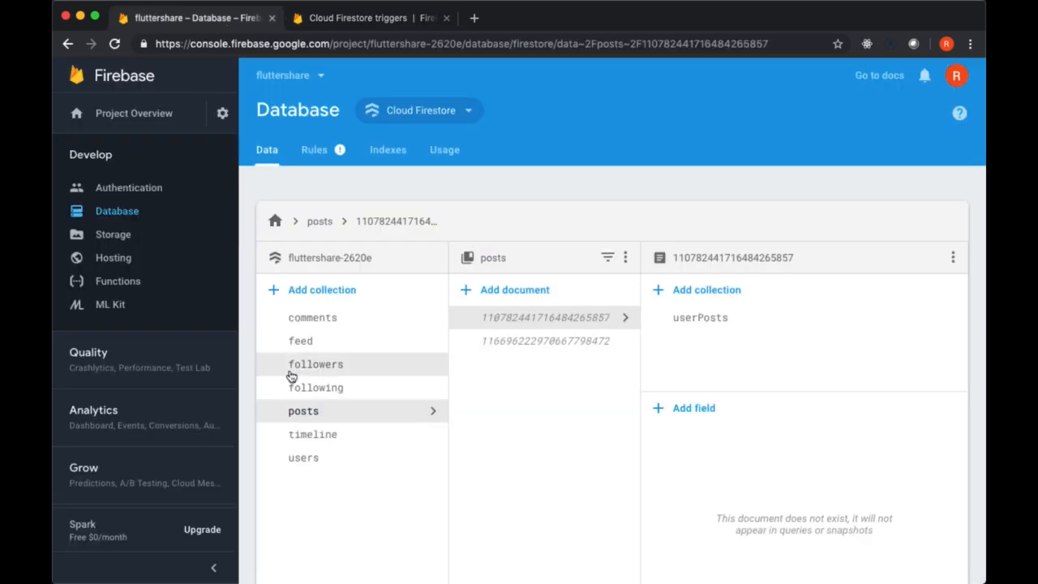
{"action": "left_click", "coordinate": [315, 363]}
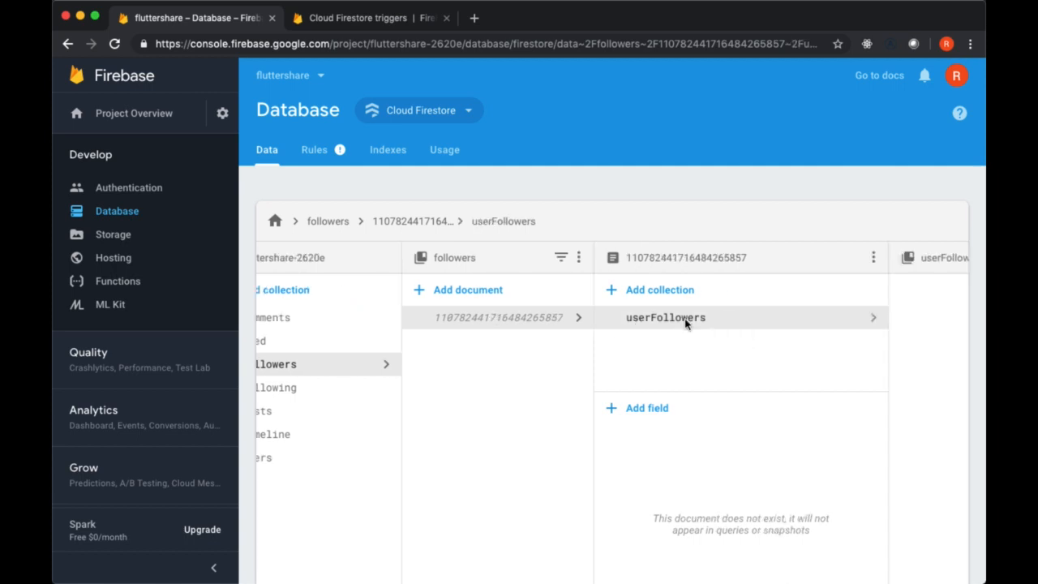
{"action": "left_click", "coordinate": [665, 316]}
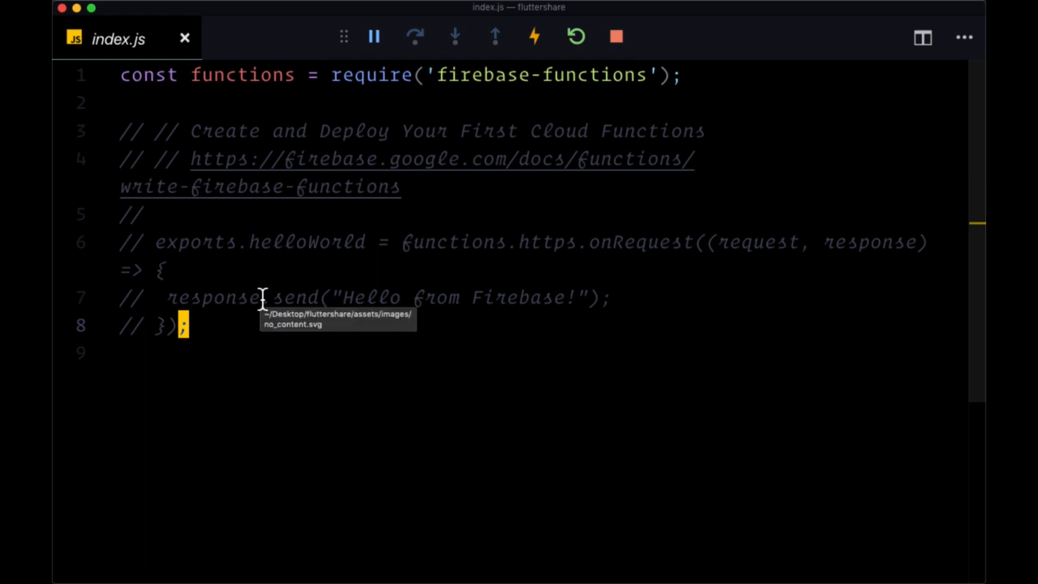
Start exports.onCreateFollower = functions.firestore.do on a new line in index.js
{"action": "key", "text": "enter"}
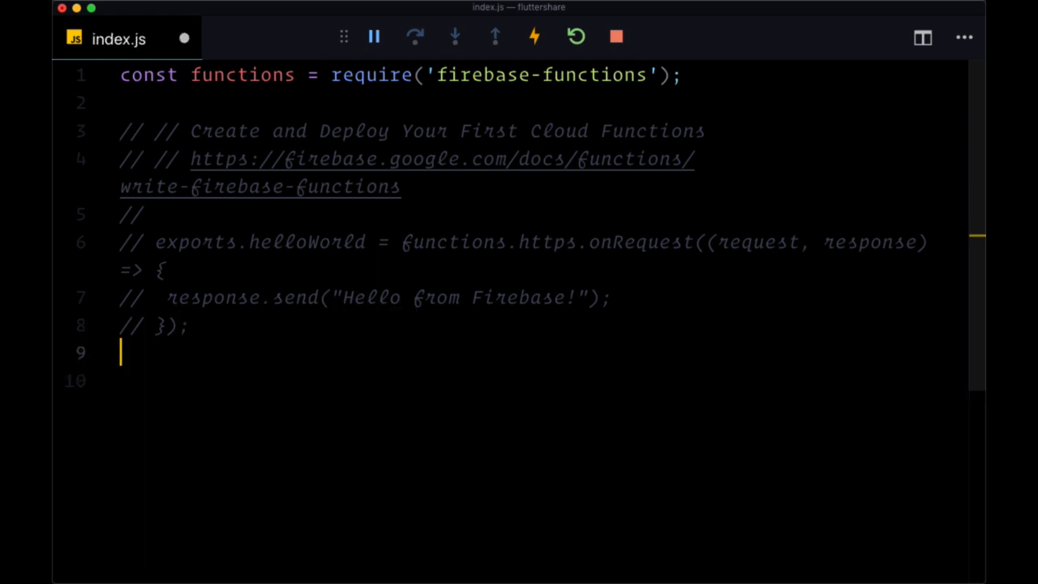
{"action": "type", "text": "exports."}
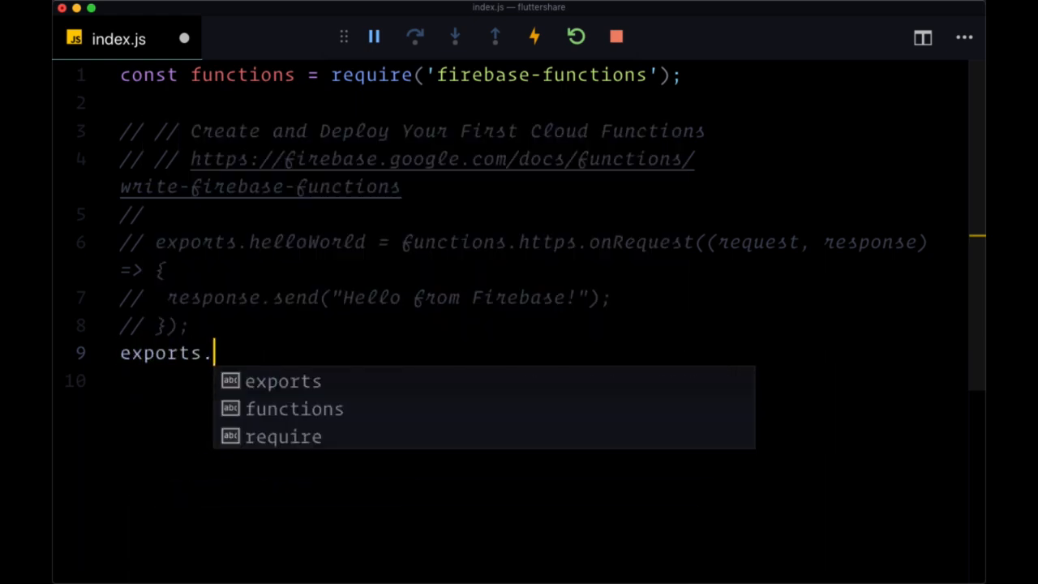
{"action": "type", "text": "o"}
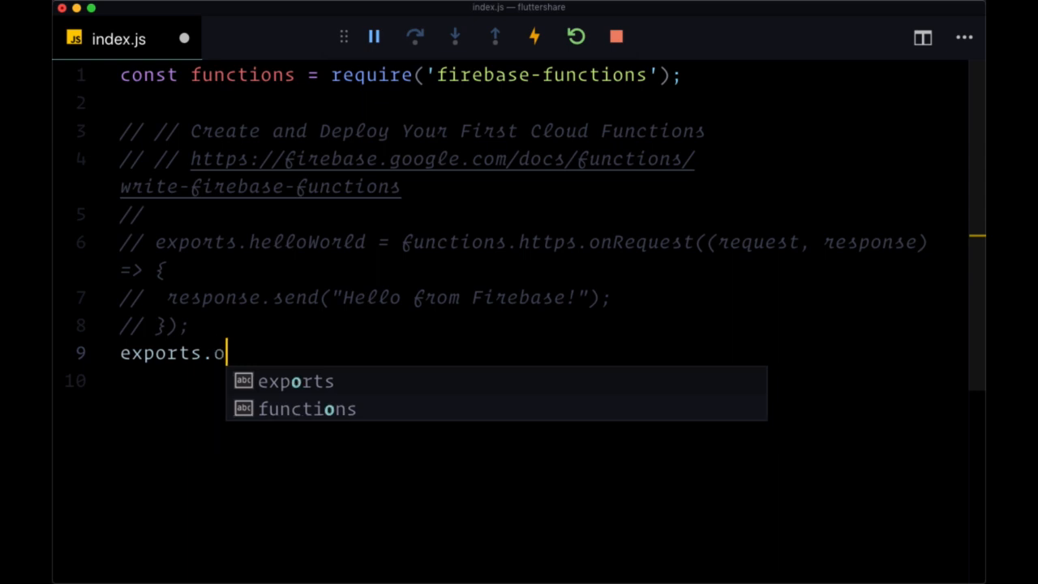
{"action": "type", "text": "nCreate"}
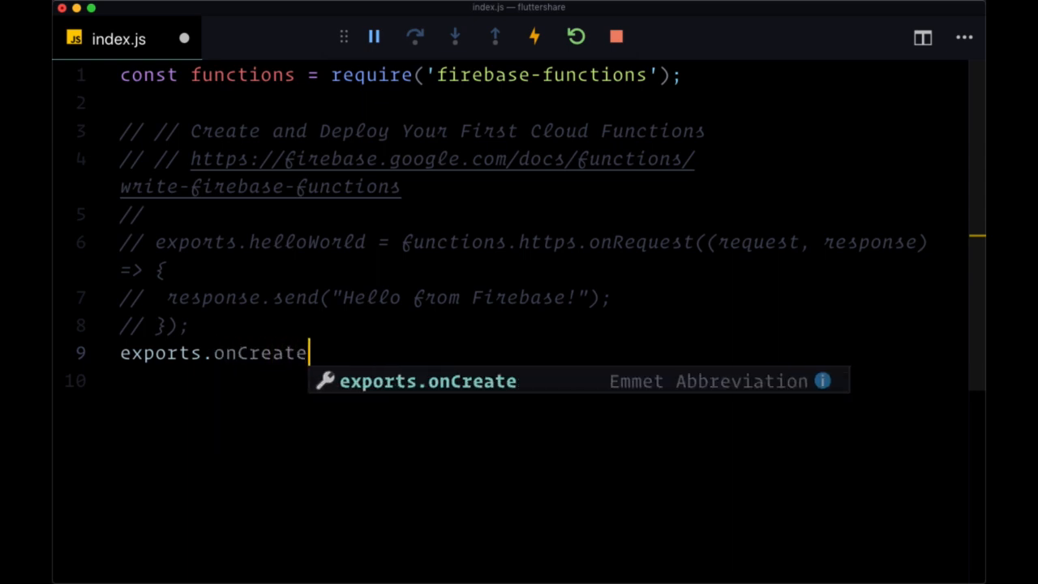
{"action": "type", "text": "Follow"}
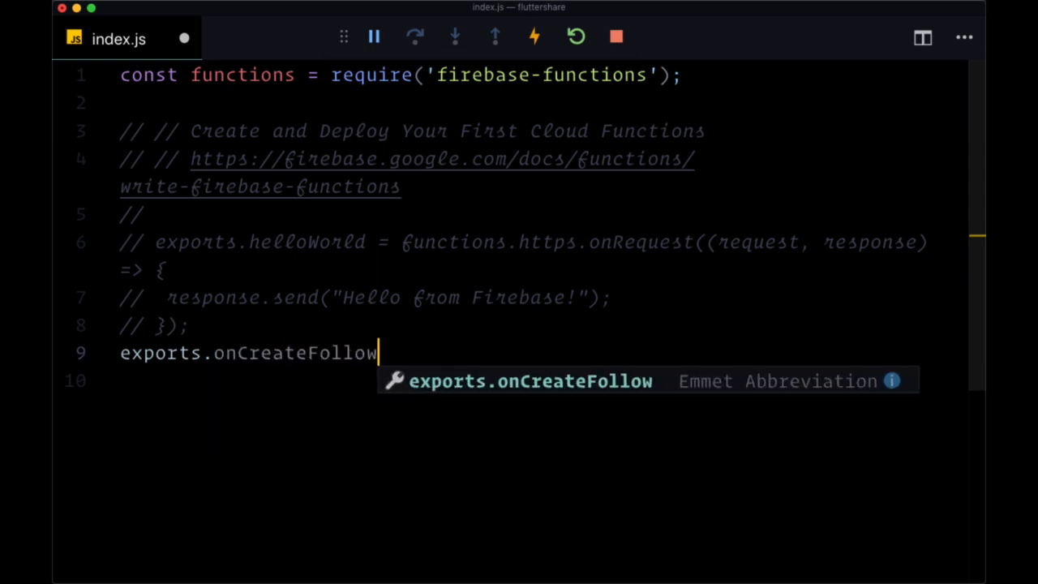
{"action": "type", "text": "er ="}
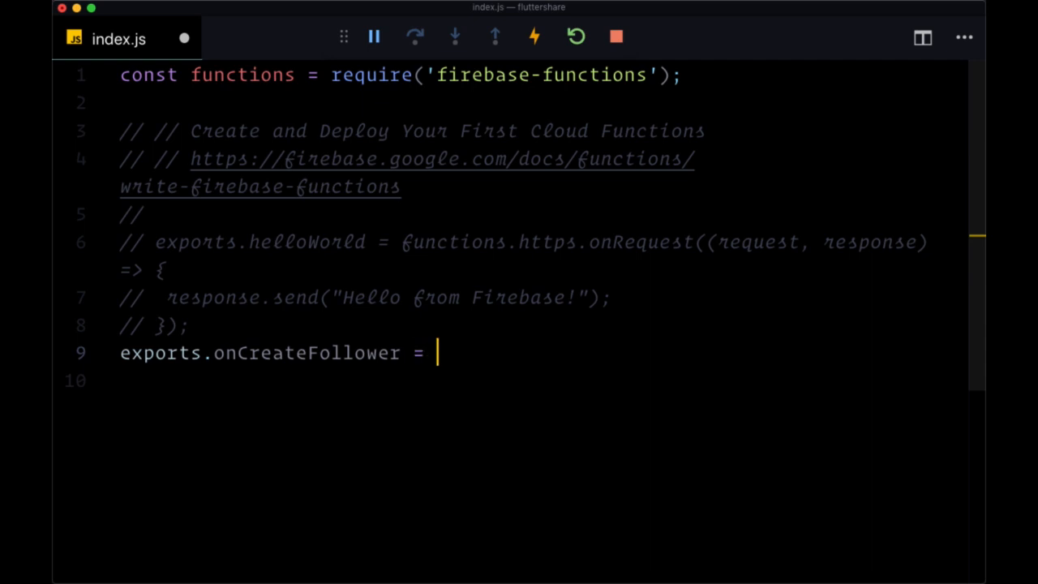
{"action": "type", "text": "func"}
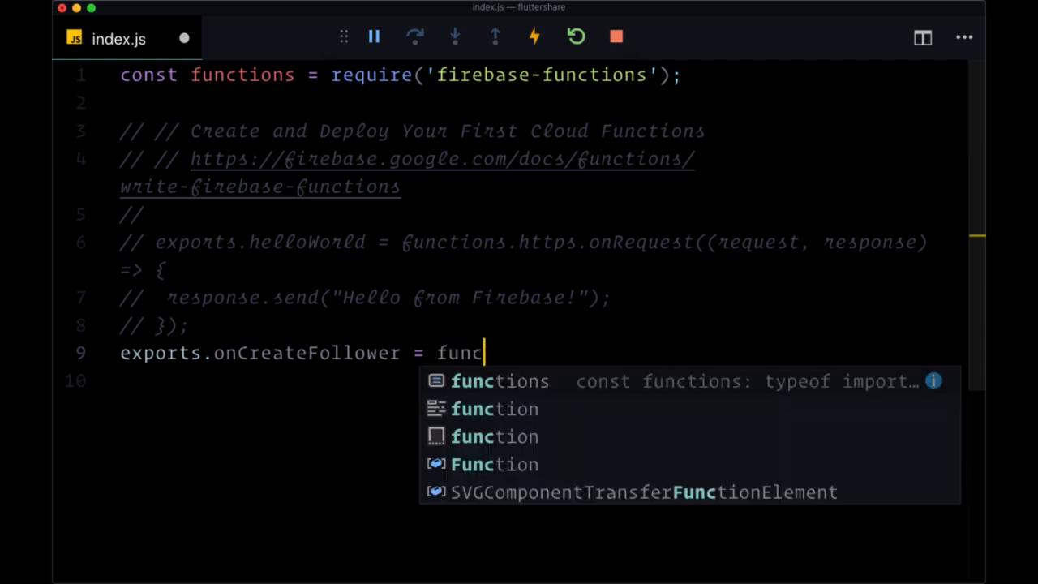
{"action": "type", "text": "tions.fire"}
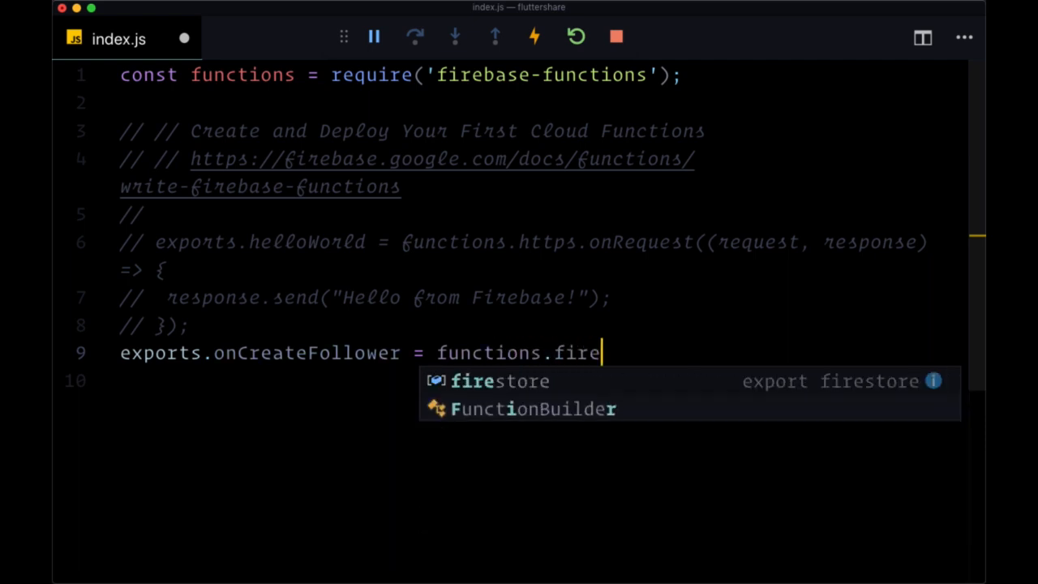
{"action": "type", "text": "store.do"}
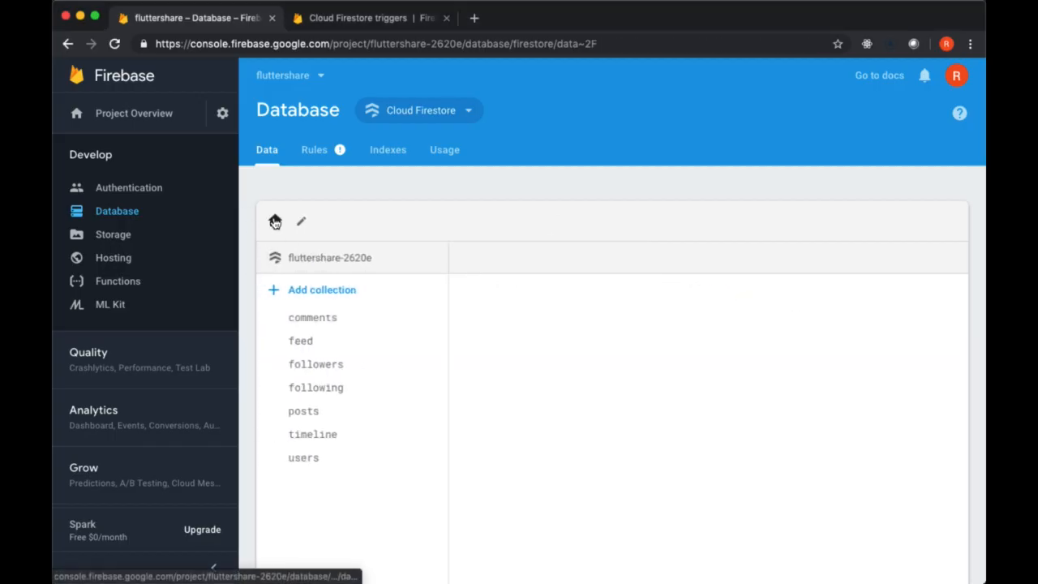
{"action": "left_click", "coordinate": [314, 363]}
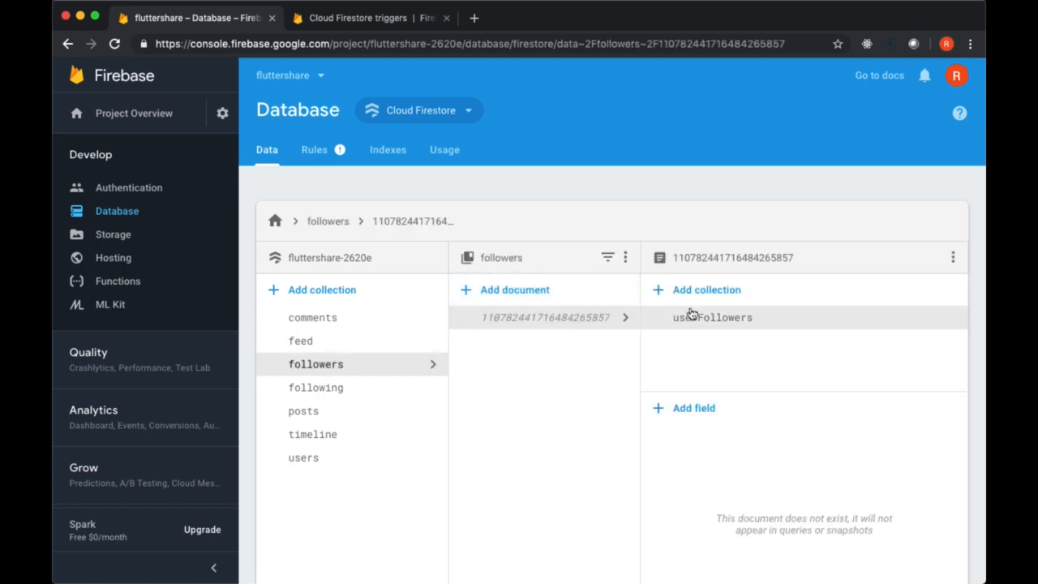
{"action": "left_click", "coordinate": [713, 316]}
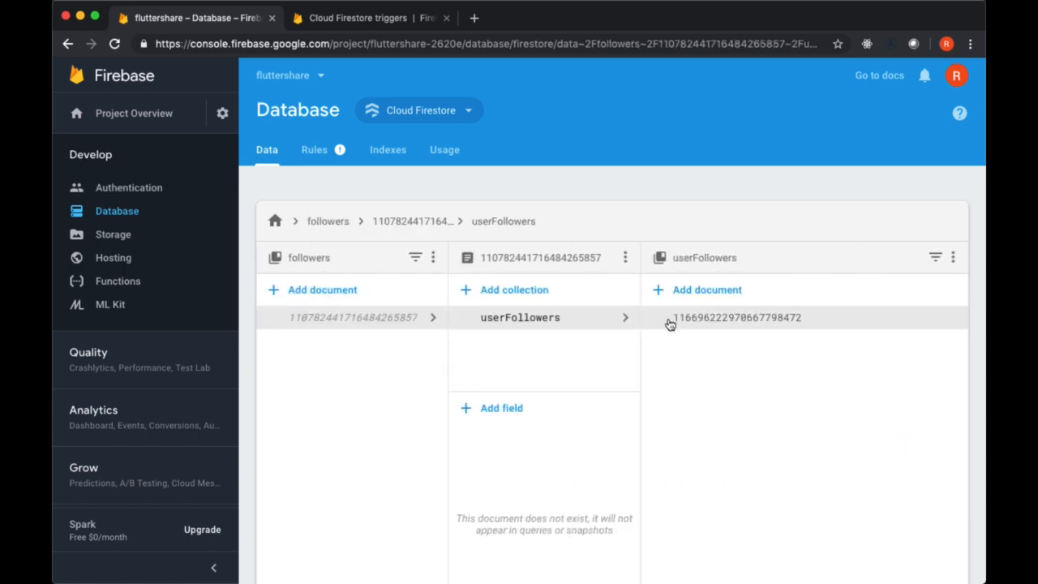
{"action": "mouse_move", "coordinate": [710, 327]}
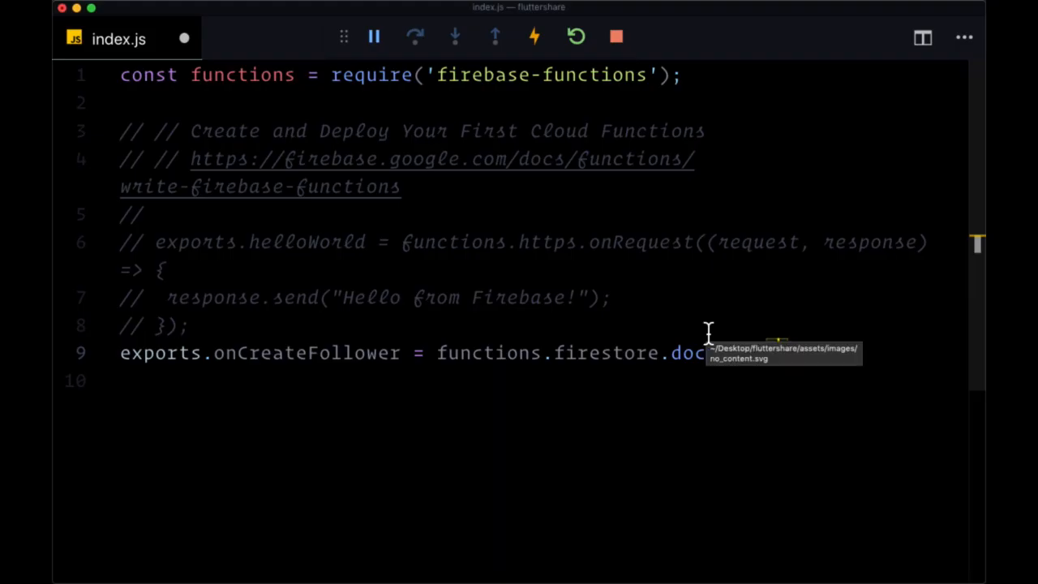
Begin the trigger path .document("/followers/{}/") while checking the followers structure in Firestore
{"action": "type", "text": ".document()"}
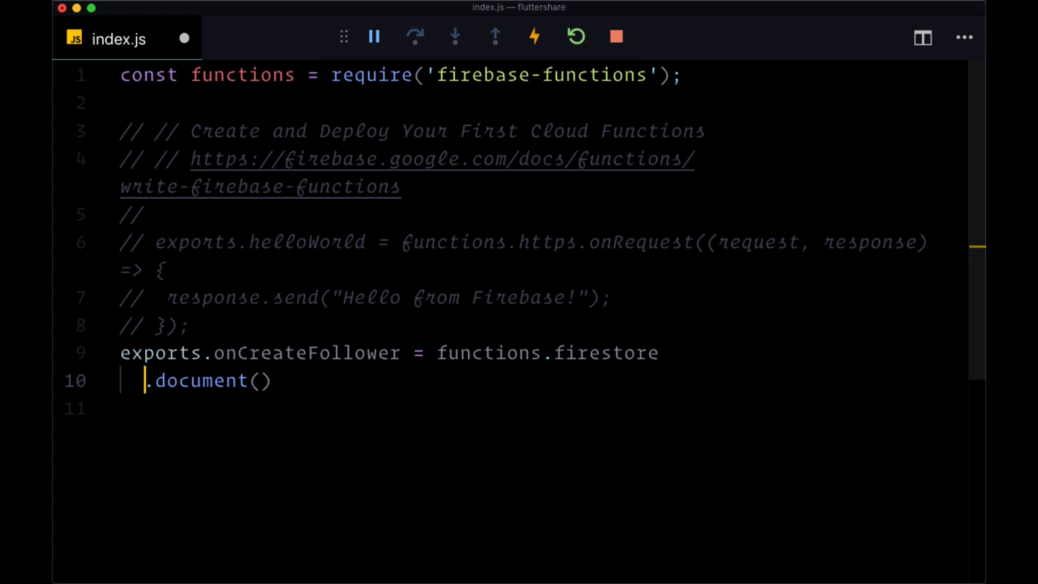
{"action": "type", "text": "\"\""}
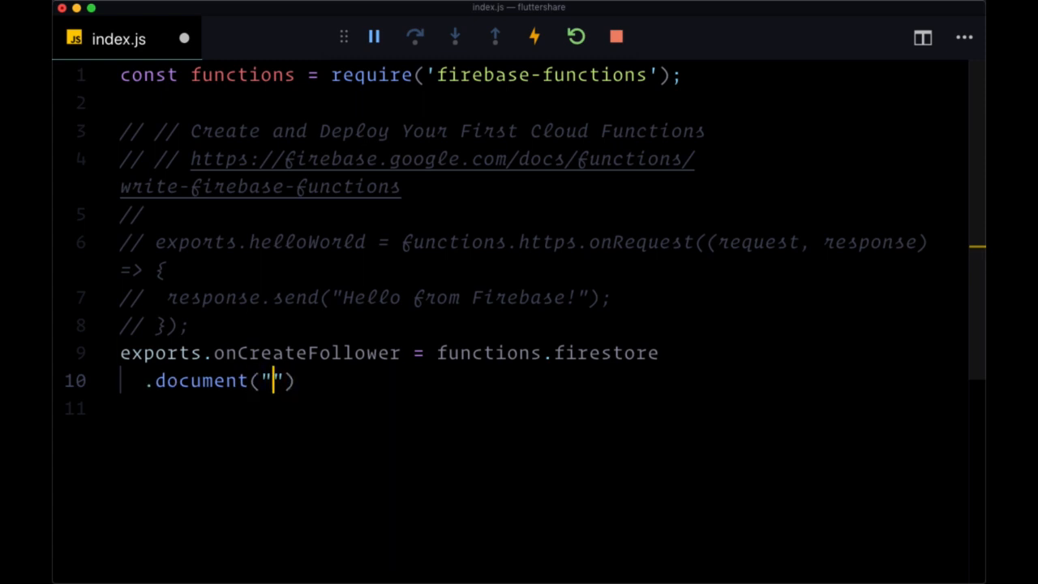
{"action": "type", "text": "/"}
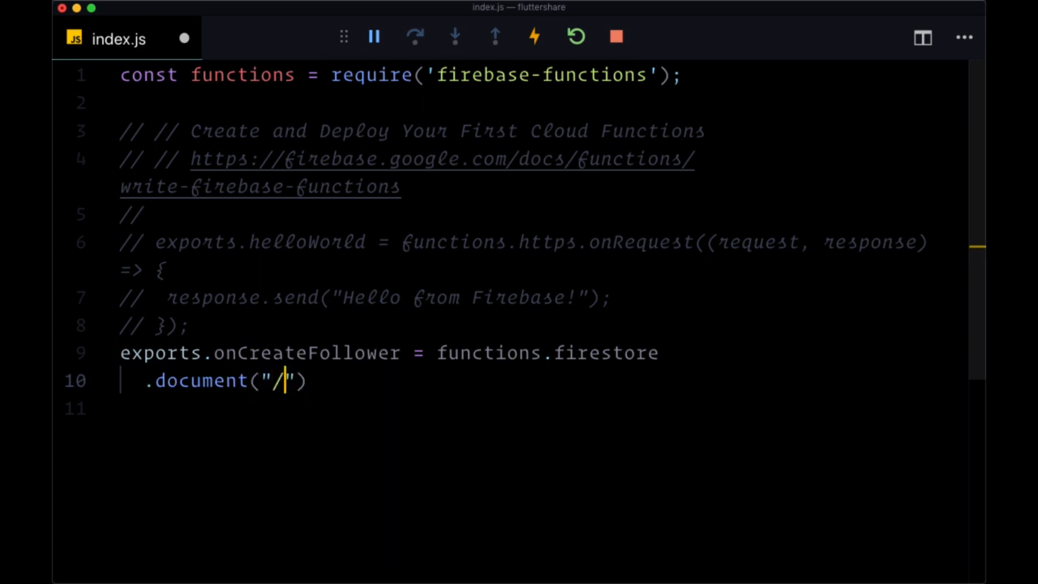
{"action": "type", "text": "follower"}
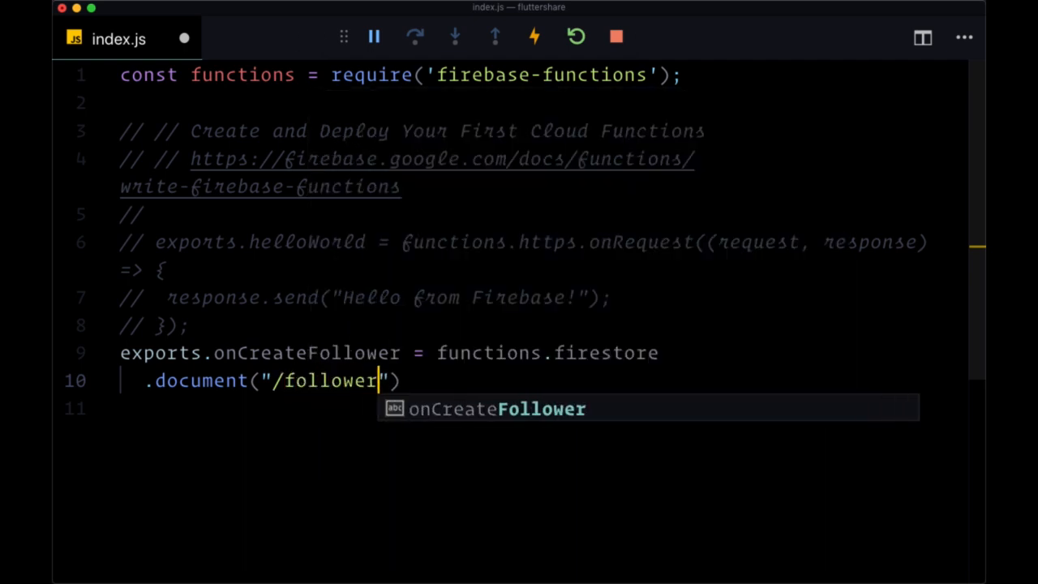
{"action": "type", "text": "s/"}
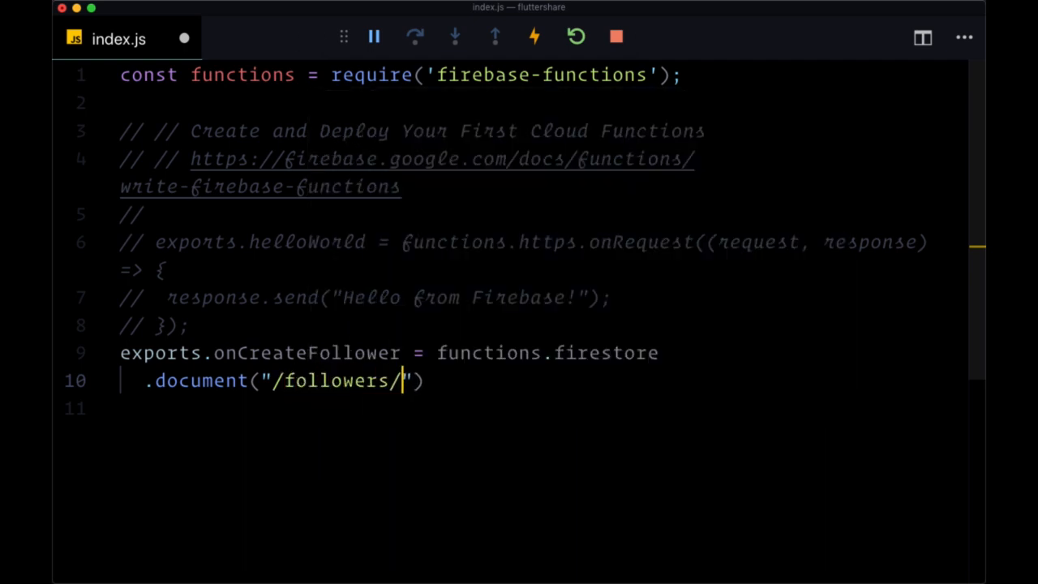
{"action": "type", "text": "{}"}
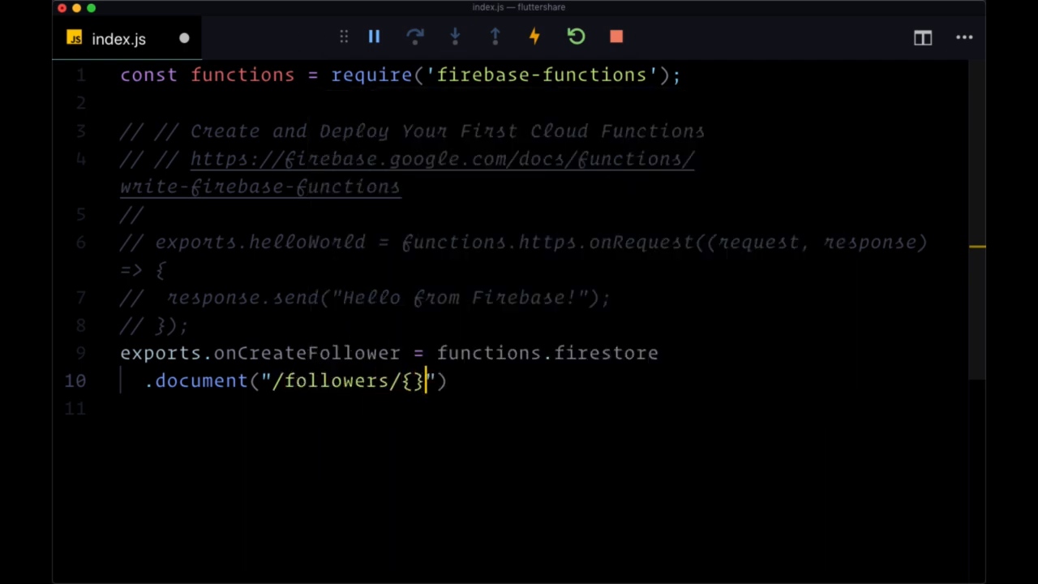
{"action": "type", "text": "/"}
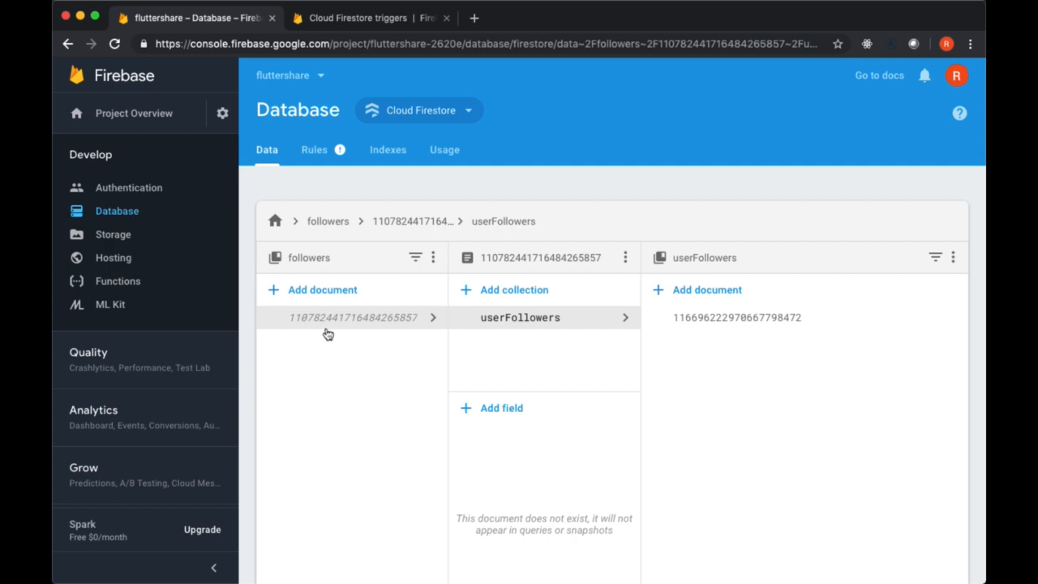
{"action": "left_click", "coordinate": [328, 221]}
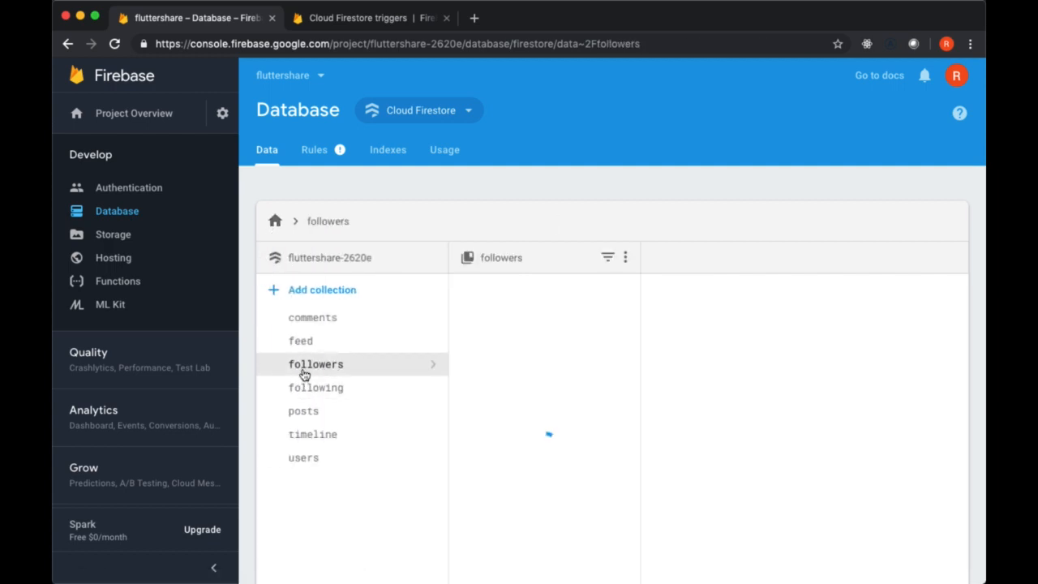
{"action": "left_click", "coordinate": [315, 364]}
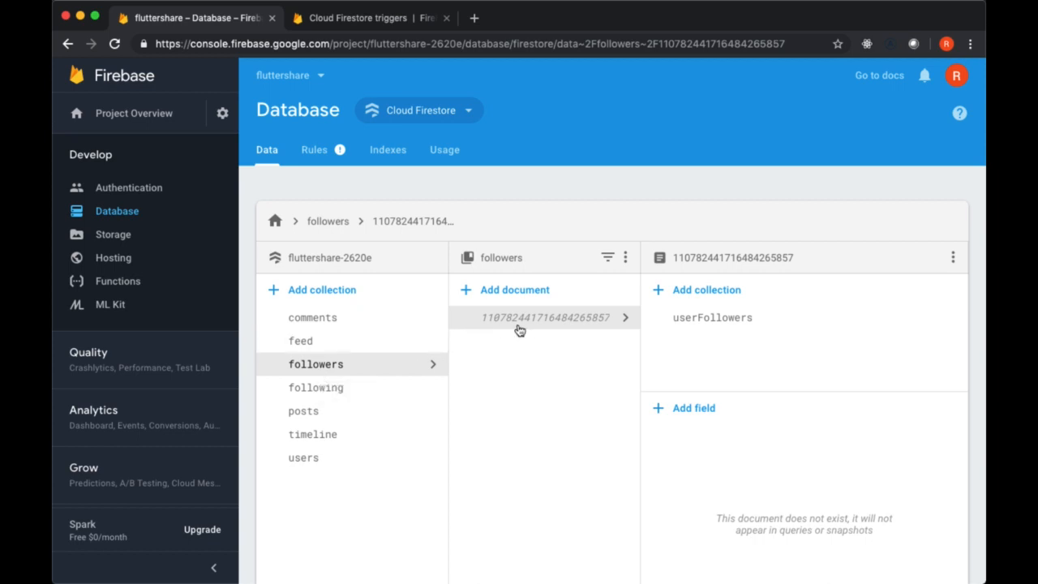
{"action": "mouse_move", "coordinate": [529, 331]}
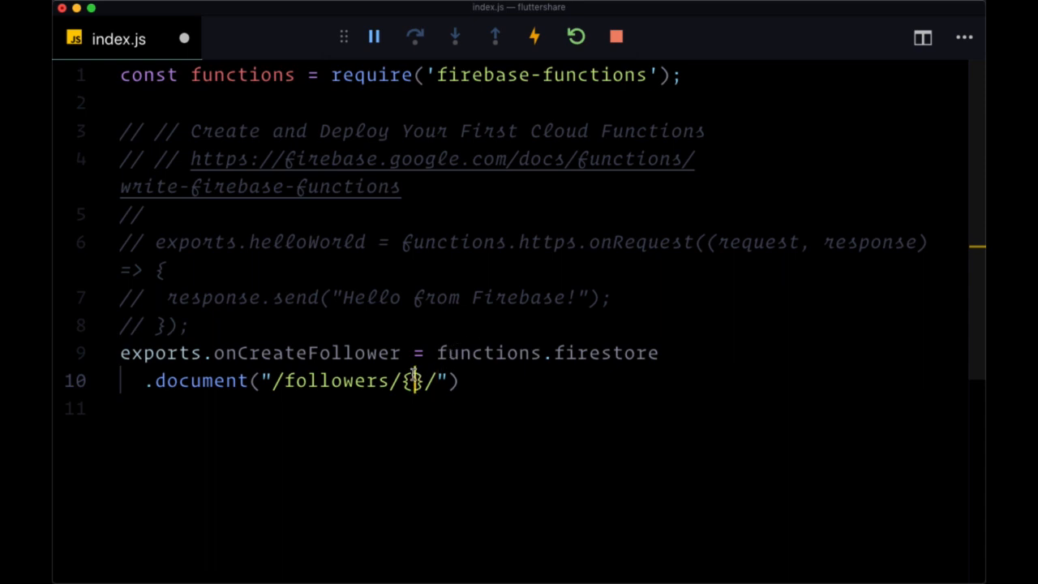
Complete the path as /followers/{userId}/userFollowers/{followerId}, confirming against the console
{"action": "type", "text": "userId"}
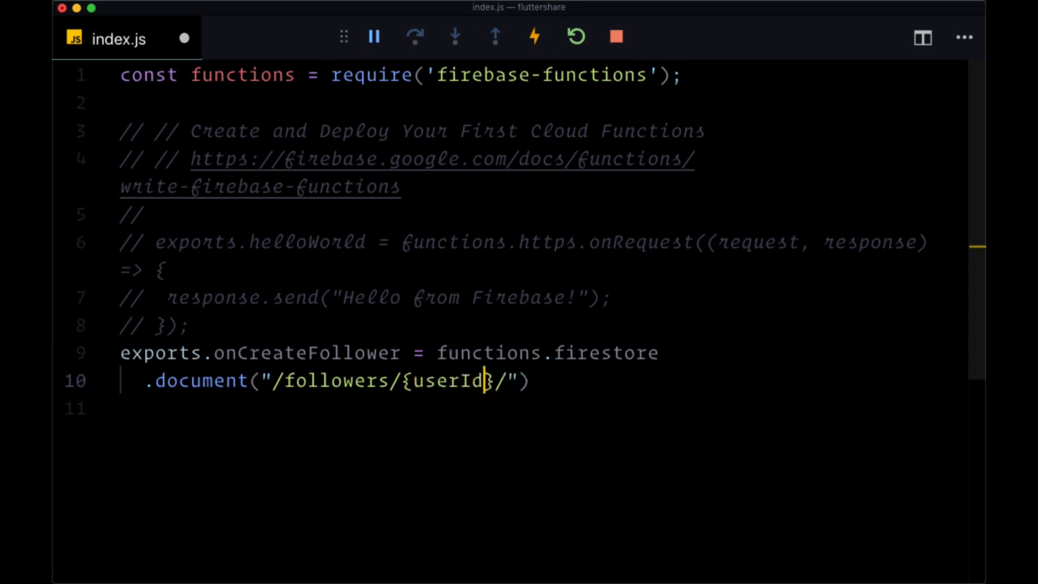
{"action": "type", "text": "/userFollowers"}
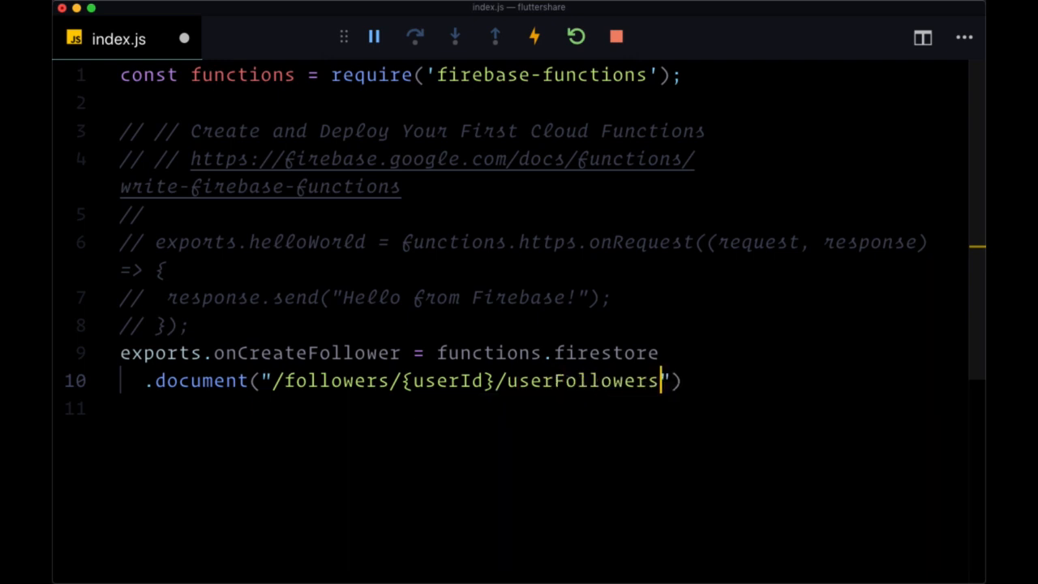
{"action": "type", "text": "/{"}
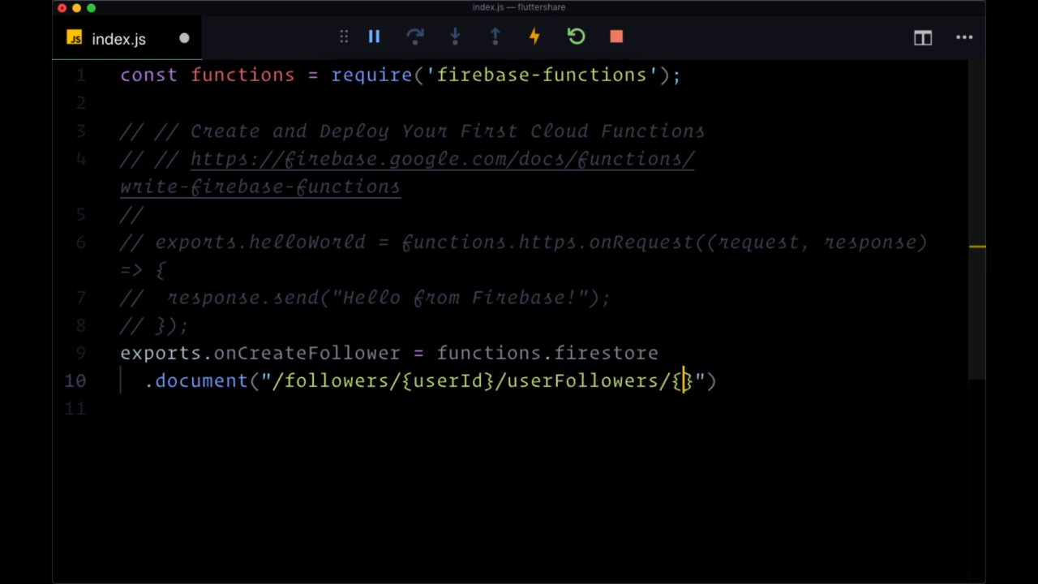
{"action": "left_click", "coordinate": [194, 18]}
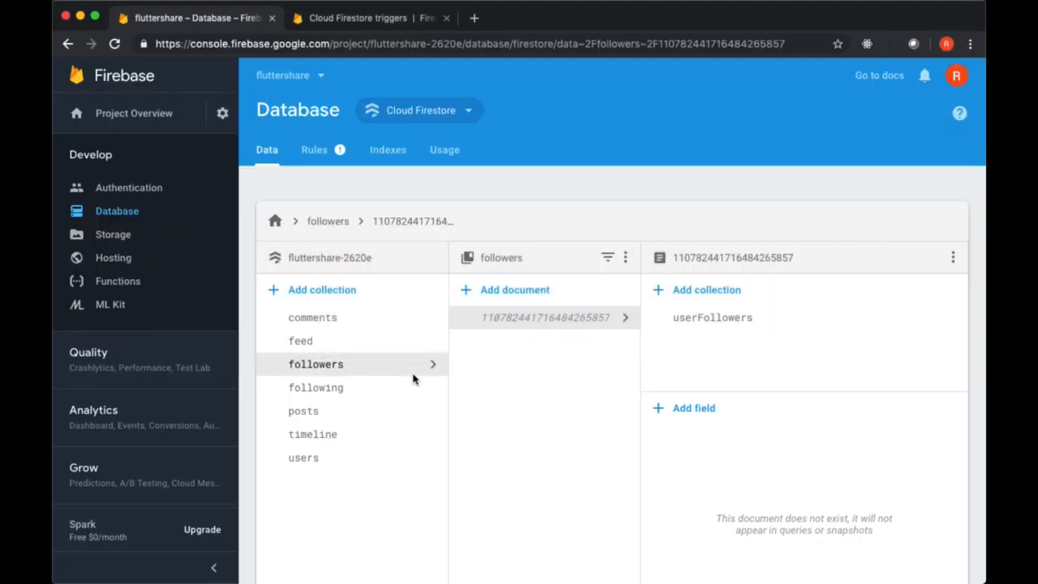
{"action": "left_click", "coordinate": [712, 316]}
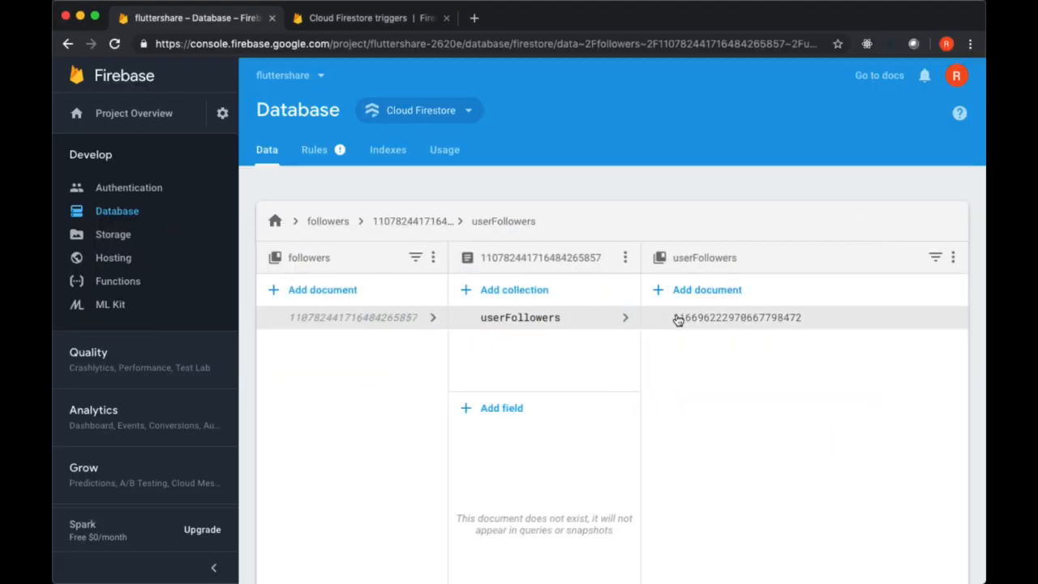
{"action": "mouse_move", "coordinate": [695, 324]}
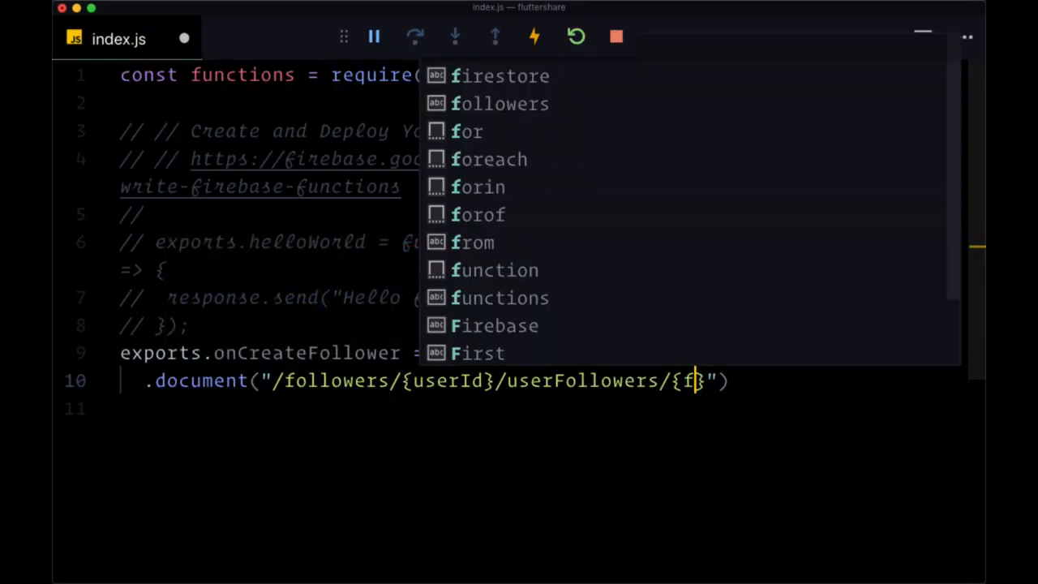
{"action": "type", "text": "ollower"}
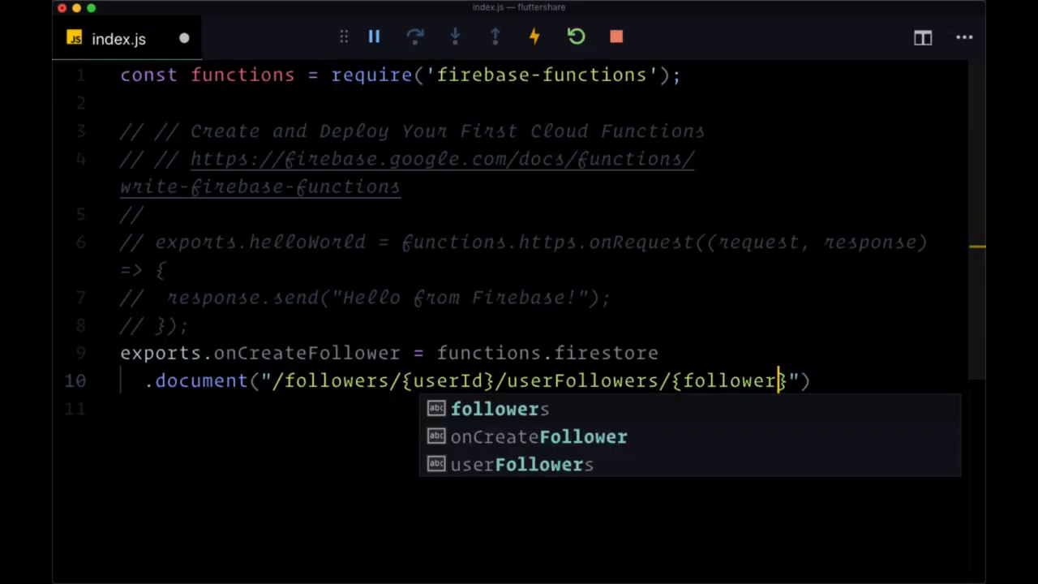
{"action": "type", "text": "Id"}
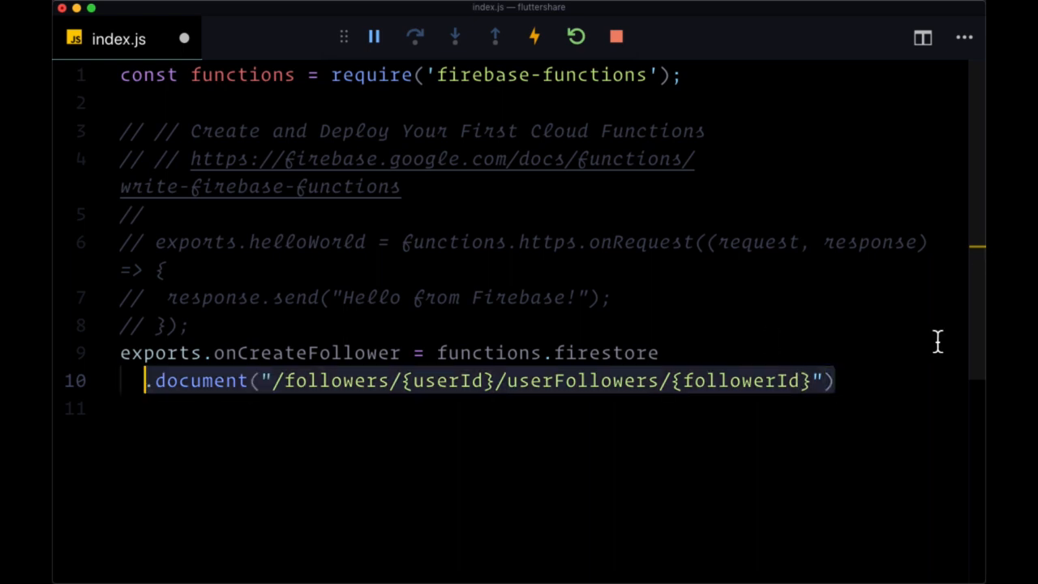
{"action": "key", "text": "Cmd+Tab"}
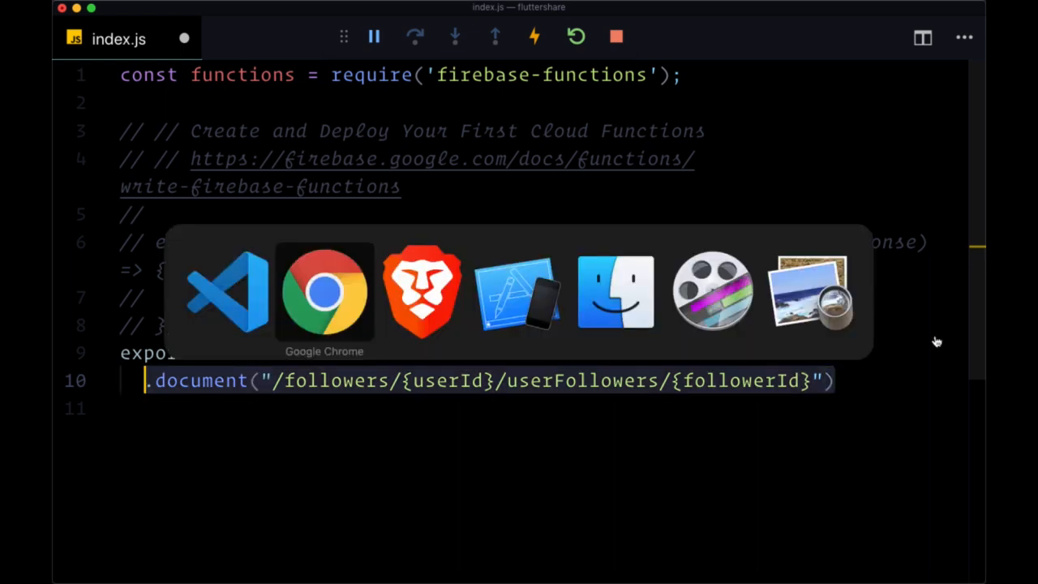
Highlight the docs' onCreate((snap, context) => ...) example for new-document triggers
{"action": "left_click", "coordinate": [325, 292]}
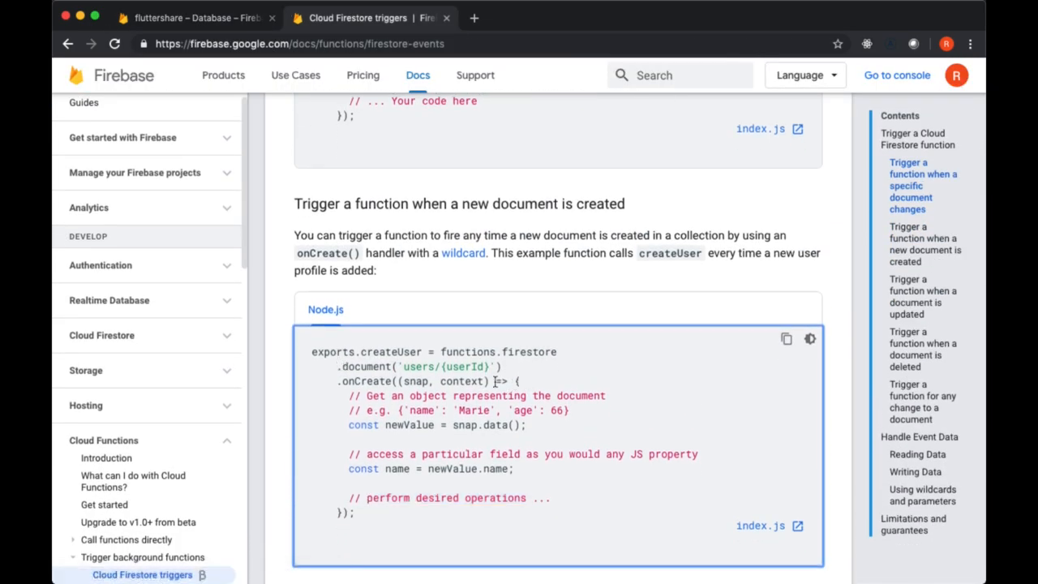
{"action": "triple_click", "coordinate": [421, 382]}
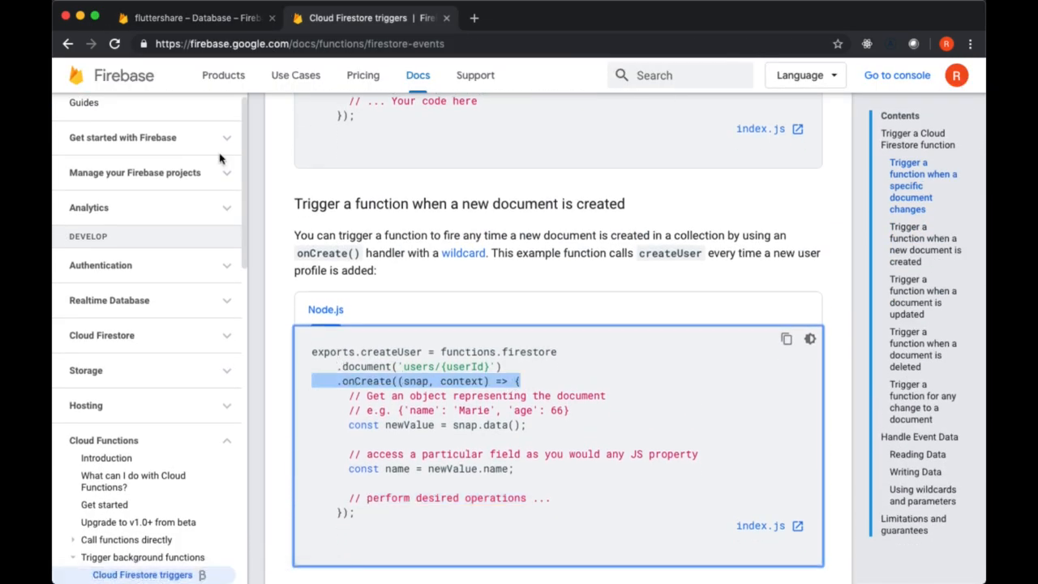
{"action": "scroll", "scroll_direction": "down", "scroll_amount": 3}
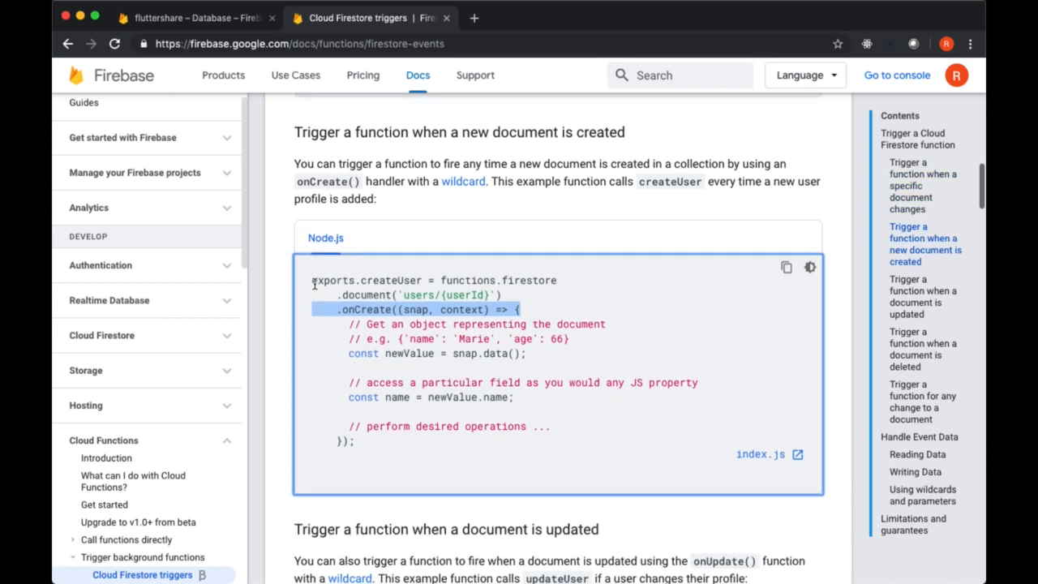
{"action": "mouse_move", "coordinate": [347, 305]}
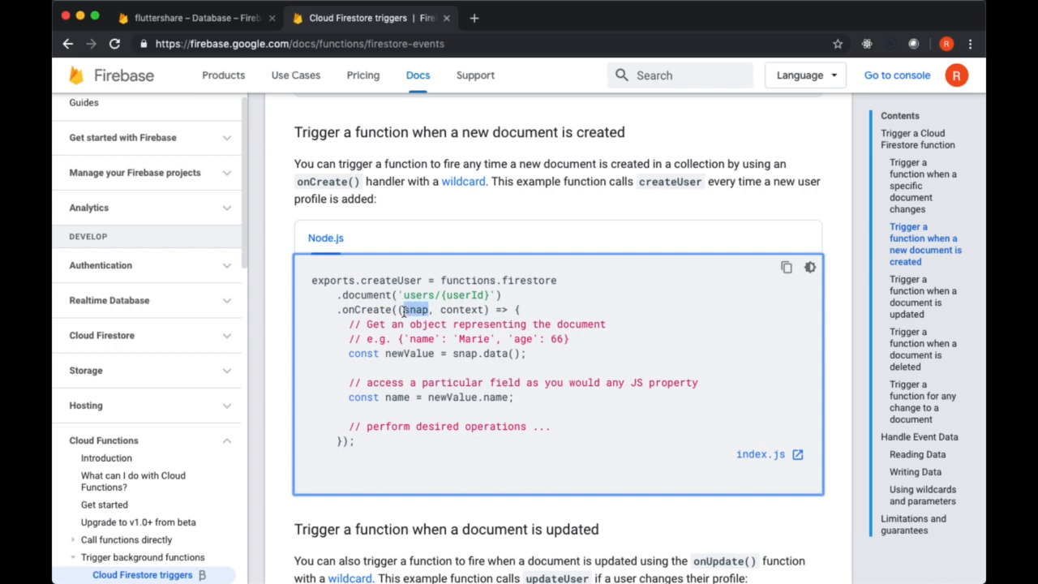
{"action": "left_click_drag", "start_coordinate": [406, 309], "coordinate": [349, 442]}
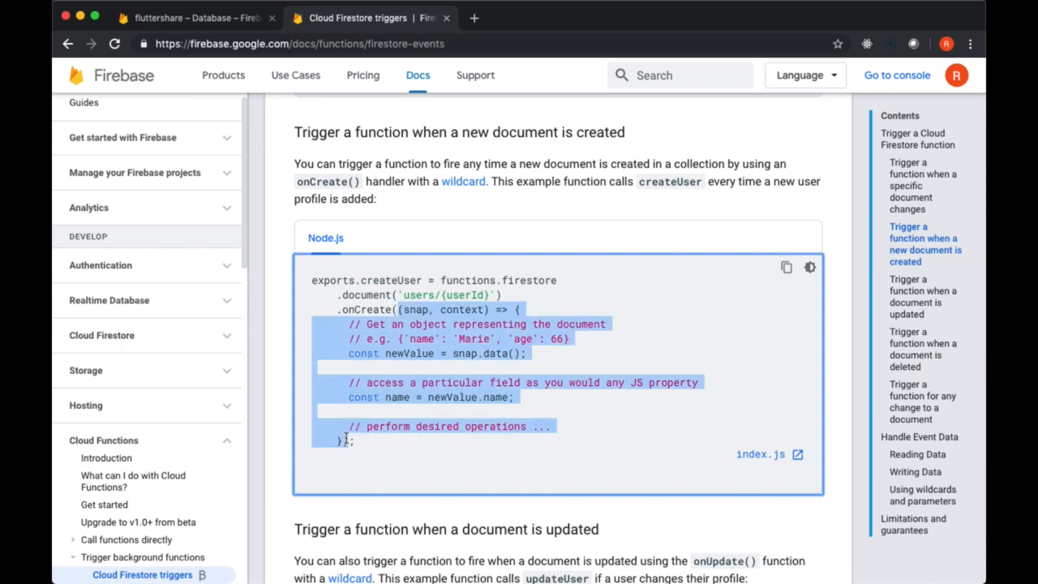
{"action": "left_click", "coordinate": [365, 339]}
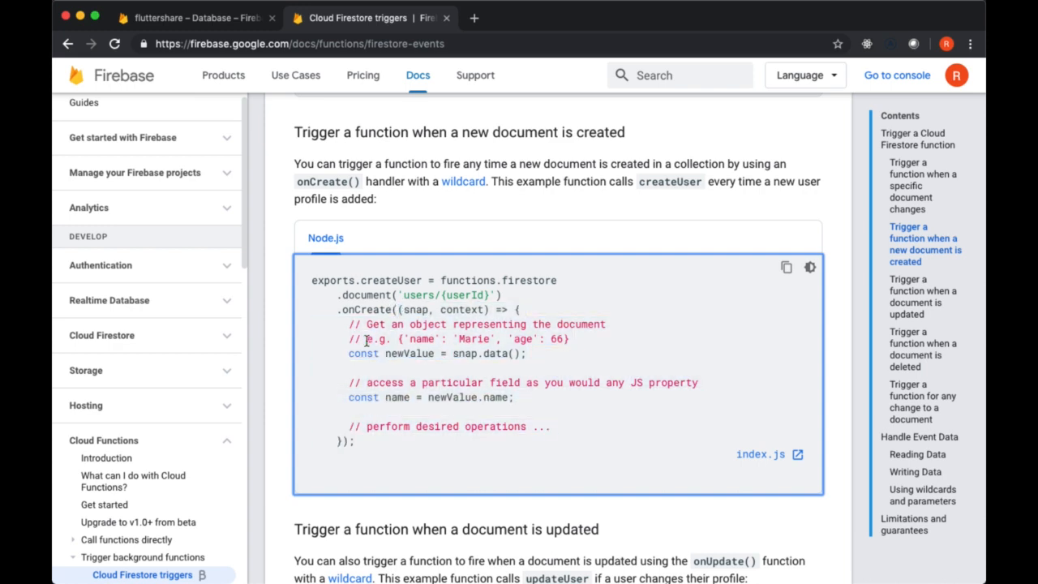
{"action": "double_click", "coordinate": [416, 310]}
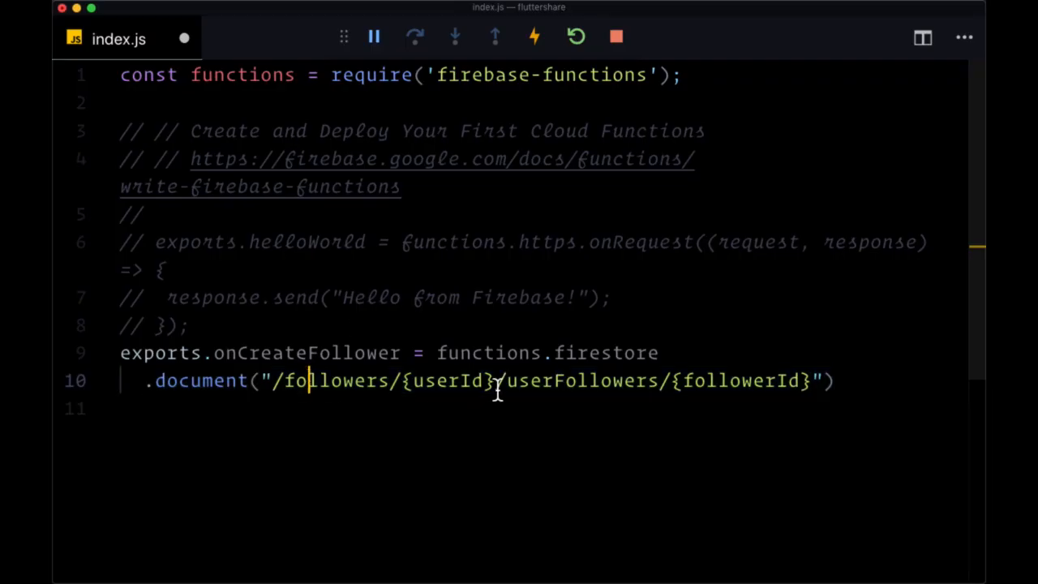
Chain .onCreate((snapshot, context) => { }) after the document path
{"action": "double_click", "coordinate": [743, 379]}
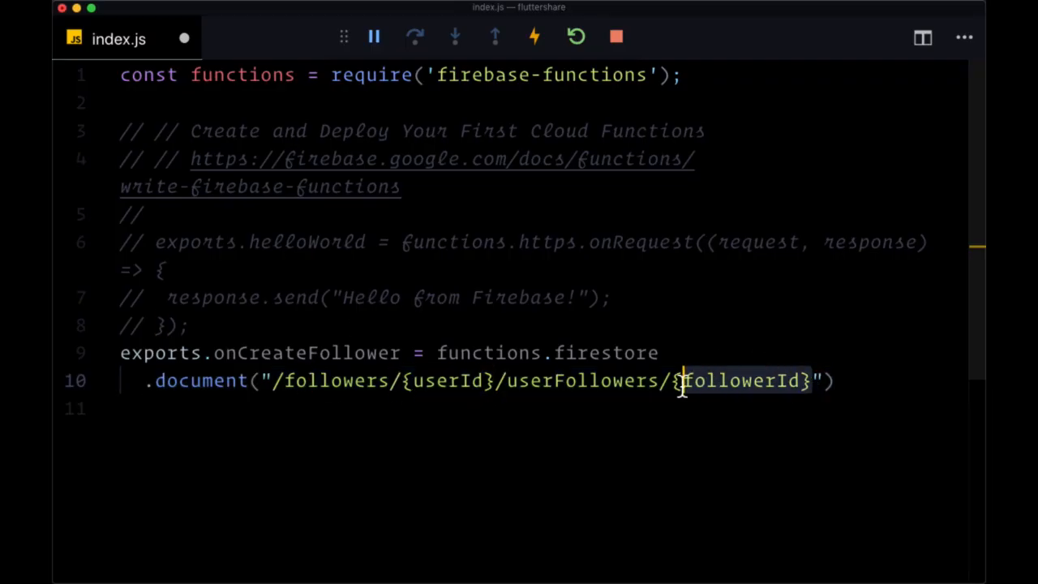
{"action": "left_click", "coordinate": [836, 380]}
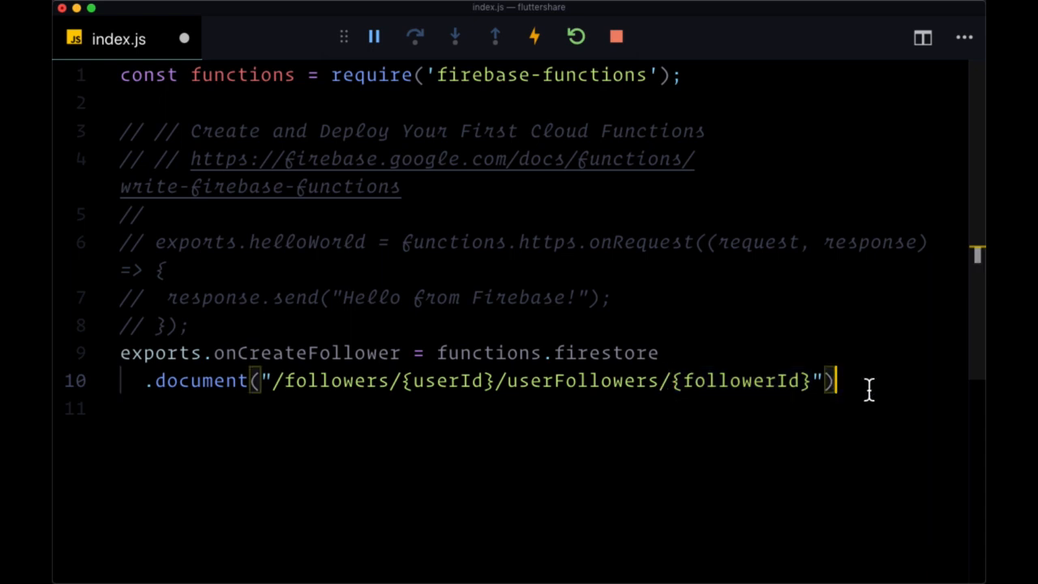
{"action": "type", "text": ".onCreate((s"}
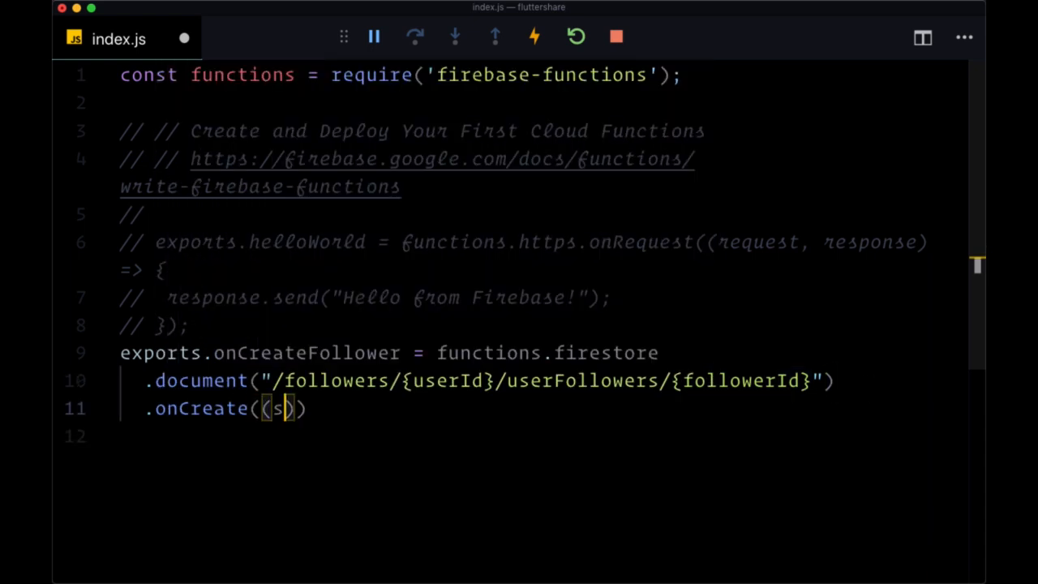
{"action": "type", "text": "napshot, context"}
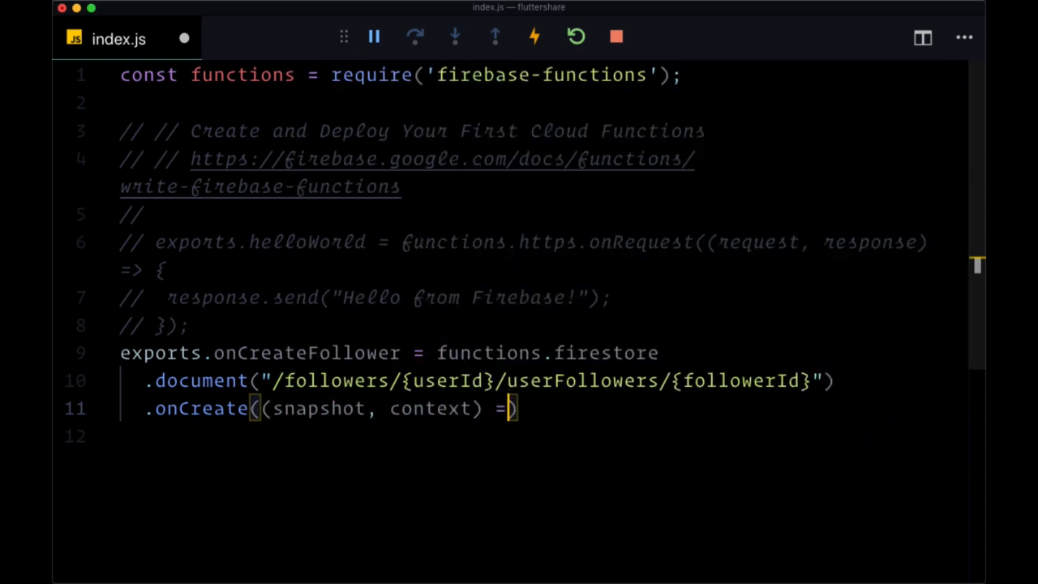
{"action": "type", "text": "{"}
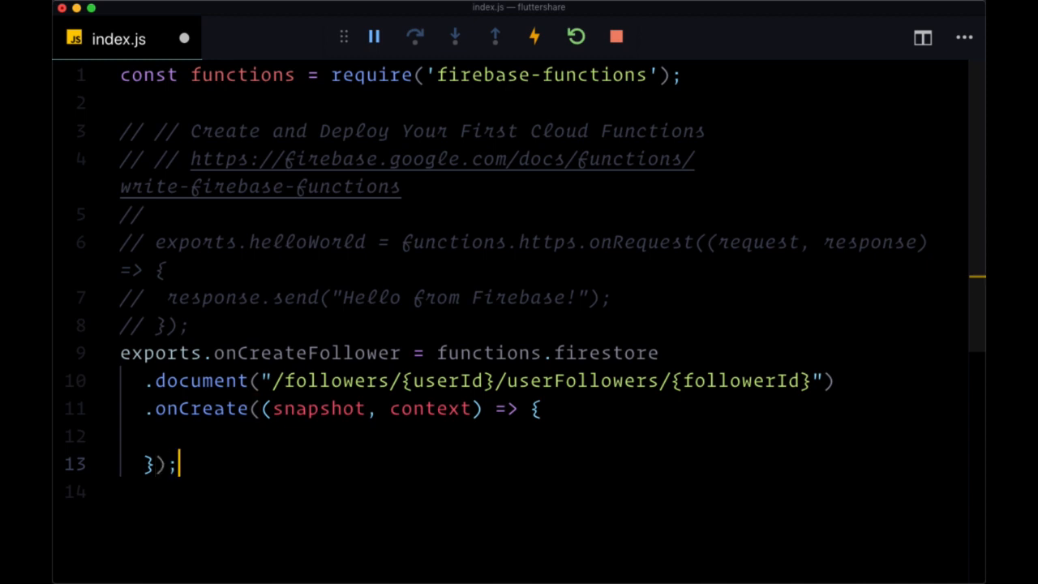
{"action": "double_click", "coordinate": [431, 409]}
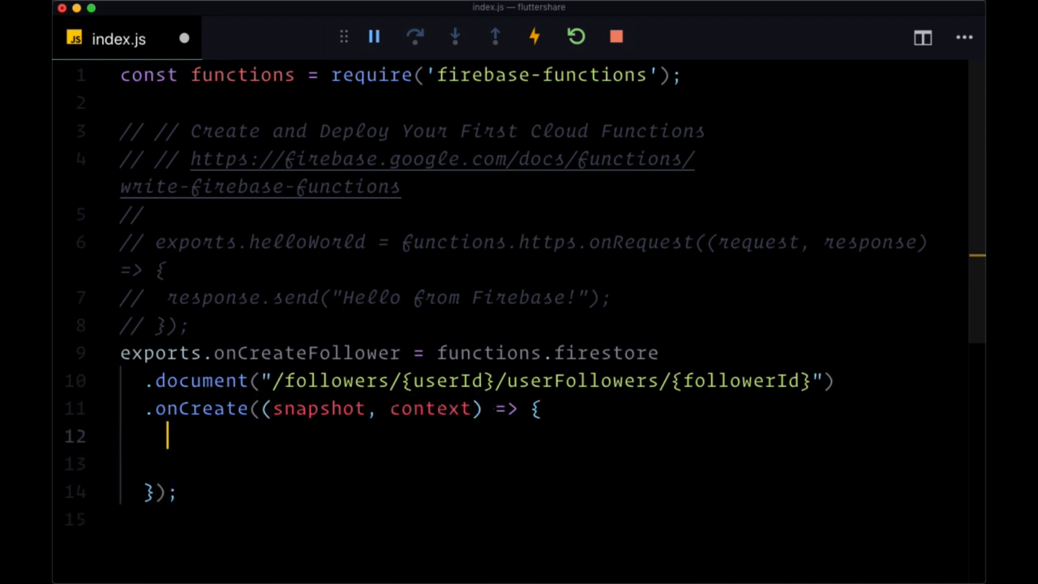
Declare const userId = context.params.userId and const followerId = context.params.followerId
{"action": "type", "text": "const"}
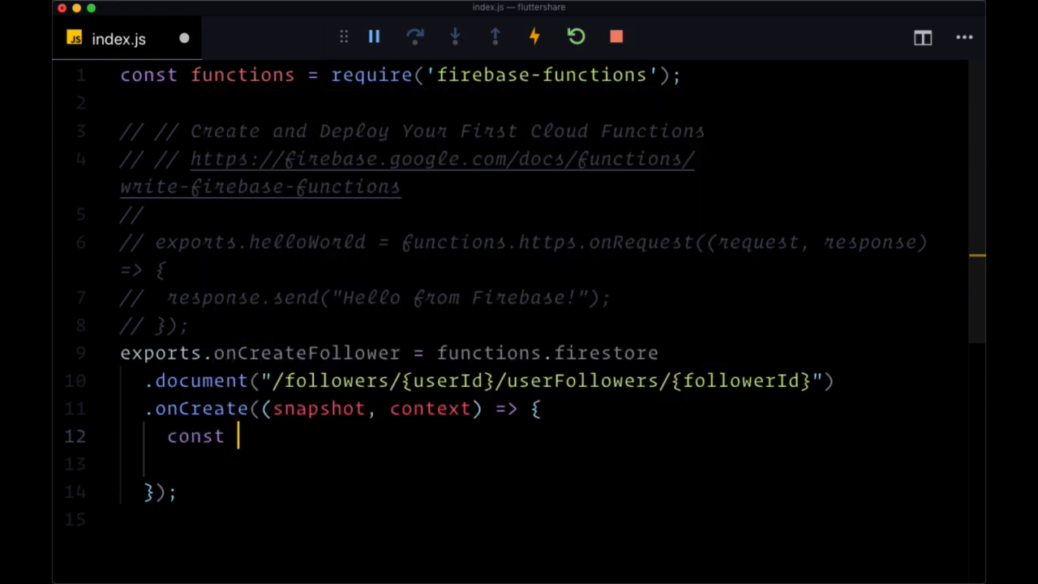
{"action": "double_click", "coordinate": [195, 435]}
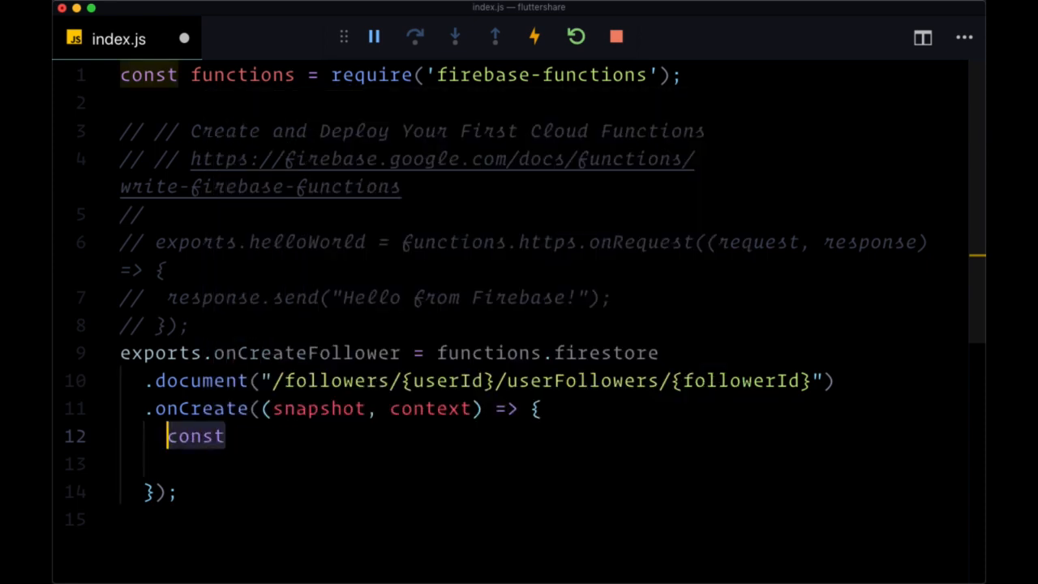
{"action": "type", "text": "userId = context.params"}
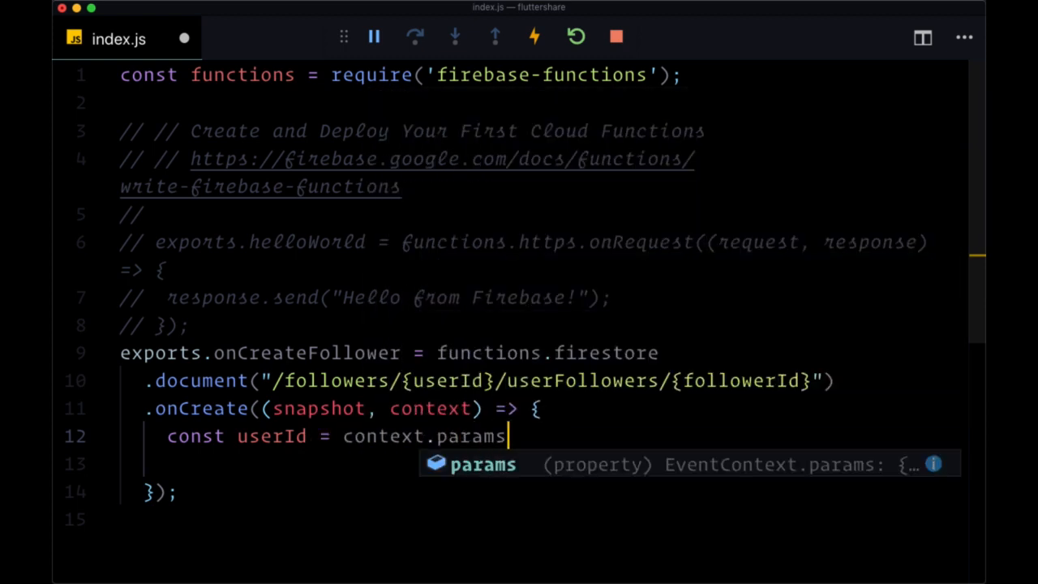
{"action": "type", "text": ".userId;"}
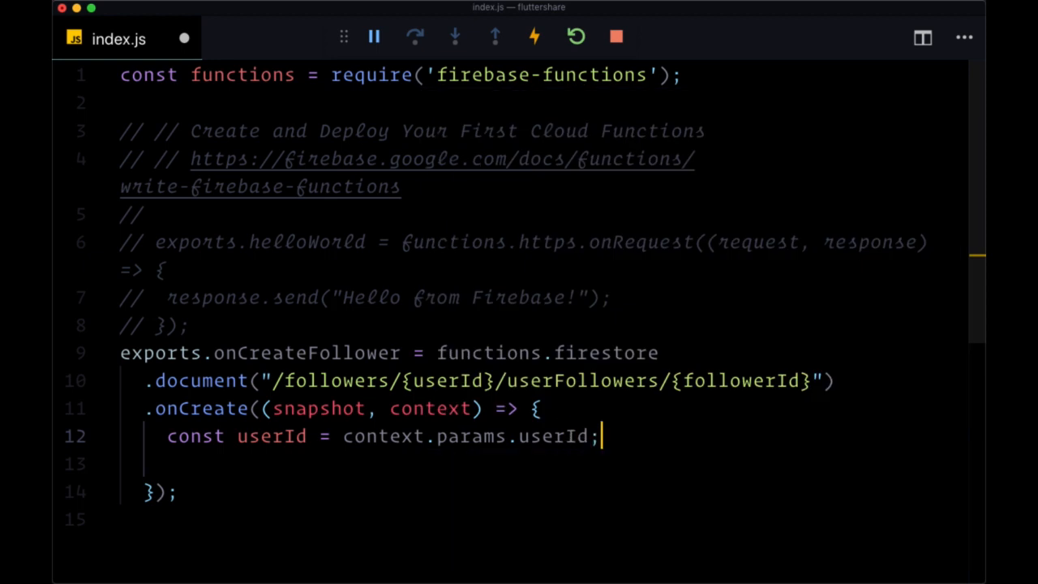
{"action": "mouse_move", "coordinate": [695, 391]}
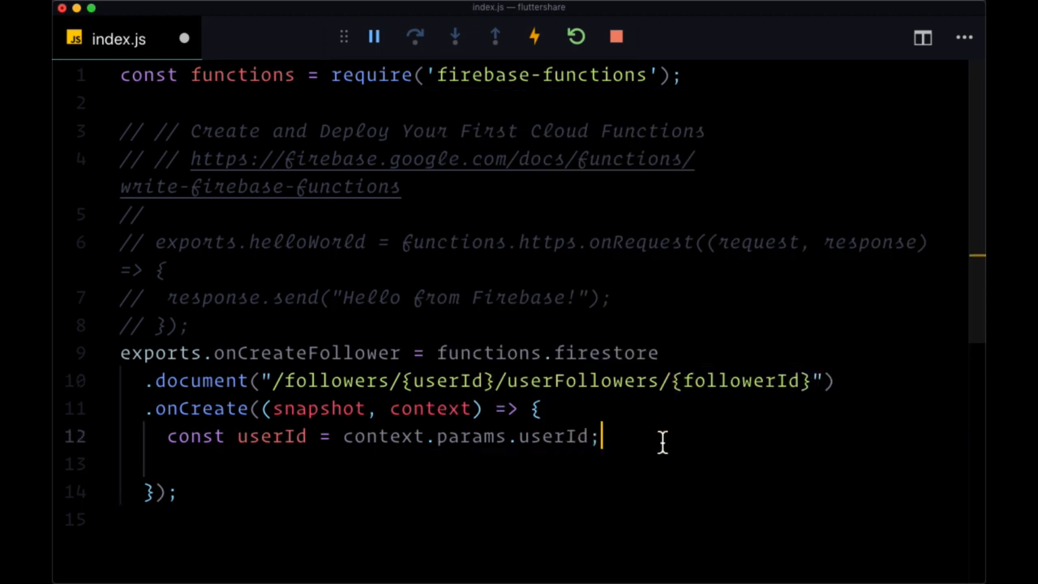
{"action": "type", "text": "const followerId ="}
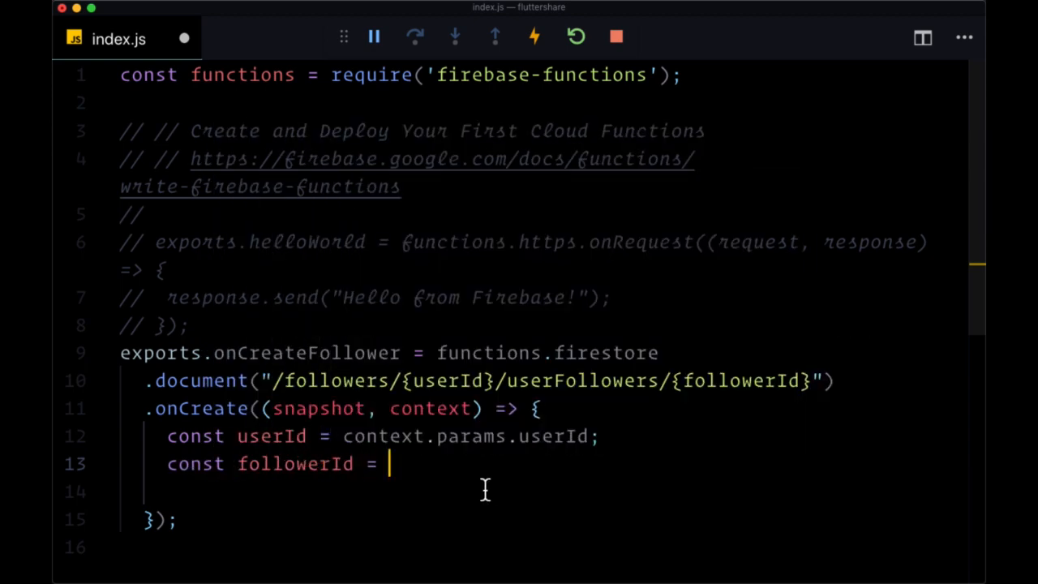
{"action": "type", "text": "context."}
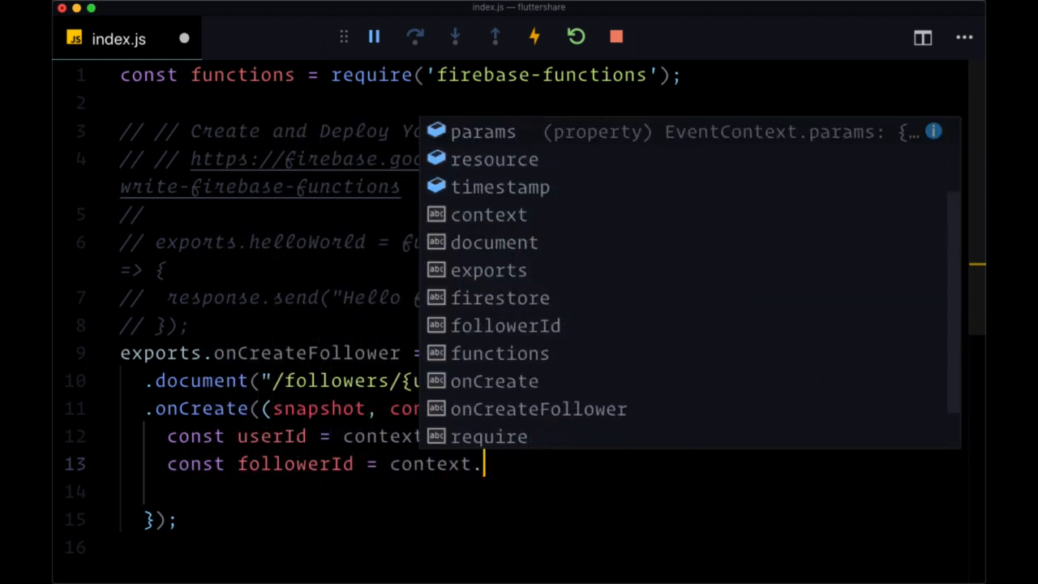
{"action": "type", "text": "params.followerId;"}
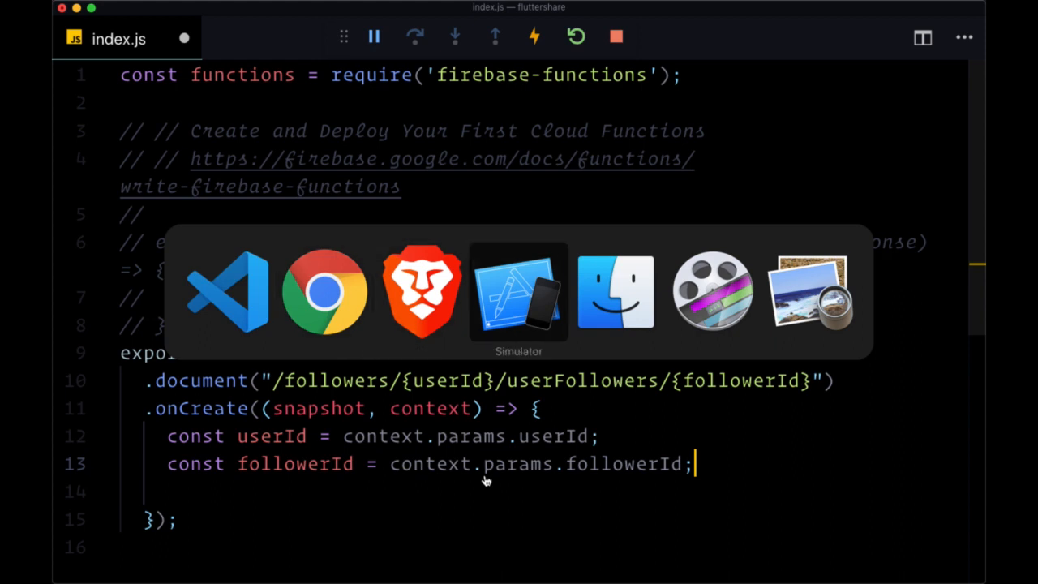
{"action": "left_click", "coordinate": [519, 292]}
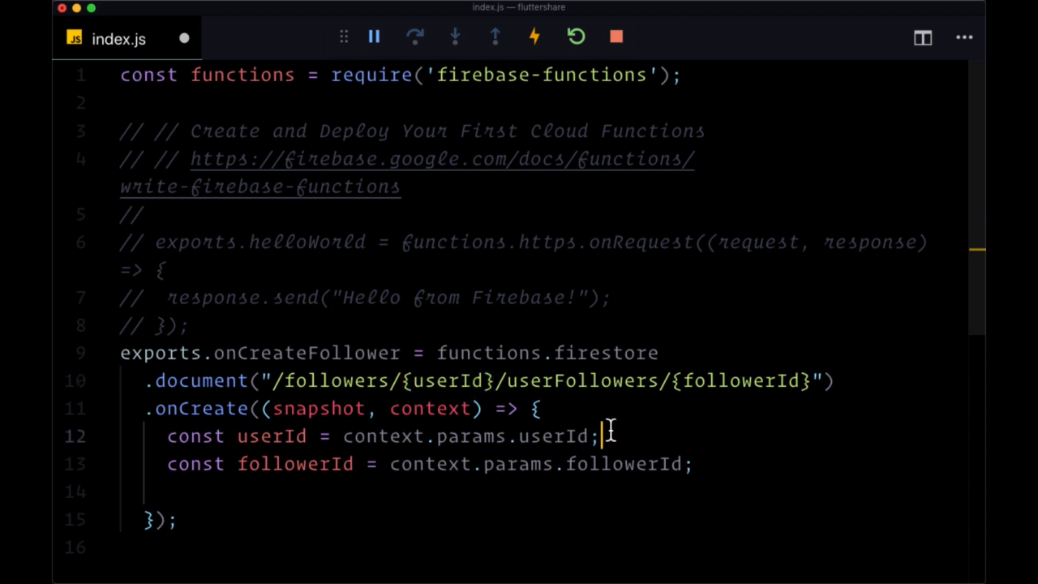
Add '// 1) Get followed users posts' and begin 'const followedUserRef =' in the handler
{"action": "key", "text": "enter"}
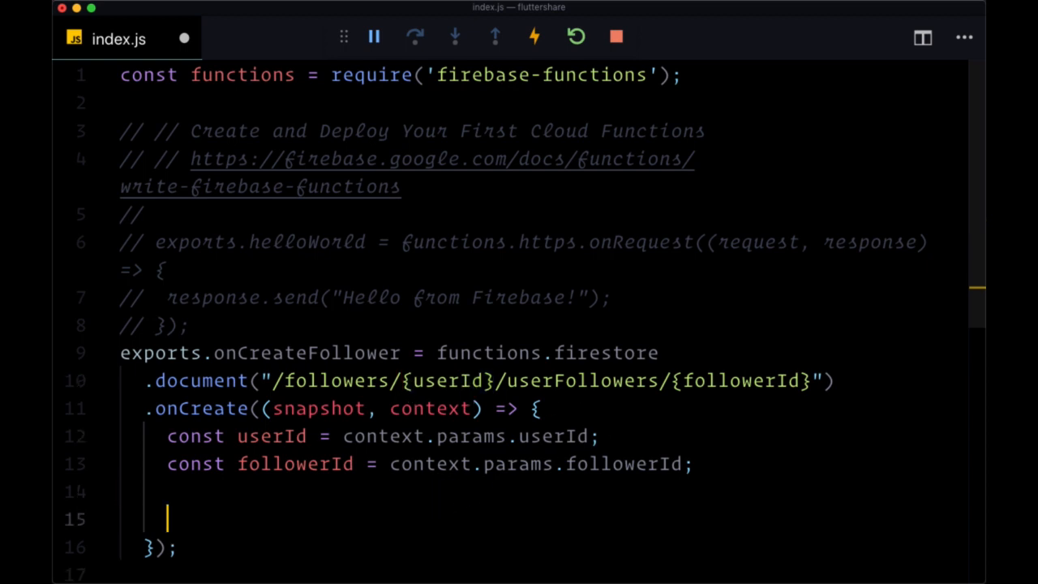
{"action": "type", "text": "// 1) Get"}
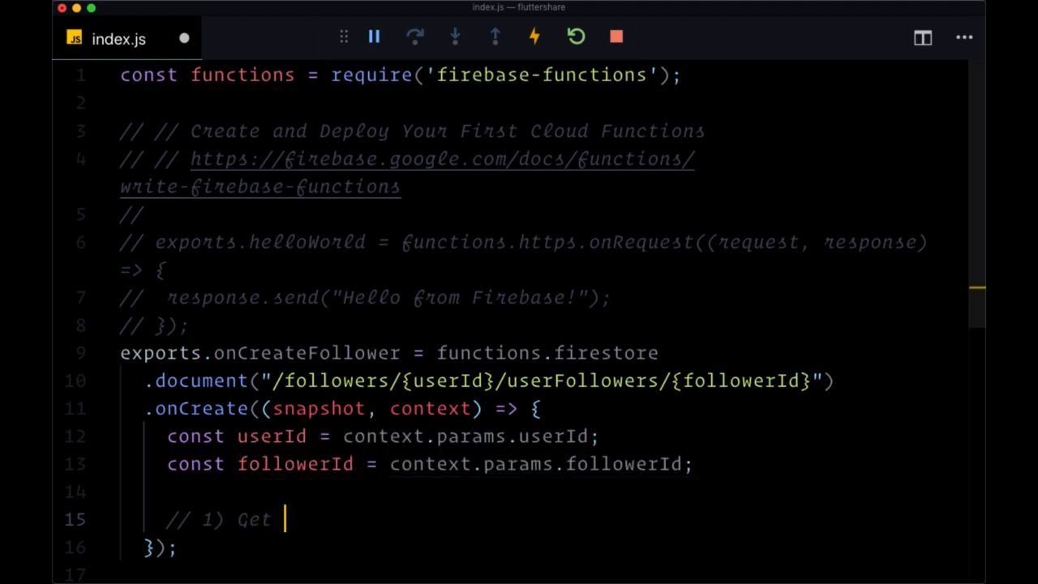
{"action": "type", "text": "followed users"}
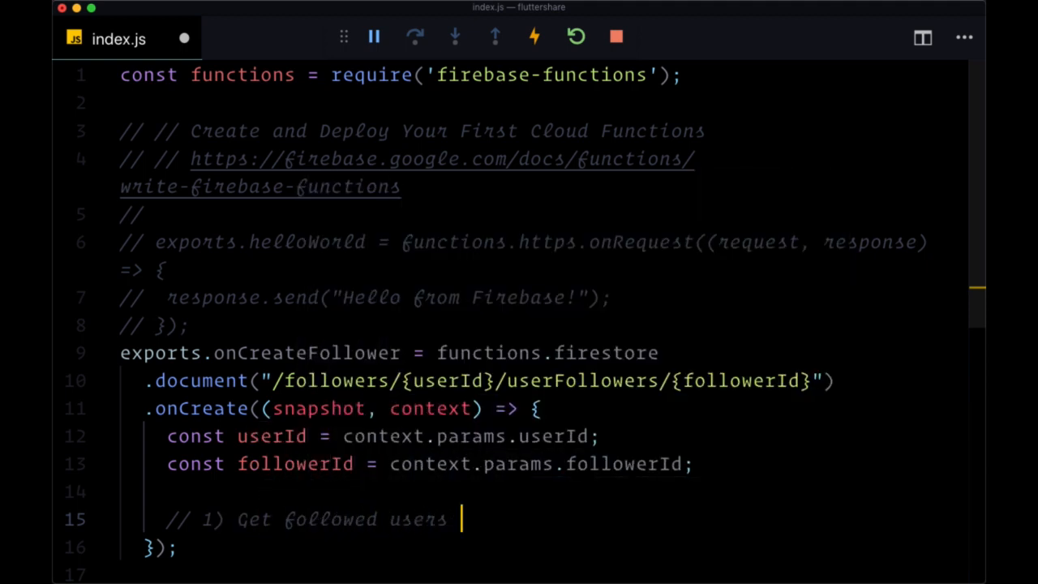
{"action": "type", "text": "posts"}
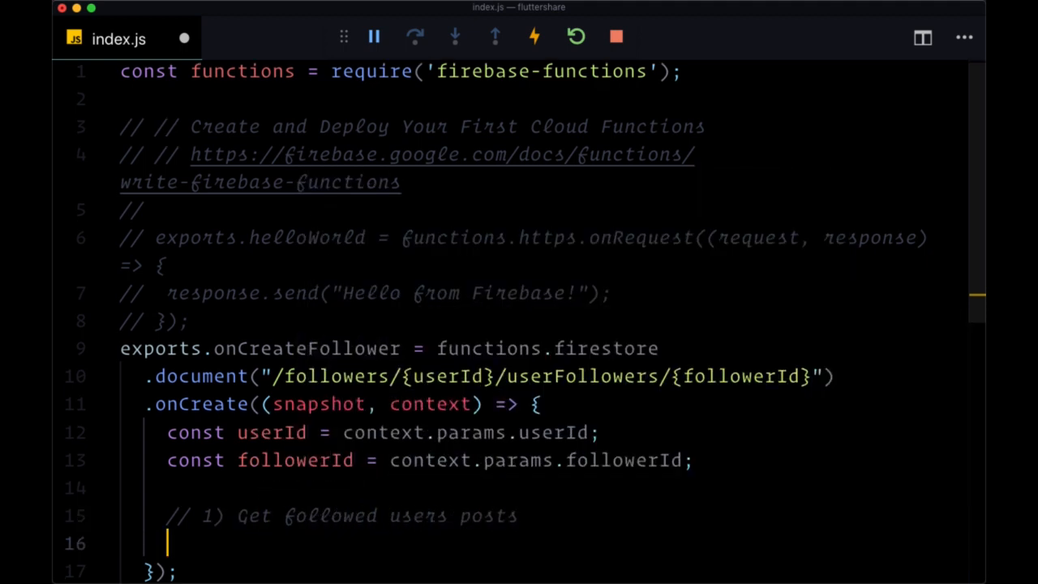
{"action": "type", "text": "const followed"}
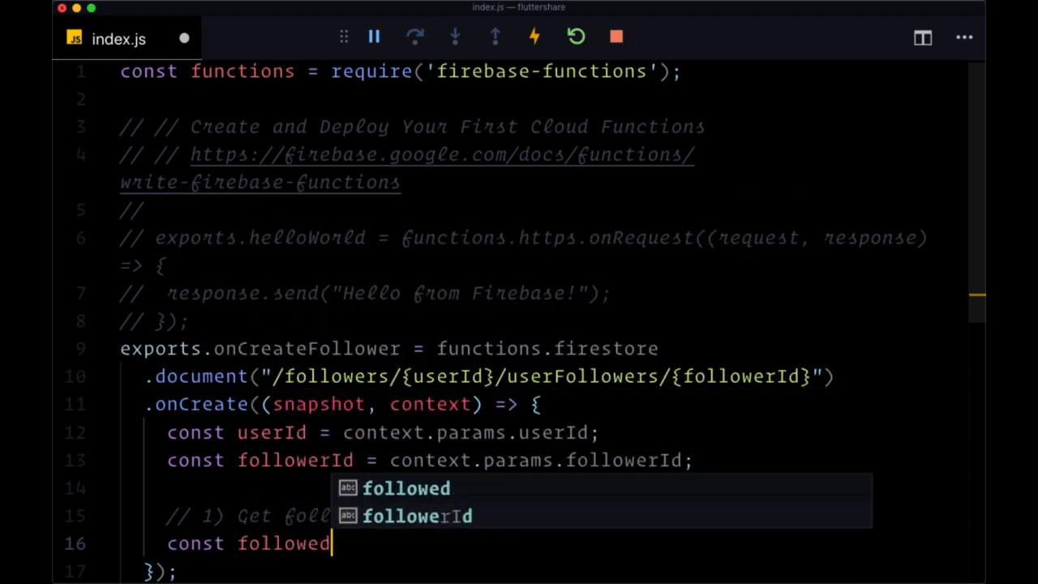
{"action": "type", "text": "UserRef ="}
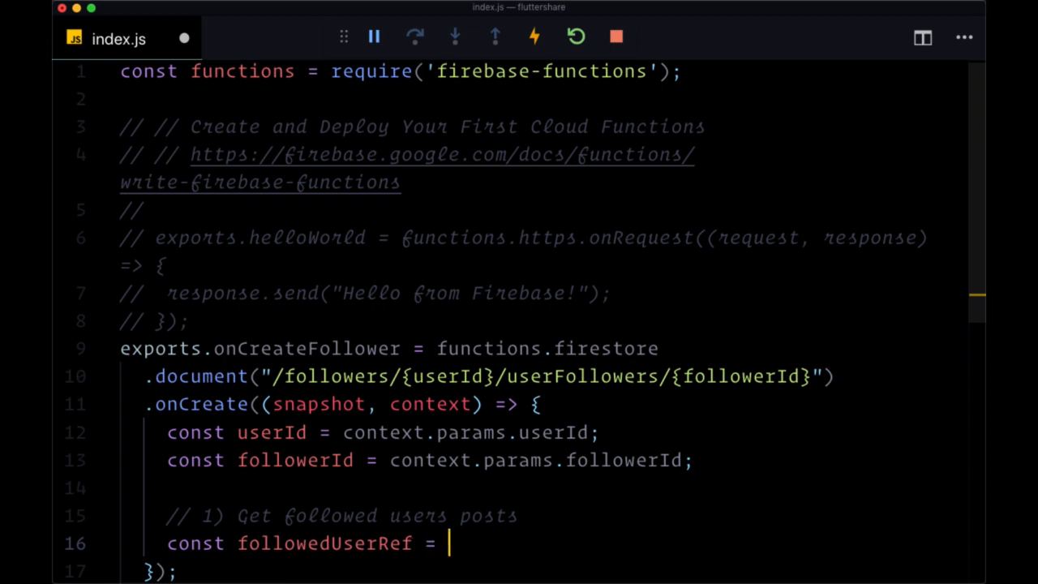
{"action": "scroll", "scroll_direction": "down", "scroll_amount": 3}
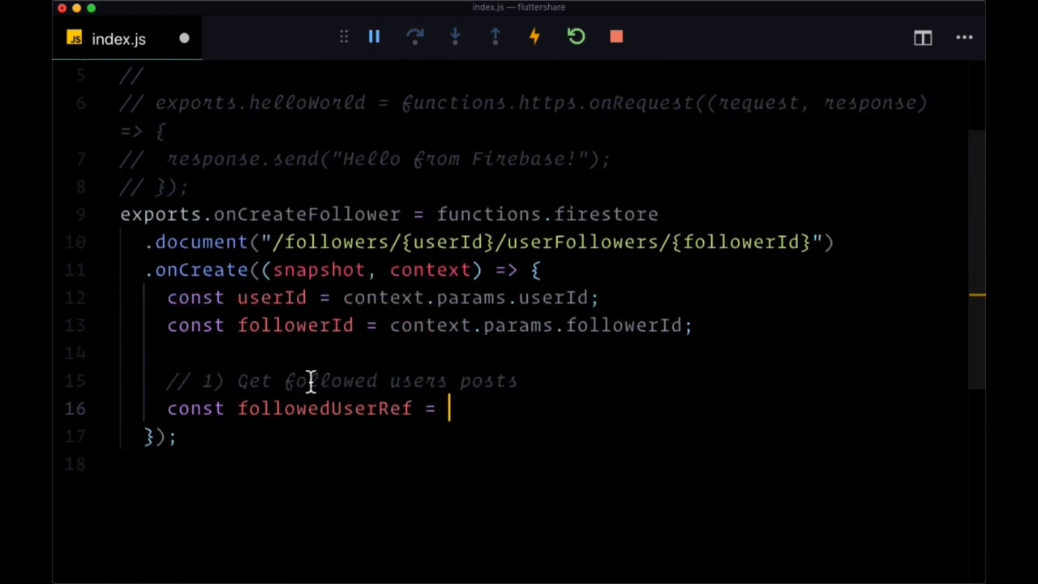
{"action": "mouse_move", "coordinate": [534, 442]}
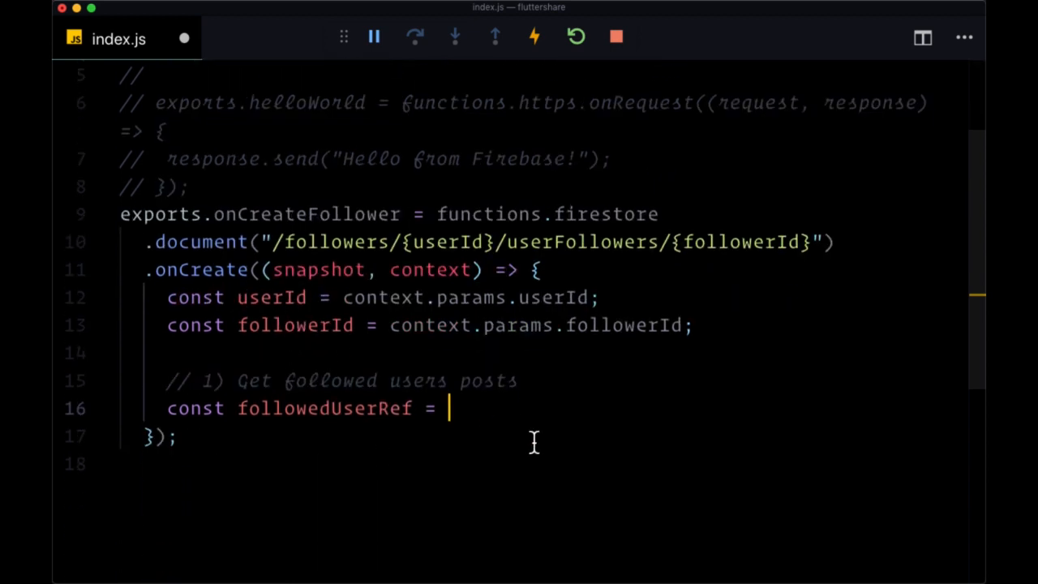
{"action": "key", "text": "cmd+tab"}
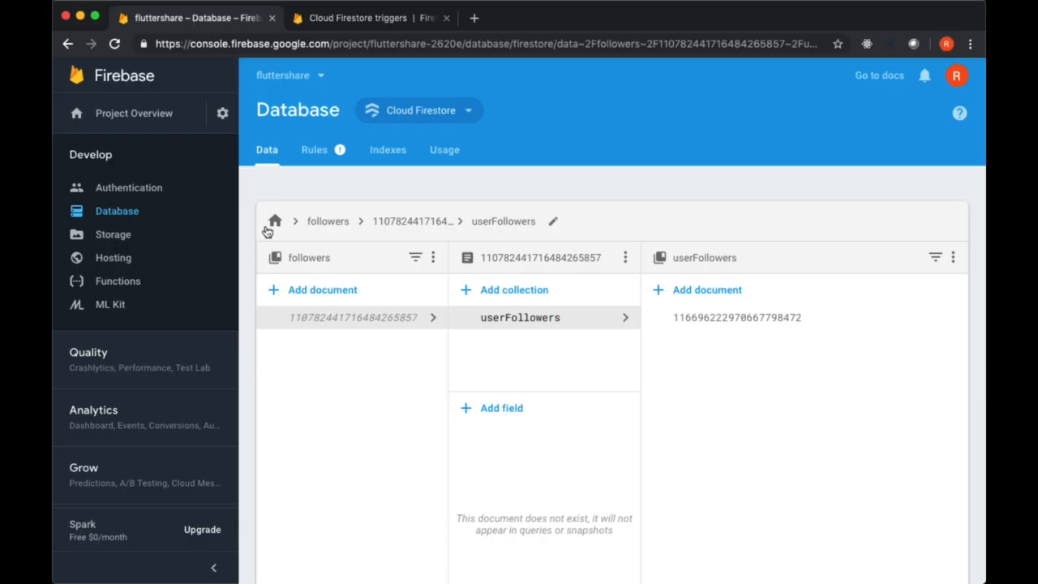
Inspect the posts collection's user document and its userPosts subcollection in Firestore
{"action": "left_click", "coordinate": [274, 221]}
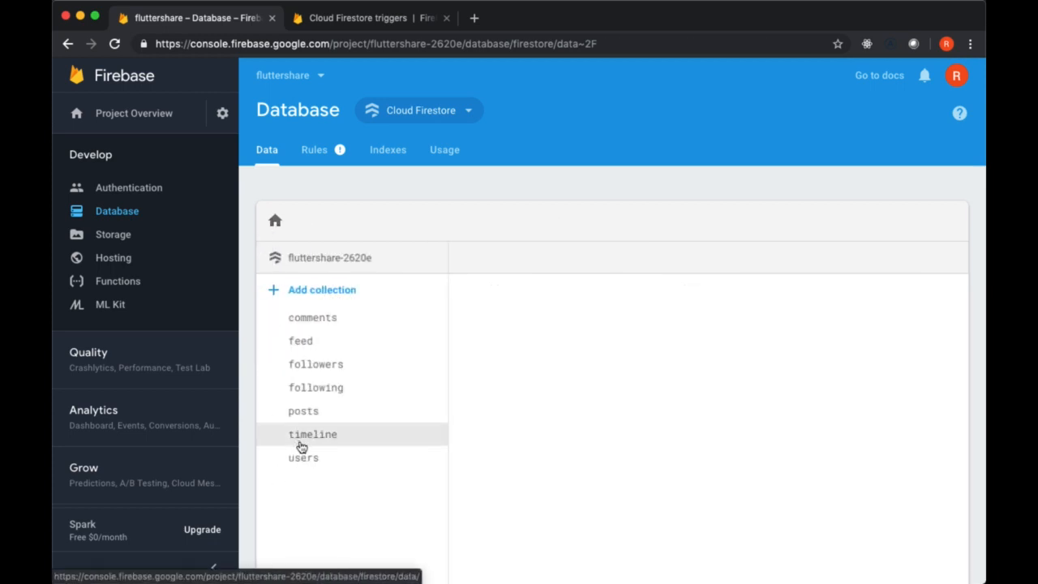
{"action": "left_click", "coordinate": [303, 412]}
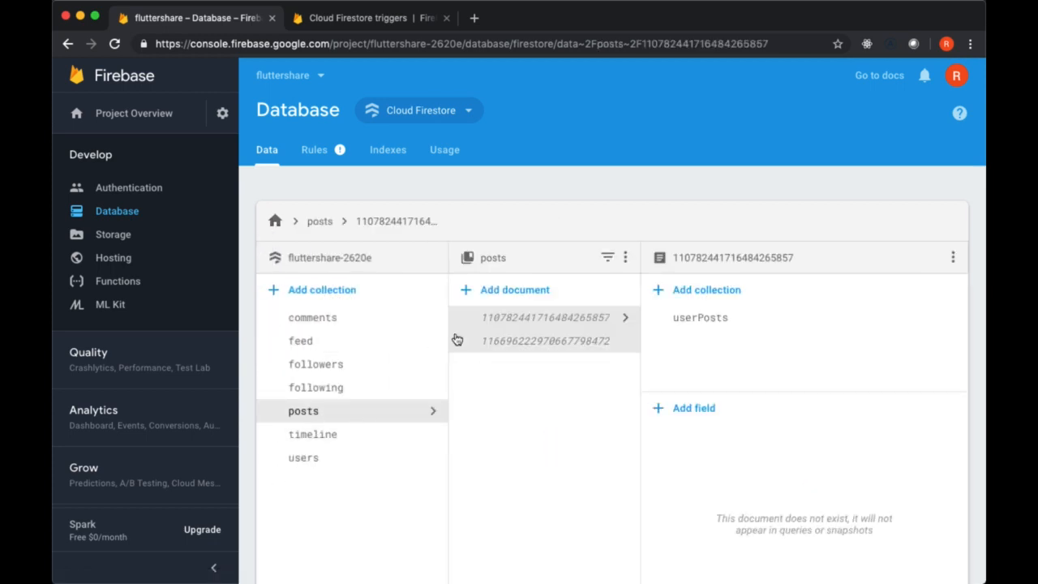
{"action": "mouse_move", "coordinate": [477, 350]}
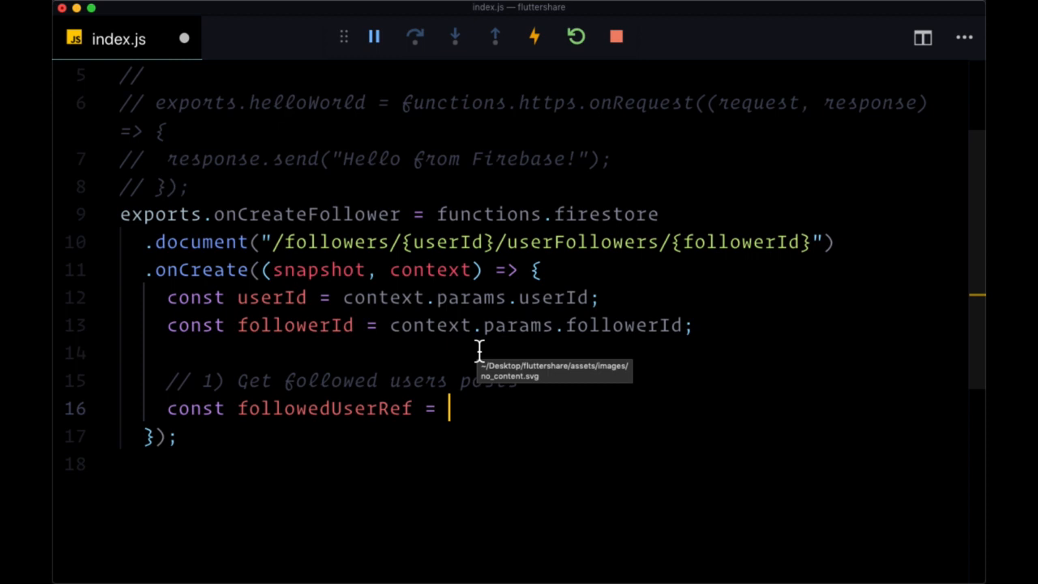
Assign admin.firestore().collection('posts').doc(userId).collection('userPosts'), each chained call on its own line
{"action": "type", "text": "ad"}
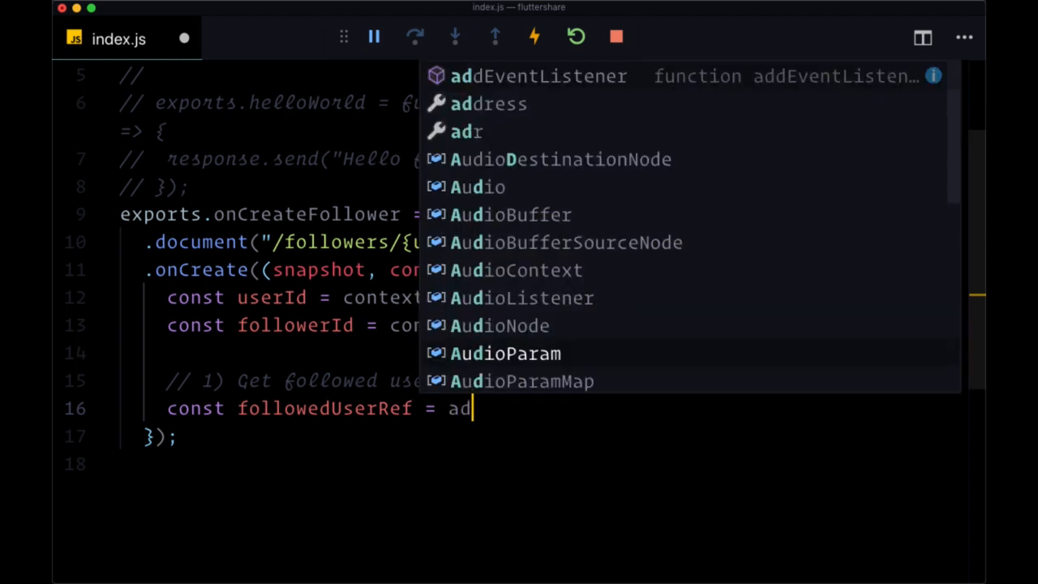
{"action": "type", "text": "min"}
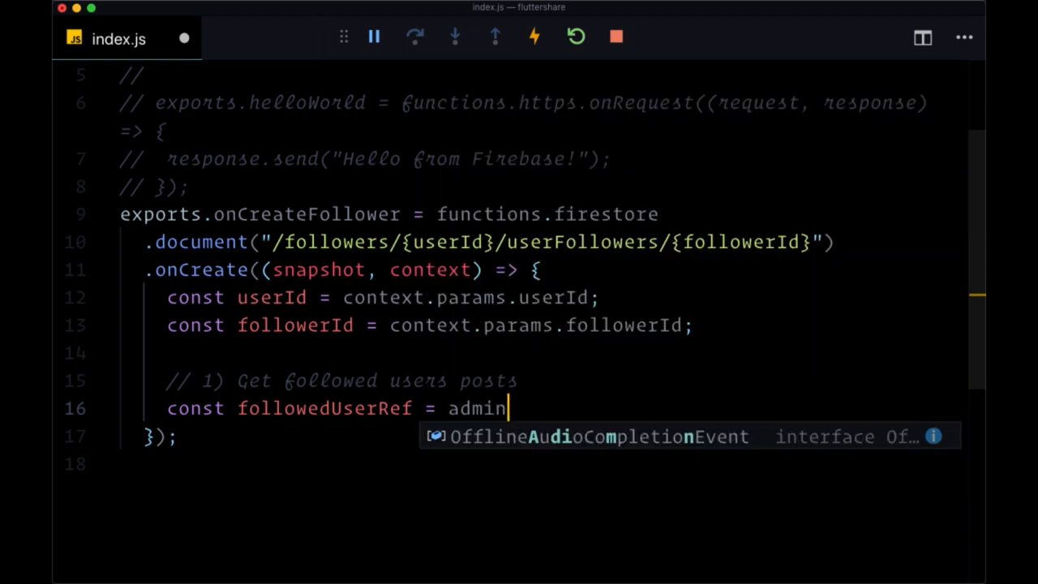
{"action": "type", "text": "()"}
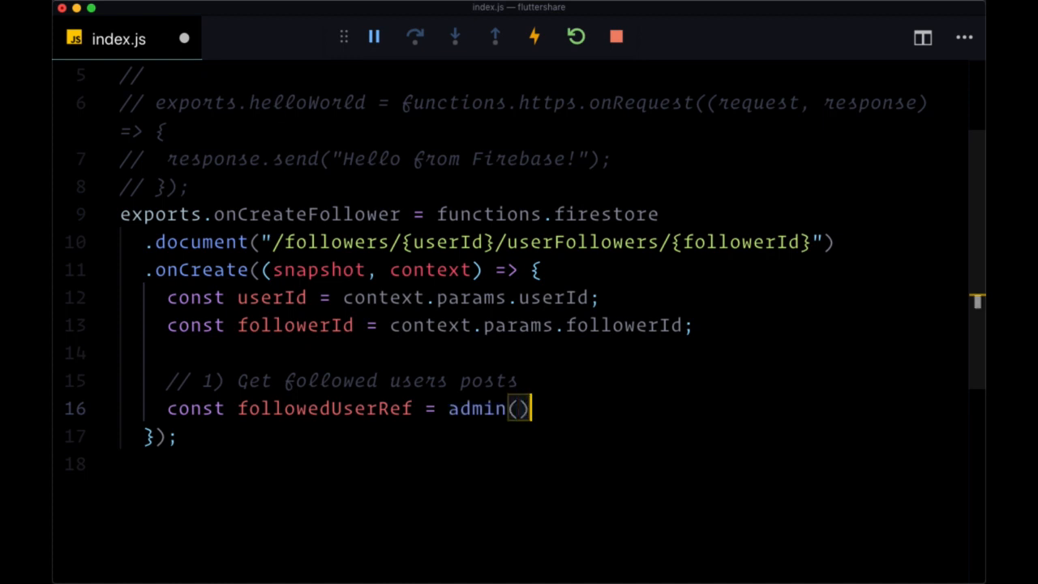
{"action": "type", "text": ".firestore"}
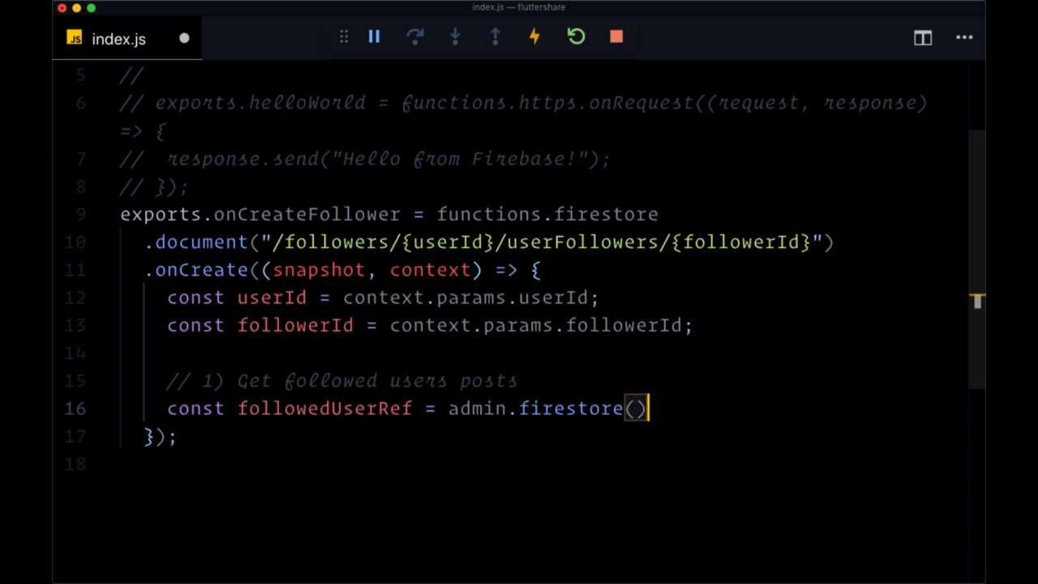
{"action": "type", "text": ".collection('"}
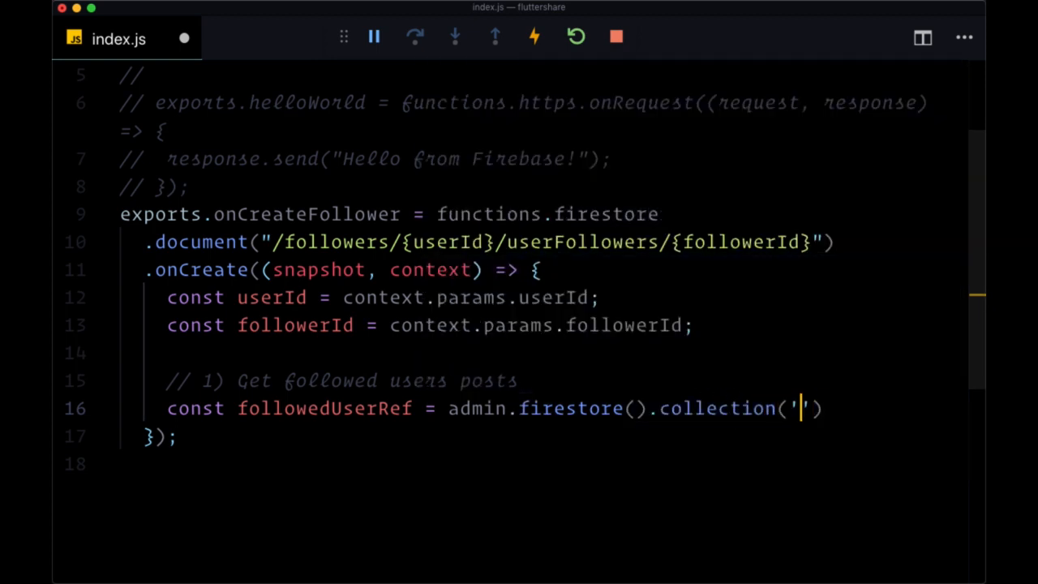
{"action": "type", "text": "posts')"}
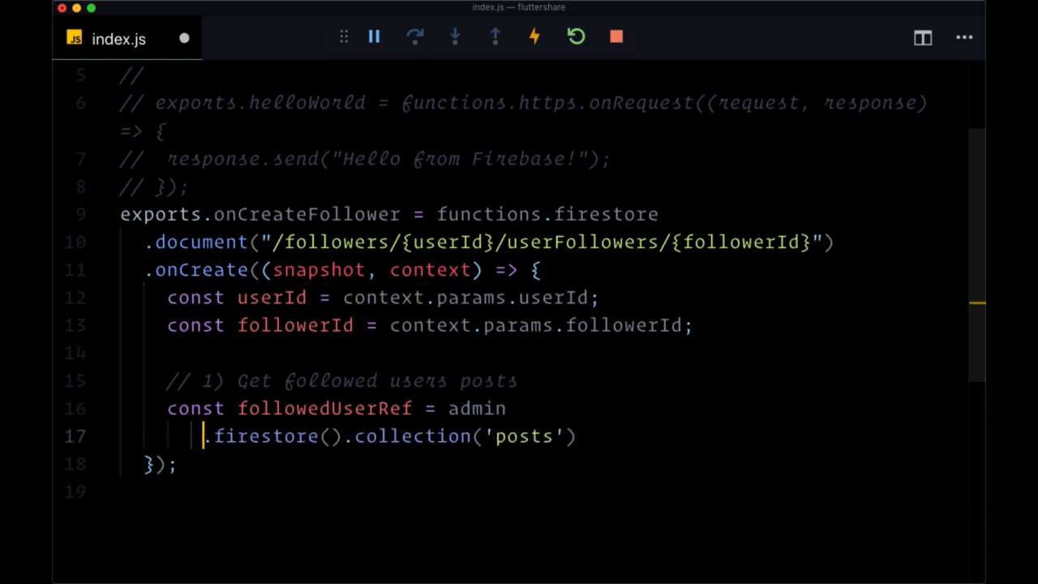
{"action": "key", "text": "Enter"}
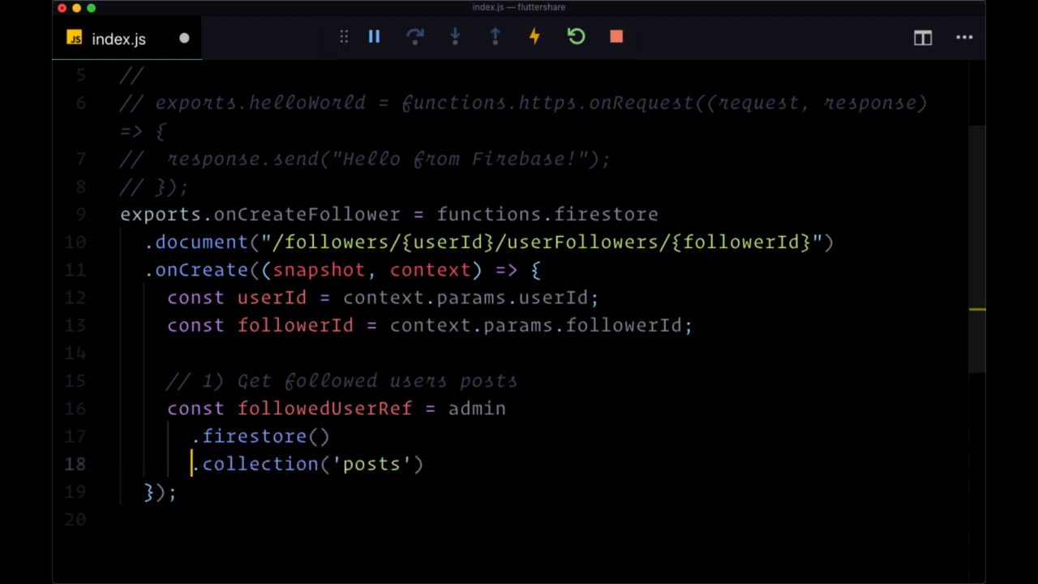
{"action": "type", "text": ".doc("}
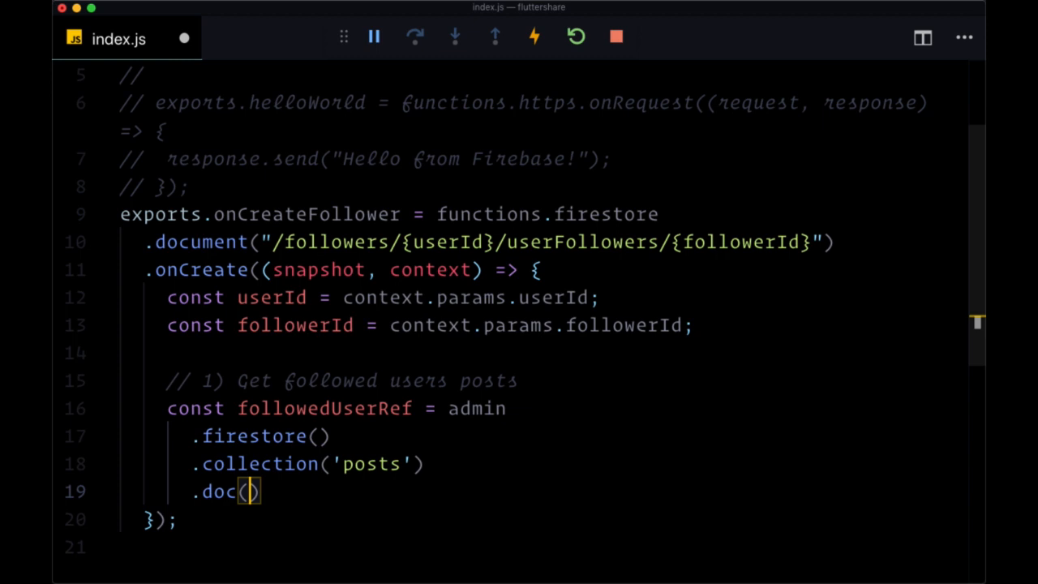
{"action": "type", "text": "userId"}
{"action": "type", "text": "."}
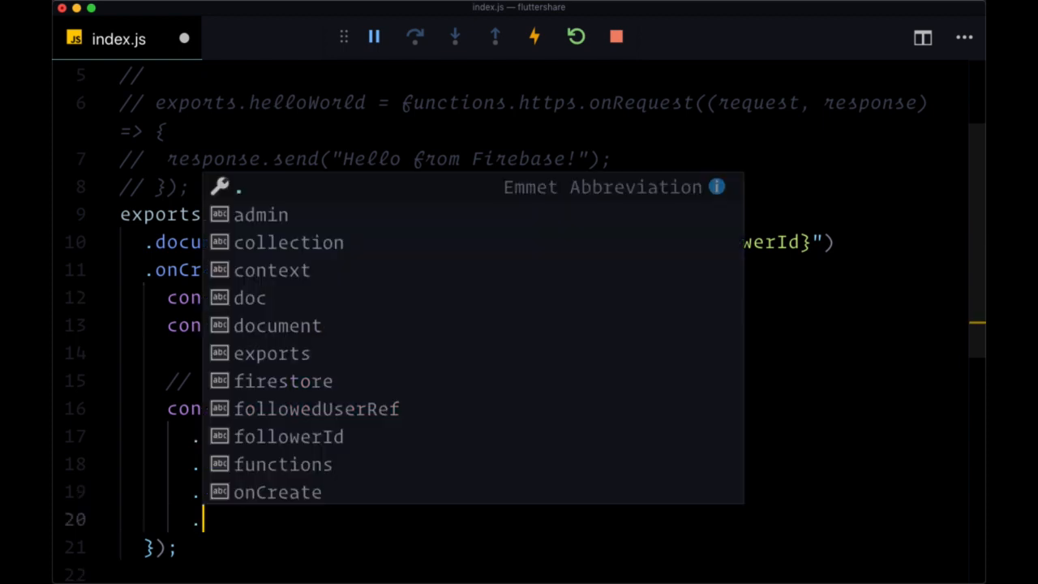
{"action": "type", "text": "collection('userPosts');"}
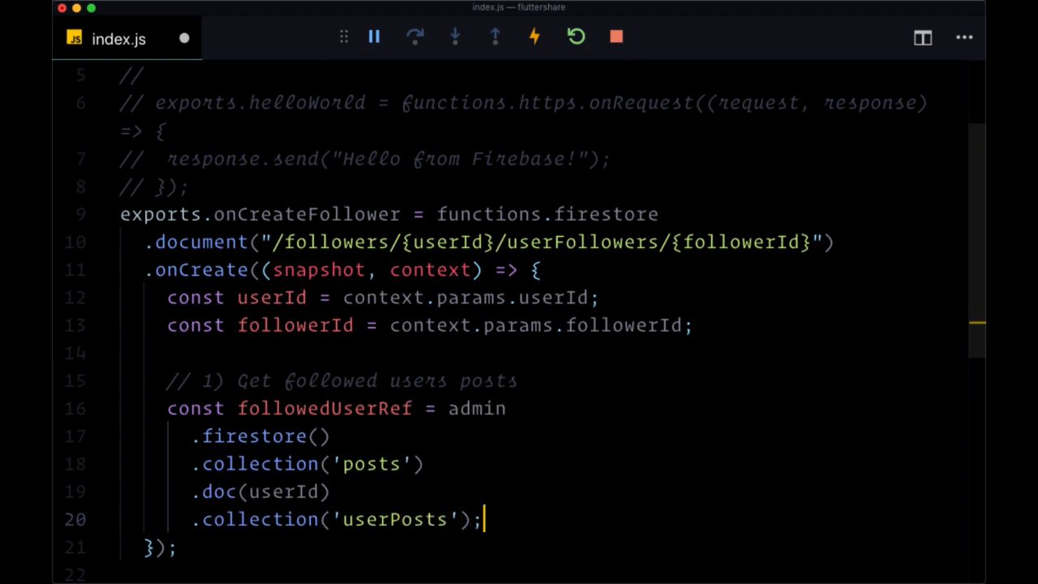
{"action": "type", "text": "Posts"}
{"action": "type", "text": "// 2) Get following user"}
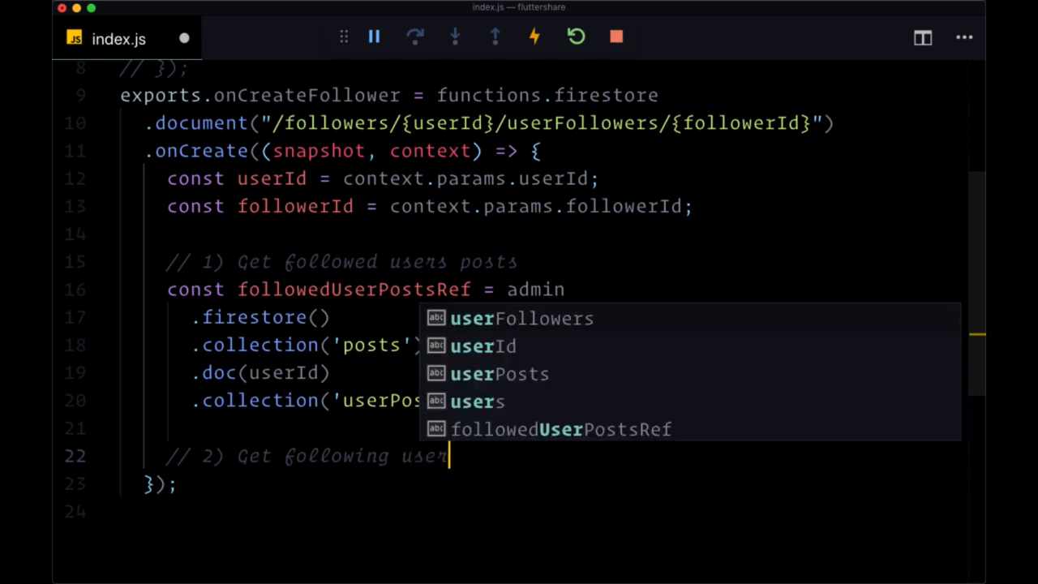
Declare timelinePostsRef = admin.firestore().collection('timeline').doc(followerId).collection('timelinePosts')
{"action": "type", "text": "'s timeli"}
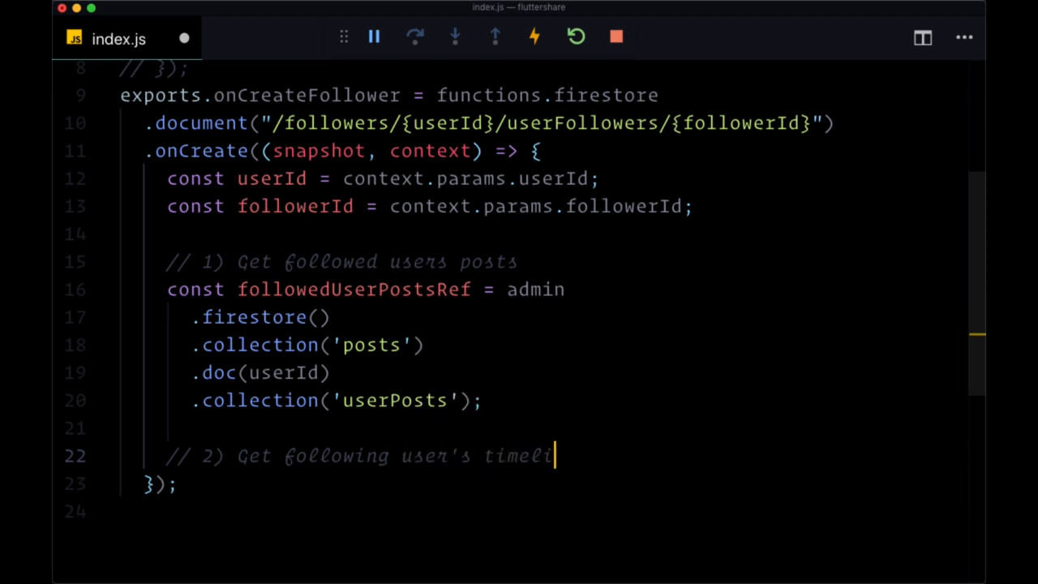
{"action": "type", "text": "const ti"}
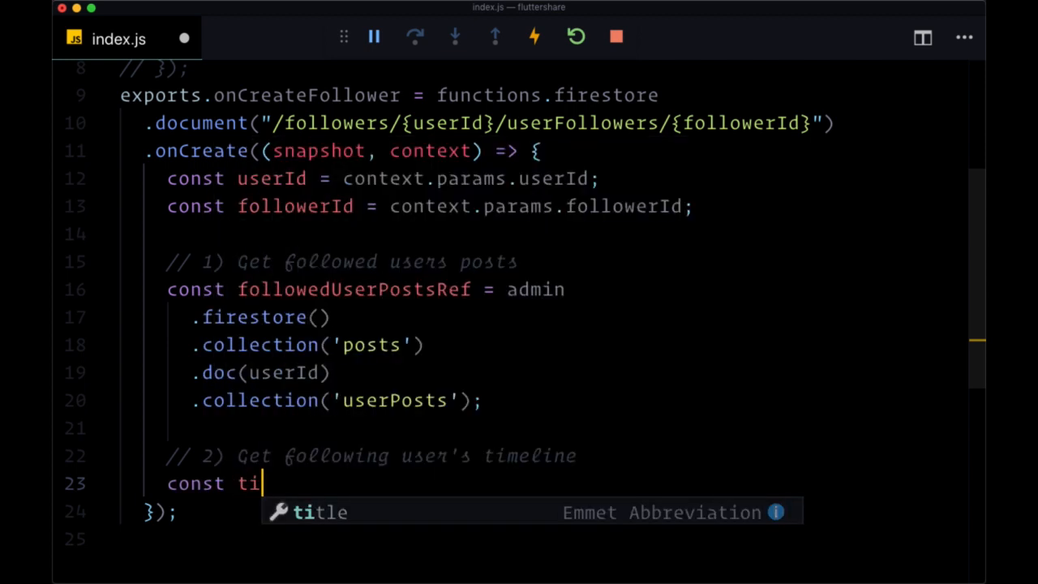
{"action": "type", "text": "melinePosts"}
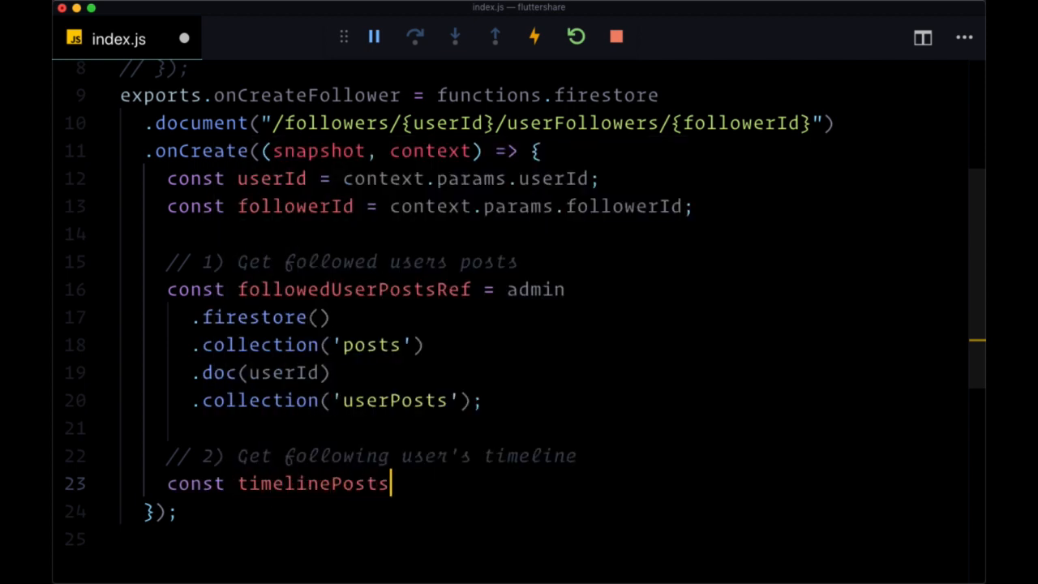
{"action": "type", "text": "Ref = admin"}
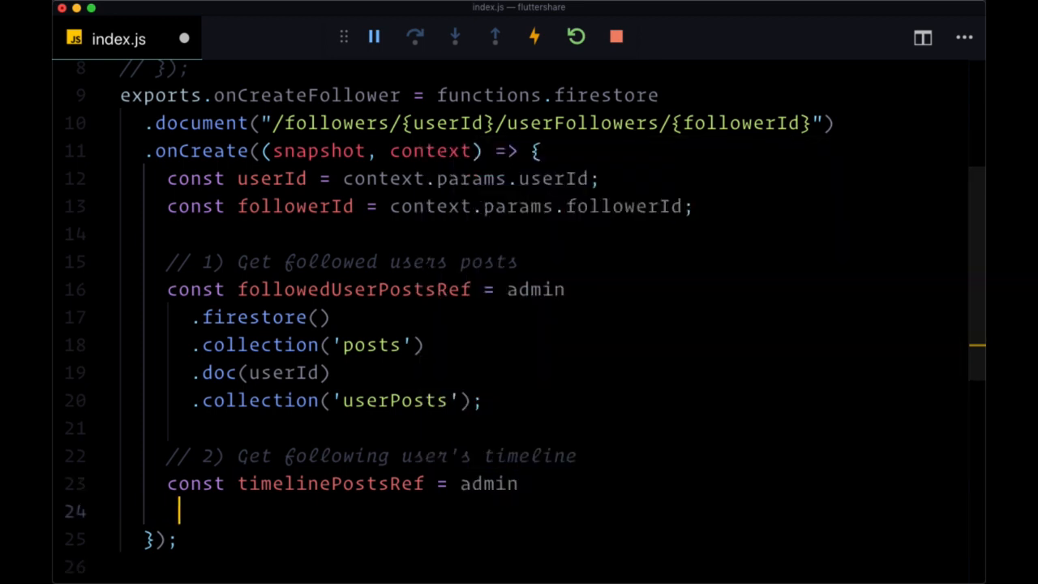
{"action": "type", "text": ".firestore()"}
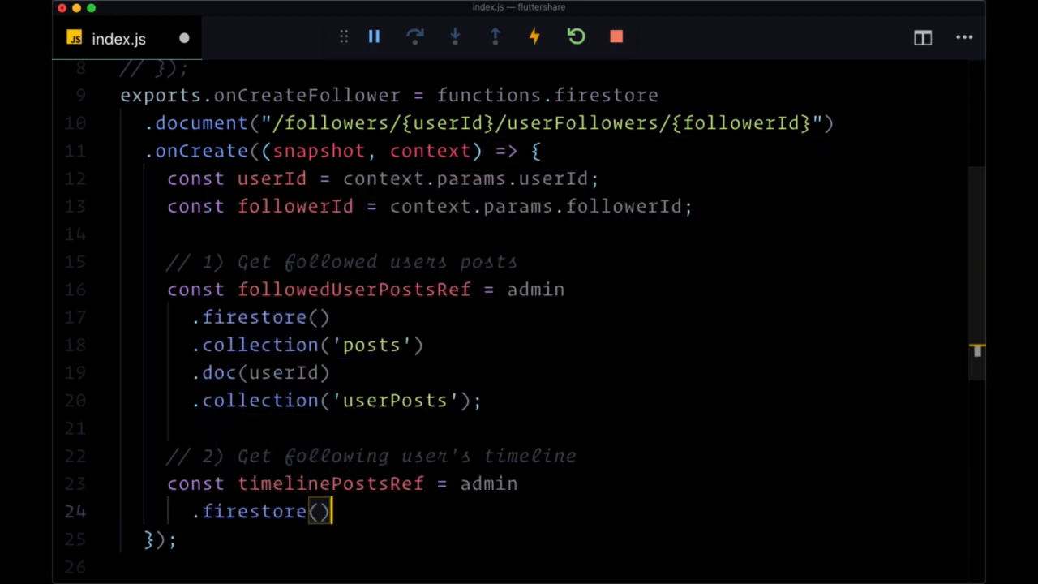
{"action": "type", "text": ".collection('timeline'"}
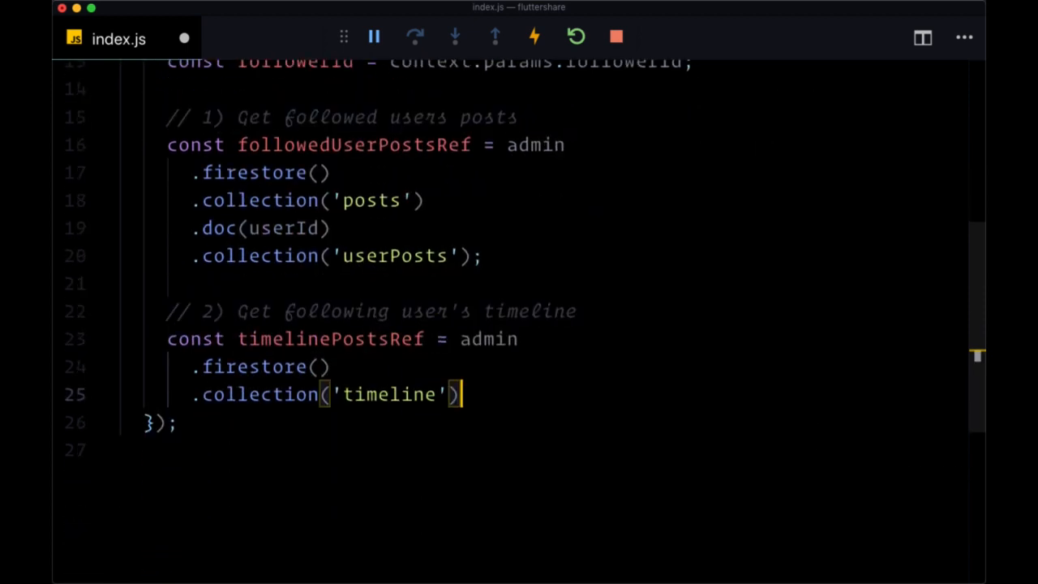
{"action": "type", "text": ".doc("}
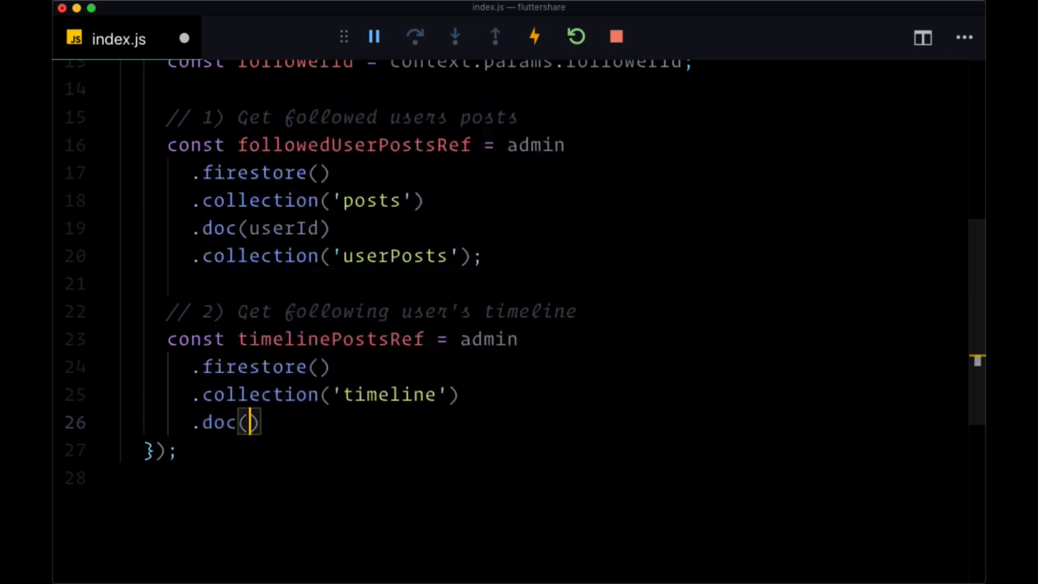
{"action": "scroll", "scroll_direction": "up", "scroll_amount": 3}
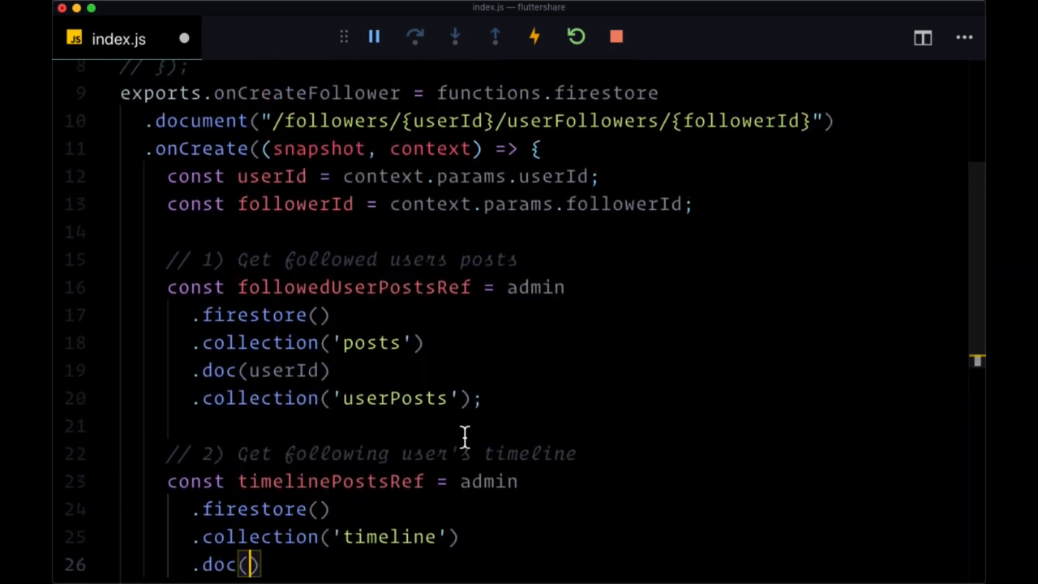
{"action": "type", "text": "followerId"}
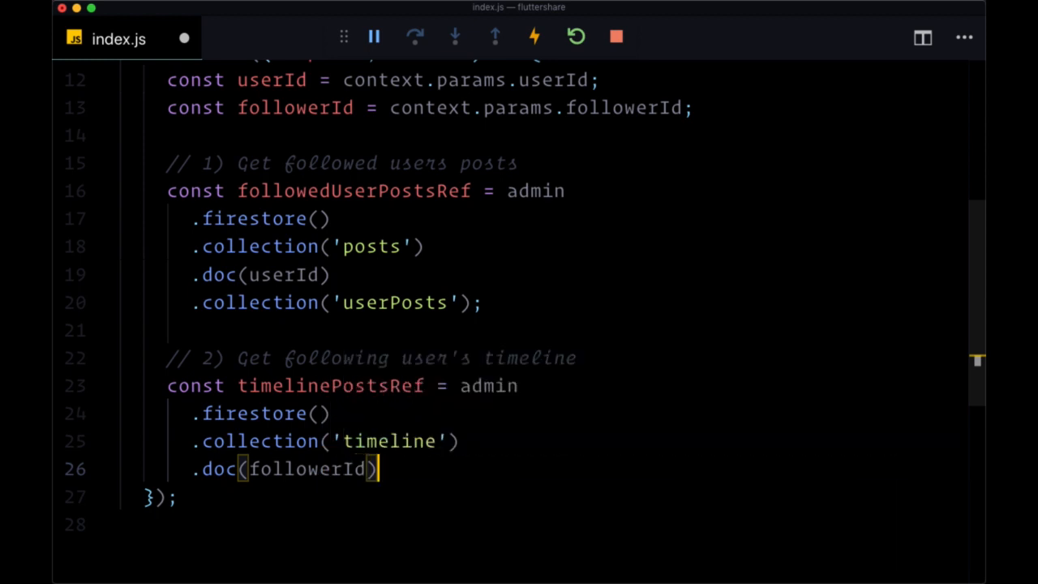
{"action": "type", "text": ".collection('timelinePosts');"}
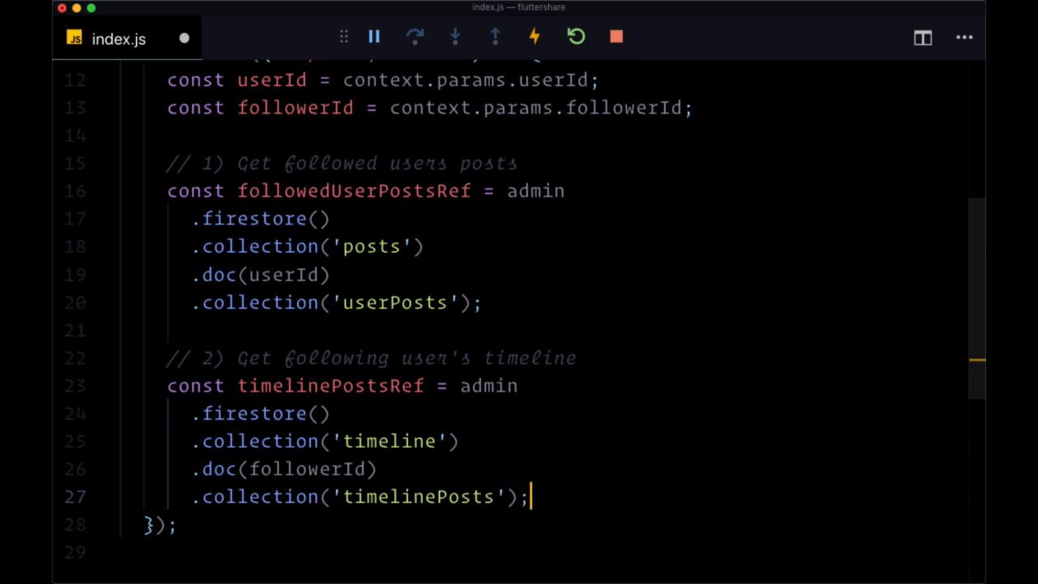
{"action": "mouse_move", "coordinate": [509, 318]}
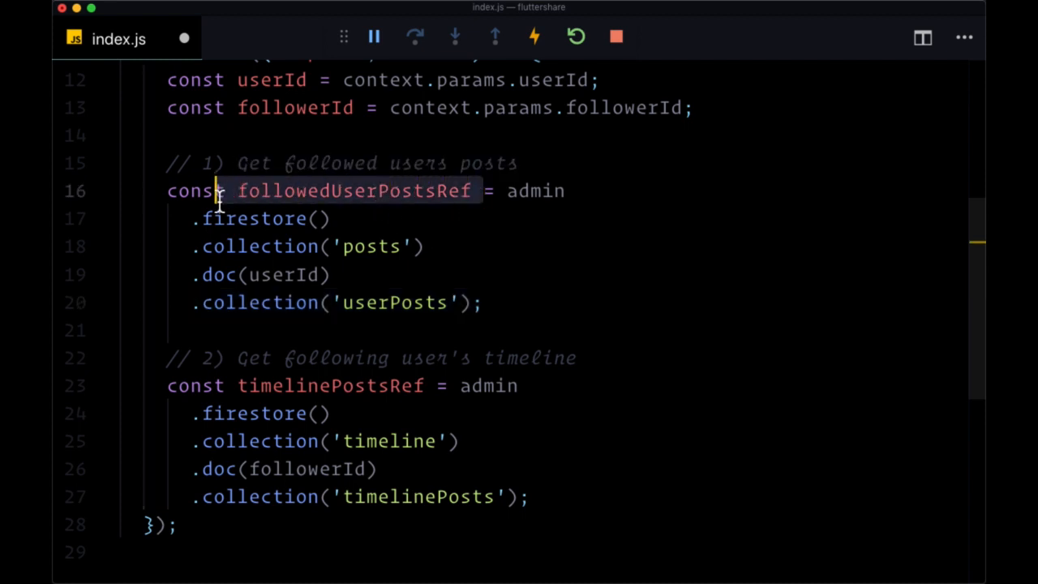
Reword both step comments to 'Create … ref' and start a new line below
{"action": "left_click", "coordinate": [532, 496]}
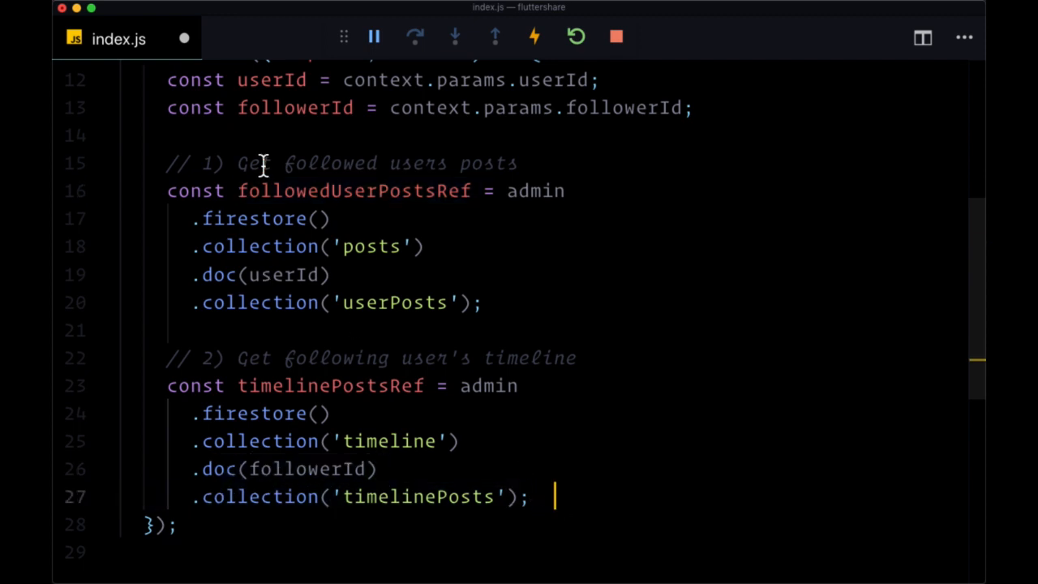
{"action": "type", "text": "Create"}
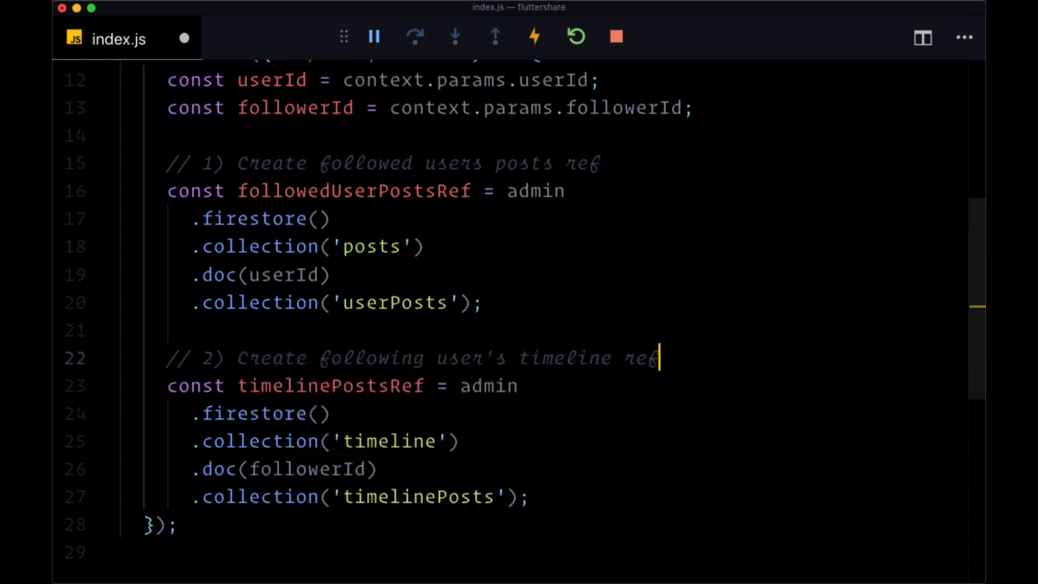
{"action": "key", "text": "enter"}
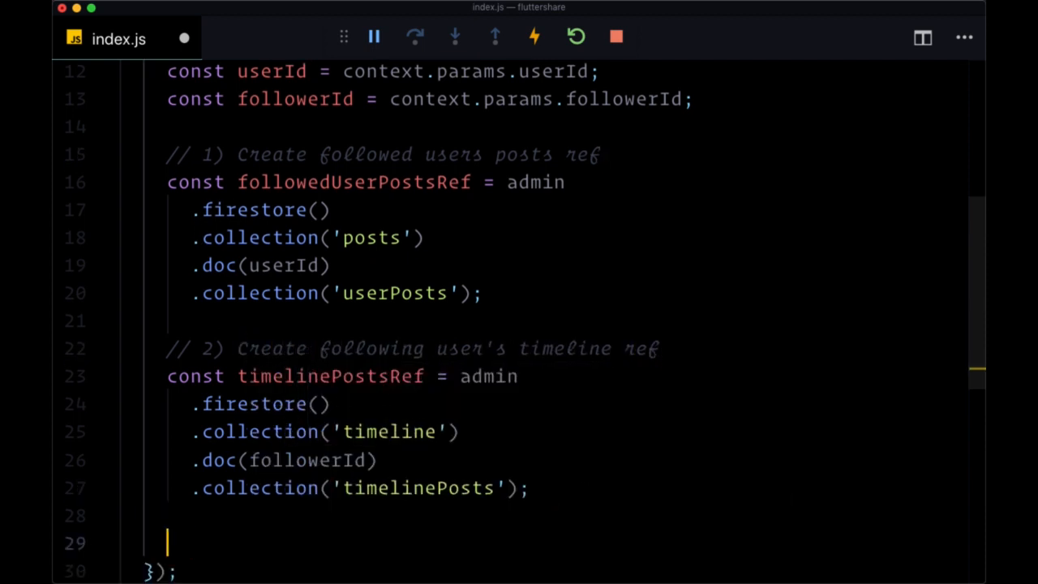
Add '// 3) Get followed users posts' and an await on followedUserPostsRef.get()
{"action": "type", "text": "// 3)"}
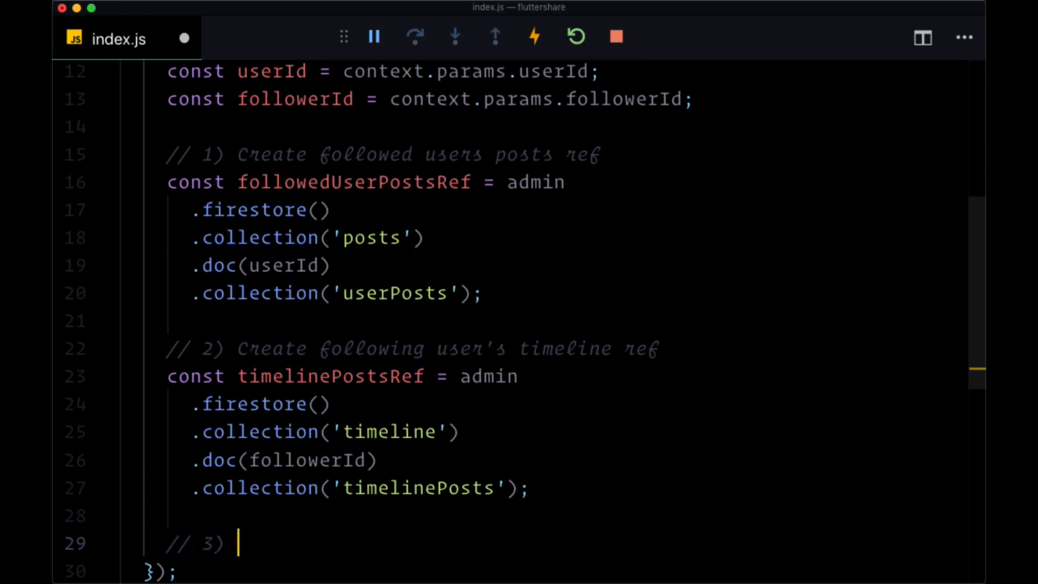
{"action": "type", "text": "Get"}
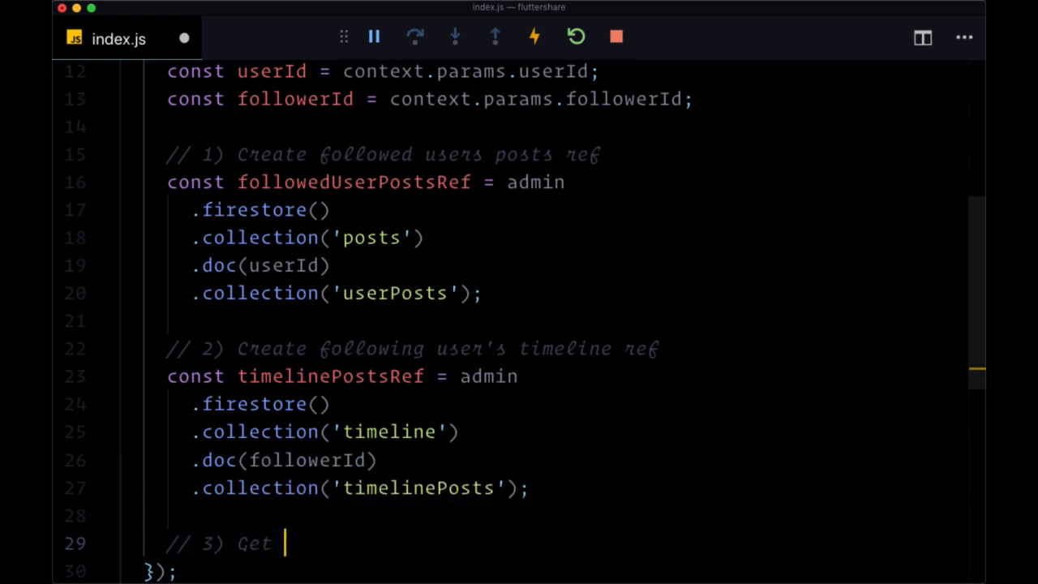
{"action": "type", "text": "followed u"}
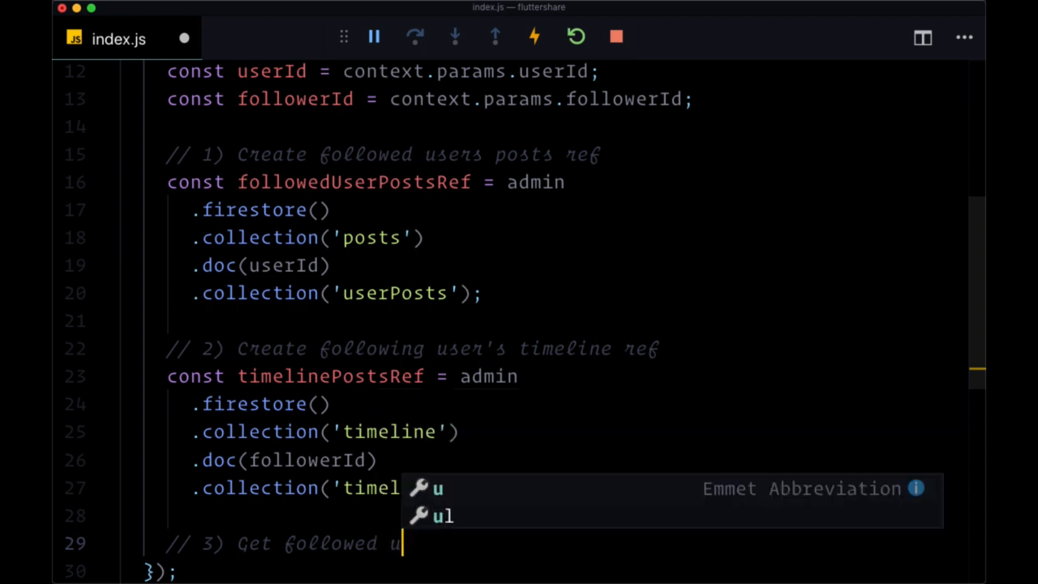
{"action": "type", "text": "sers posts"}
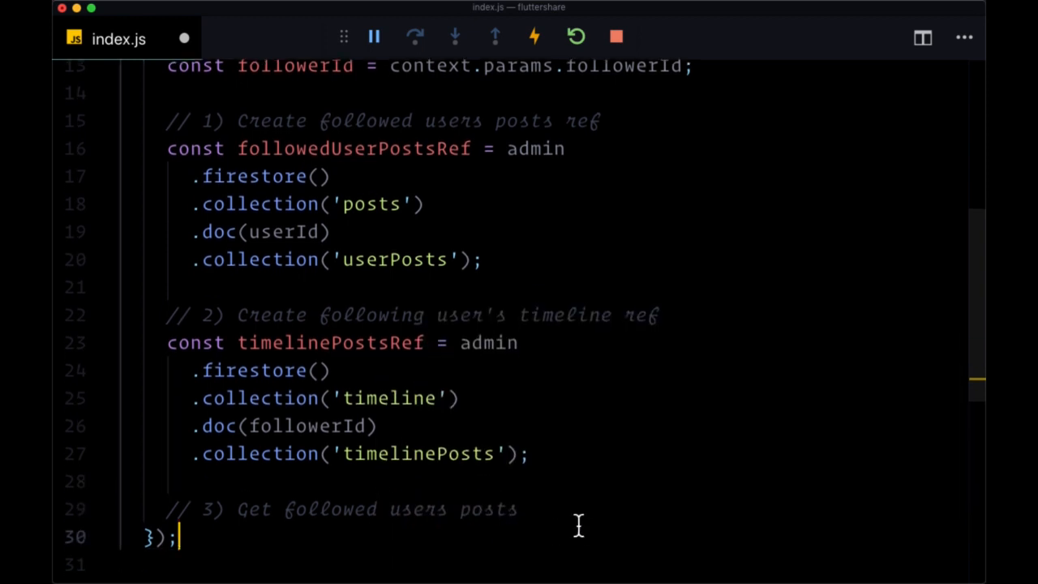
{"action": "type", "text": "await followedUserPostsRef.get();"}
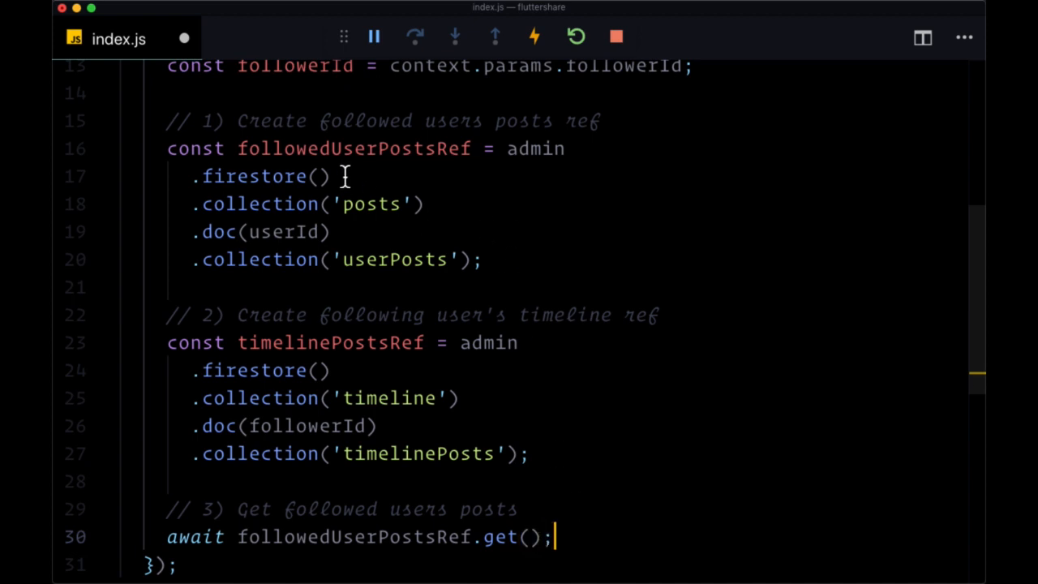
{"action": "mouse_move", "coordinate": [551, 559]}
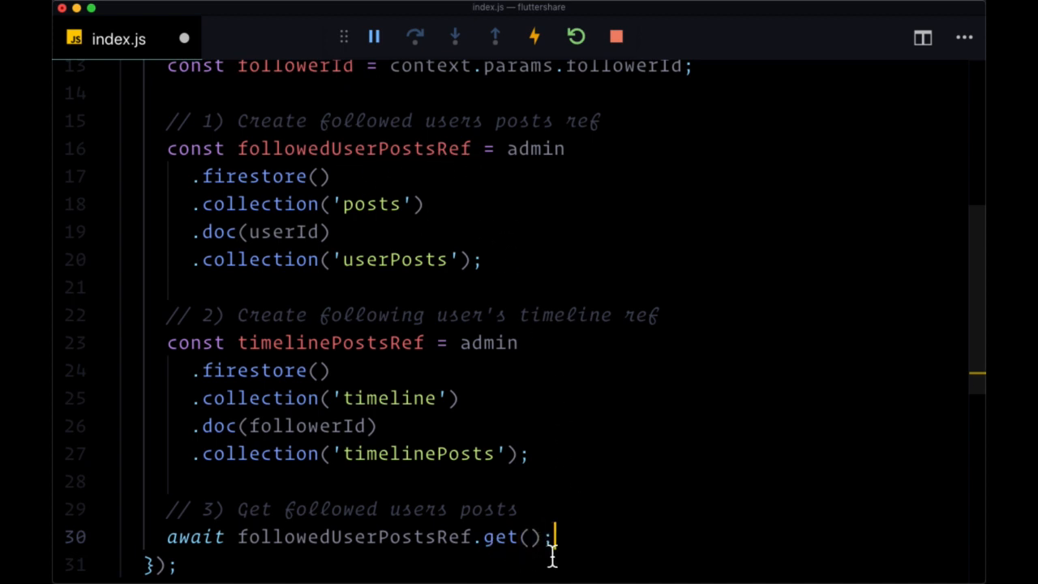
Make the onCreate callback async and store the result in const querySnapshot
{"action": "double_click", "coordinate": [194, 535]}
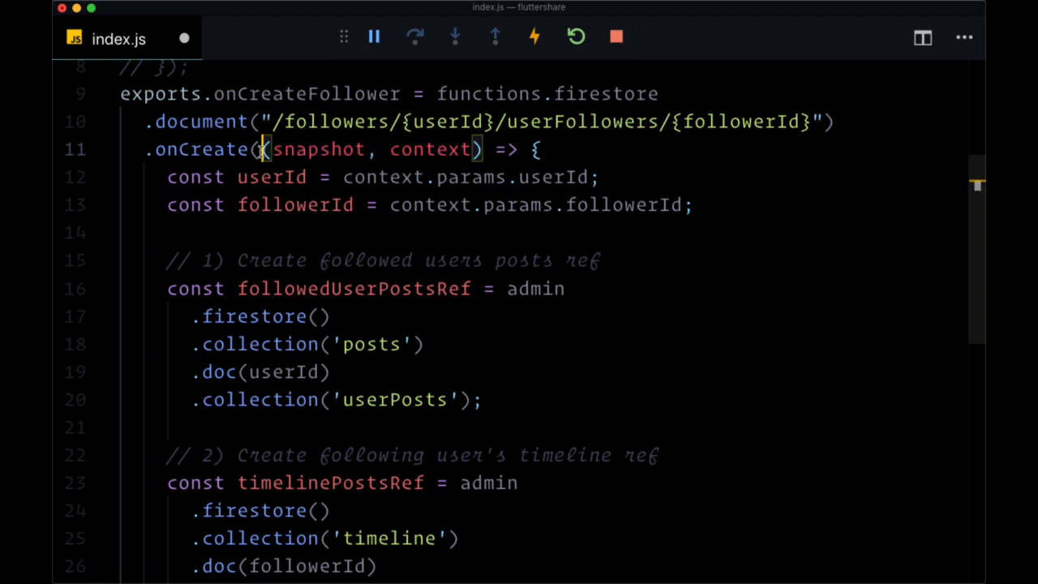
{"action": "type", "text": "async"}
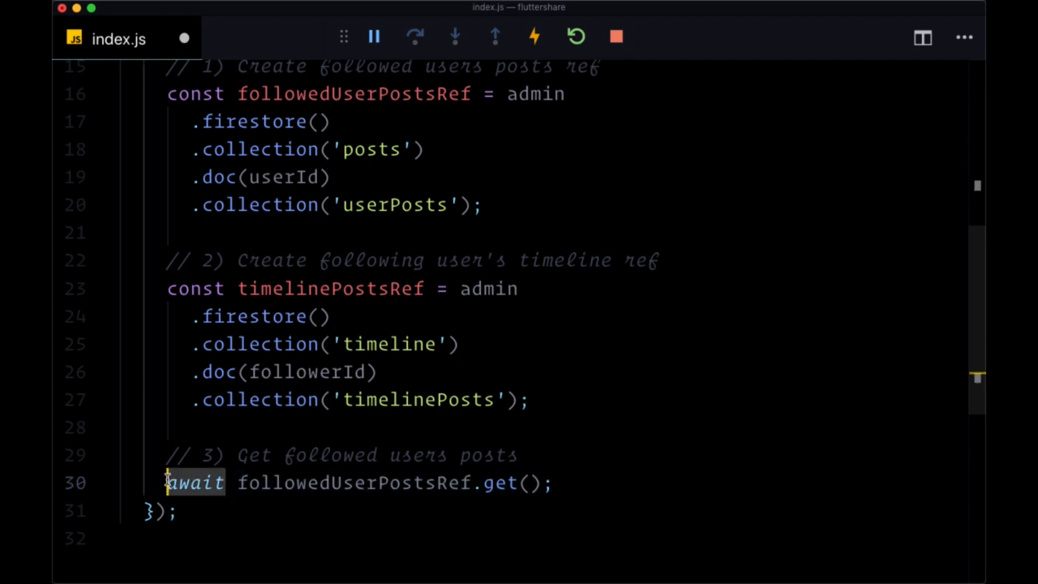
{"action": "type", "text": "const query"}
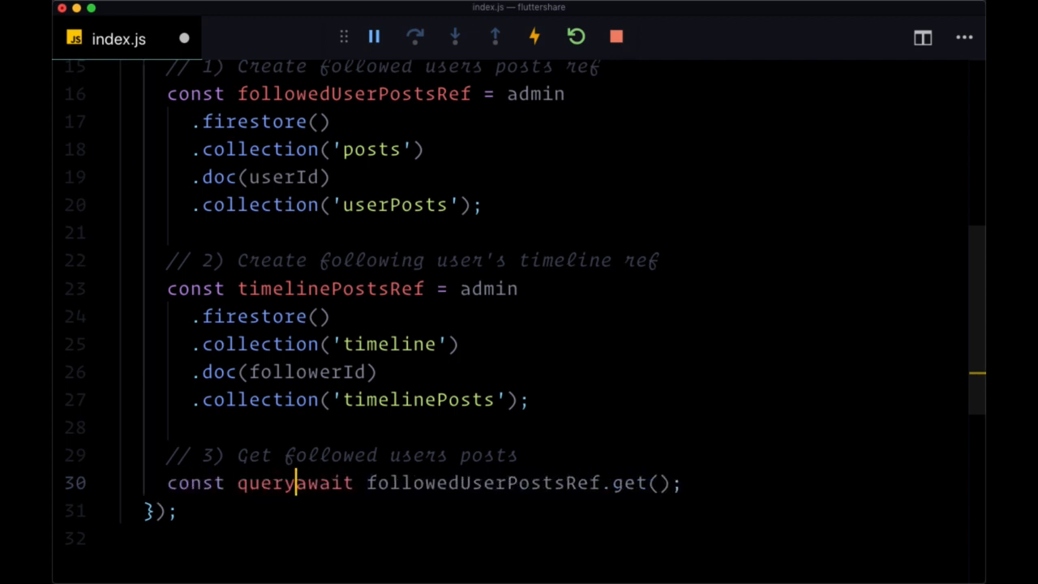
{"action": "type", "text": "Snapshot ="}
{"action": "type", "text": "// 4)"}
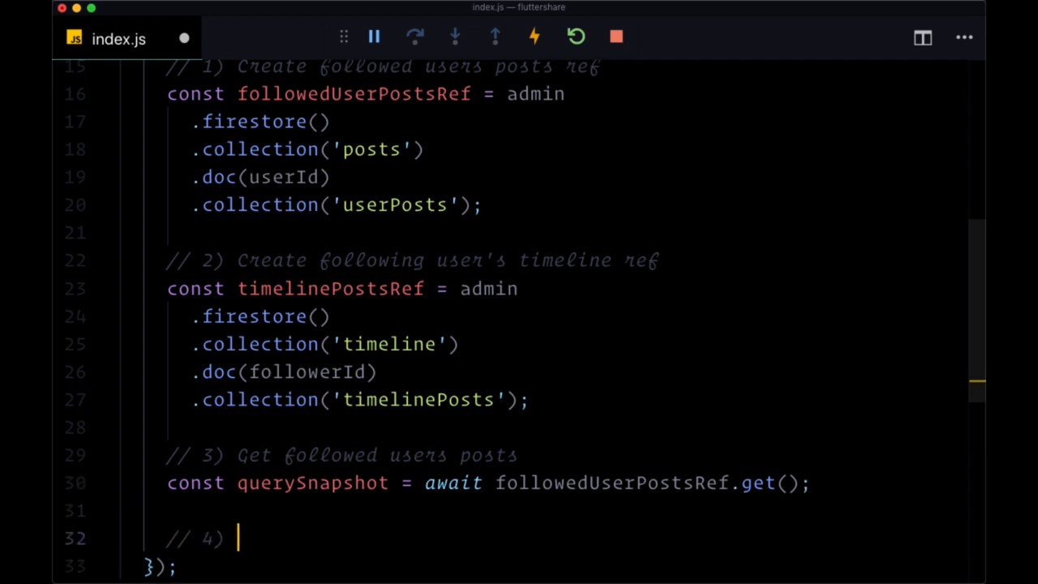
Add the step-4 comment and loop querySnapshot.forEach(doc => { if (doc.exists) { ... } })
{"action": "type", "text": "A"}
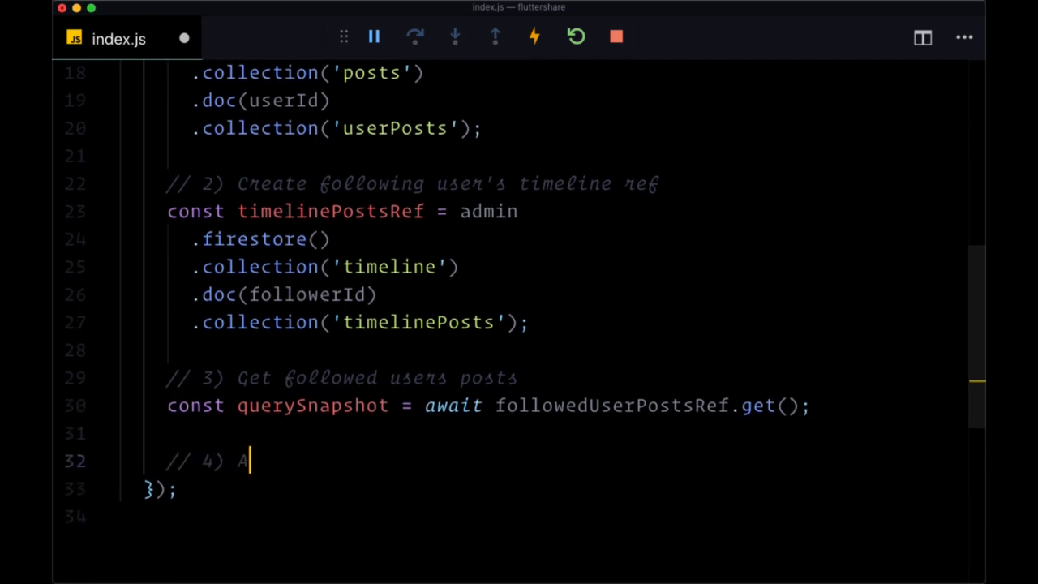
{"action": "type", "text": "dd each user post to"}
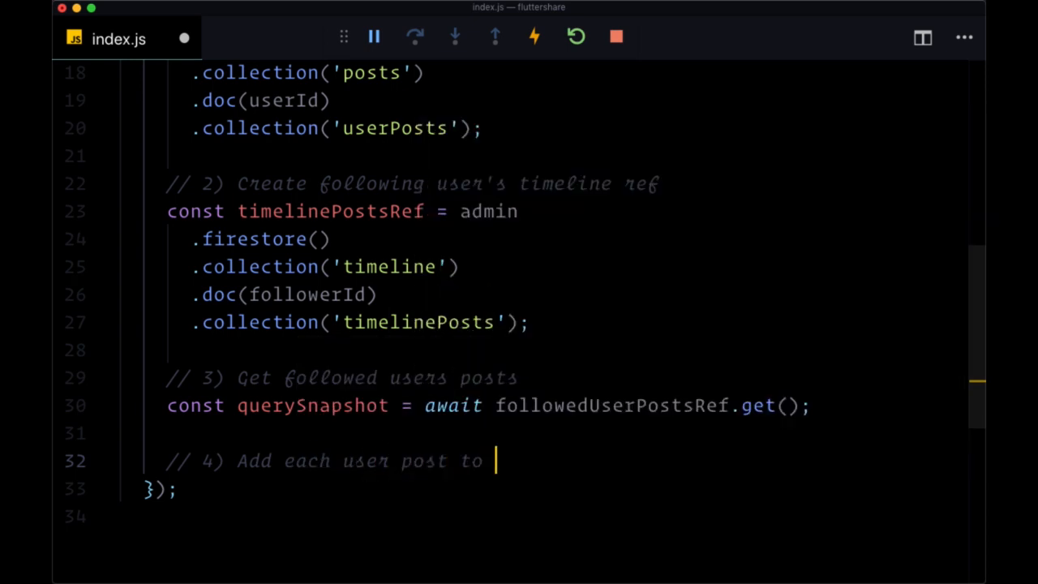
{"action": "type", "text": "following user's timeline"}
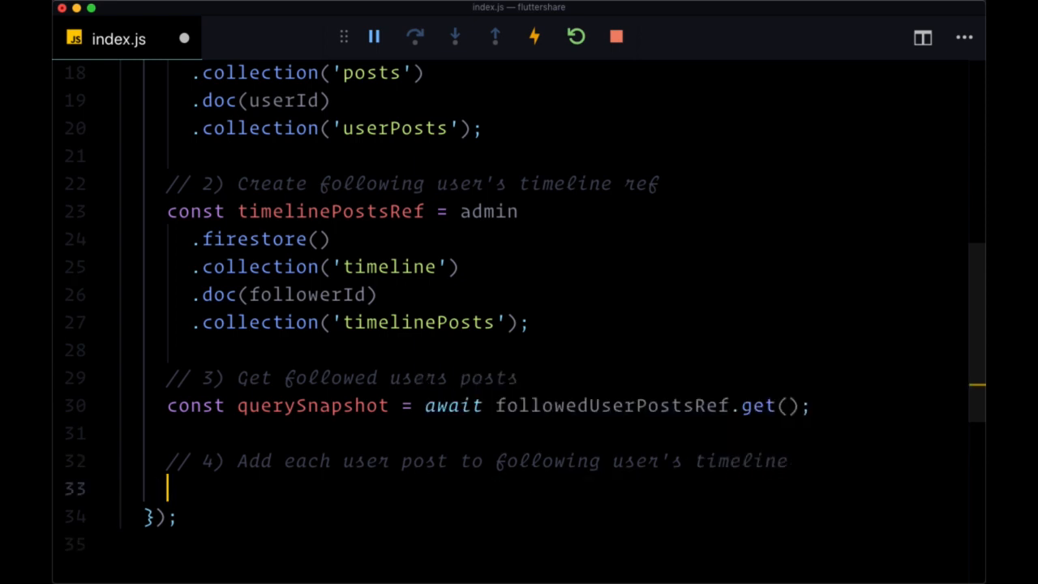
{"action": "type", "text": "querySnapshot.forEach("}
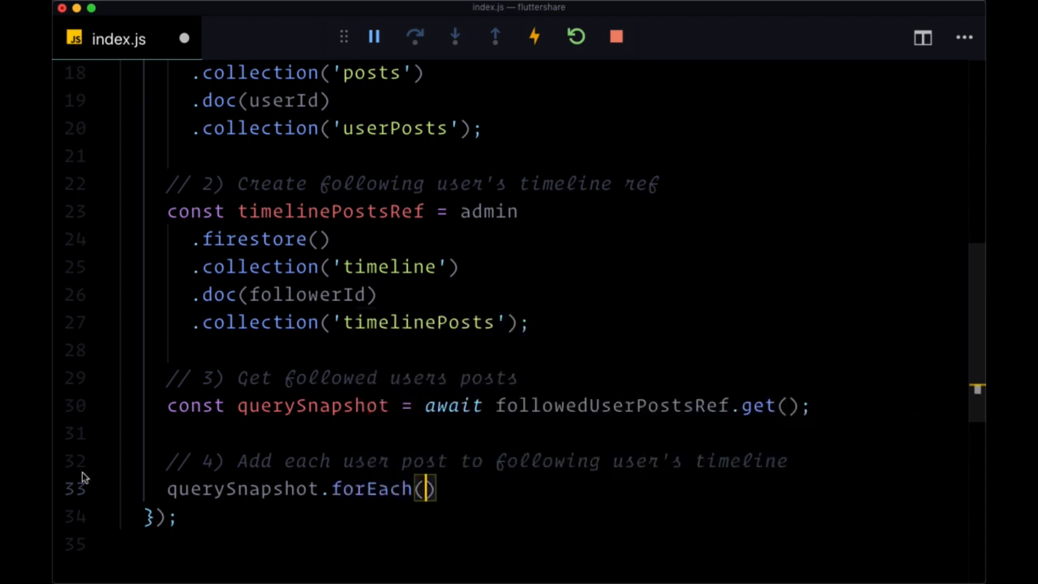
{"action": "double_click", "coordinate": [240, 488]}
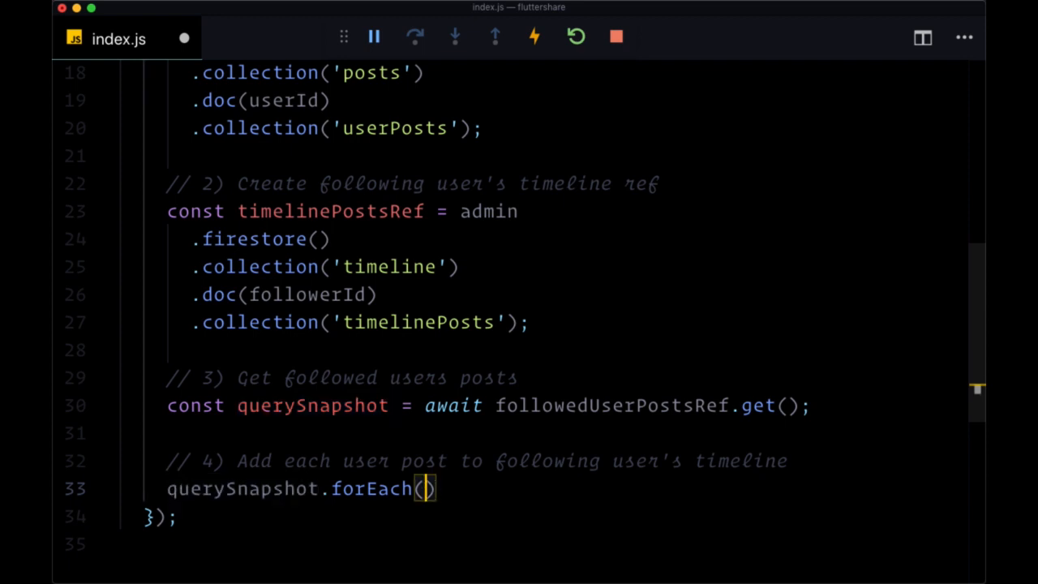
{"action": "type", "text": "doc"}
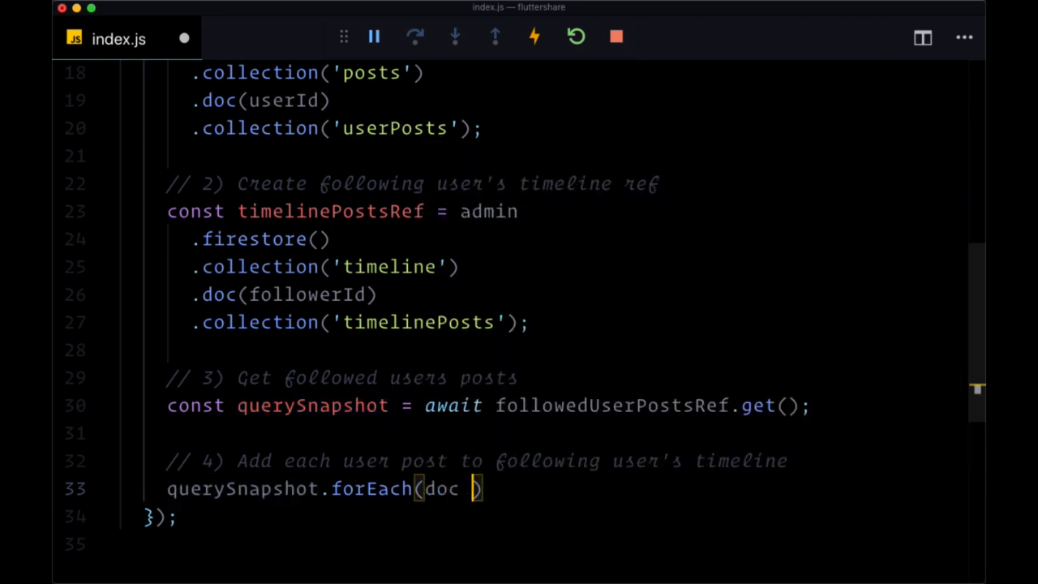
{"action": "type", "text": "=>"}
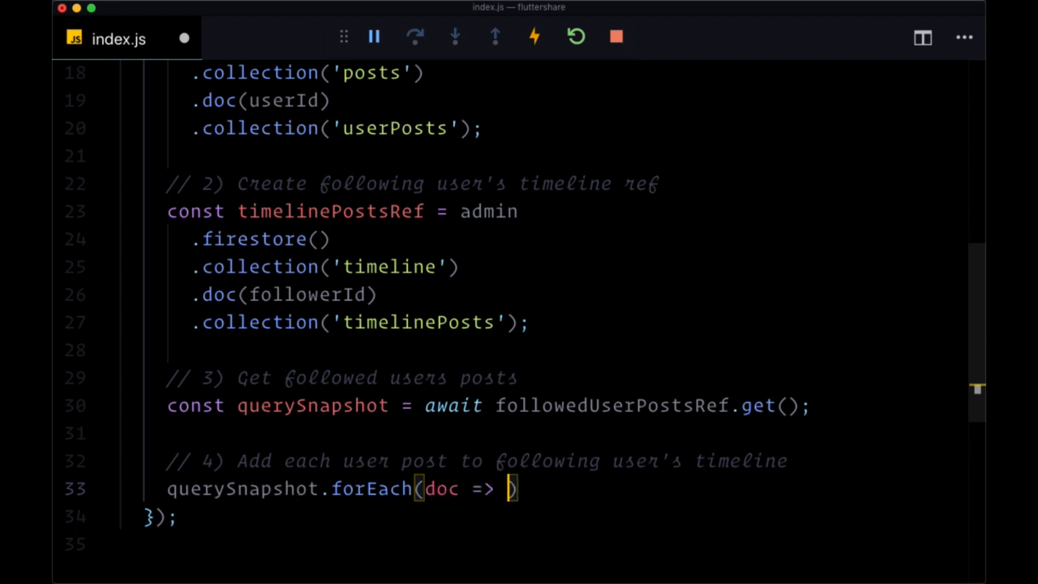
{"action": "type", "text": "{"}
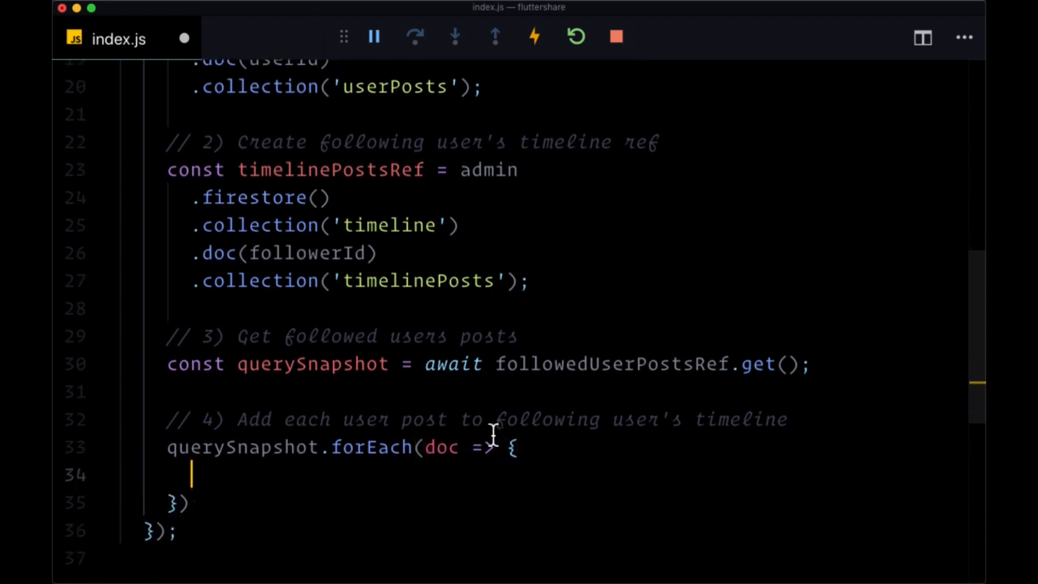
{"action": "type", "text": "if ("}
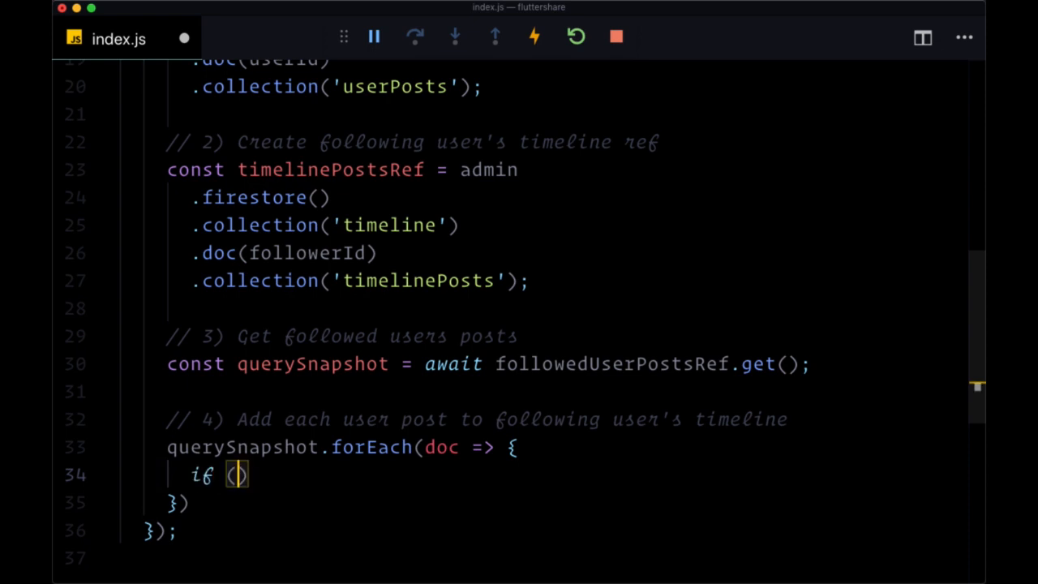
{"action": "type", "text": "doc.exists"}
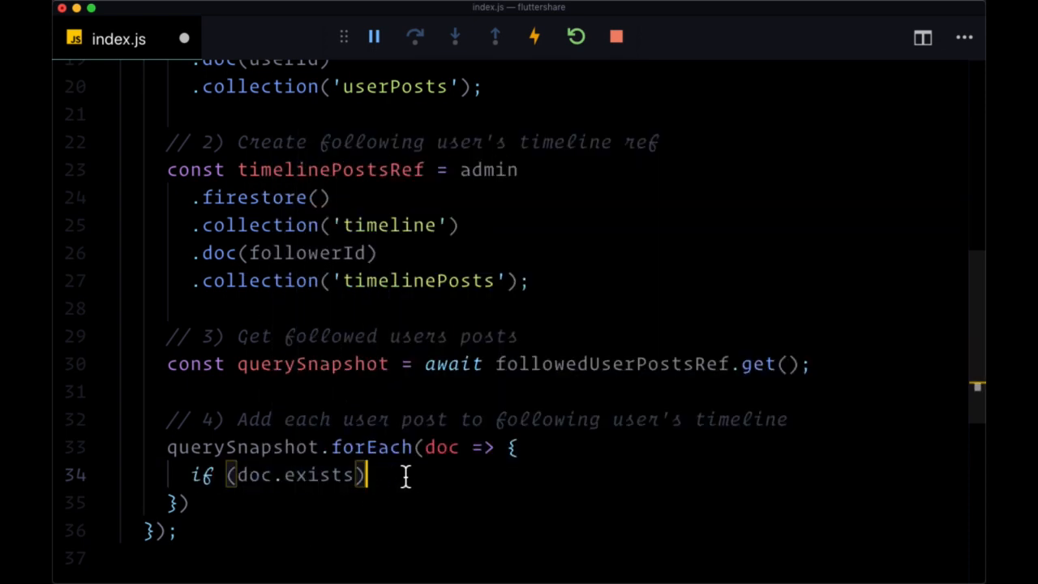
{"action": "type", "text": "{"}
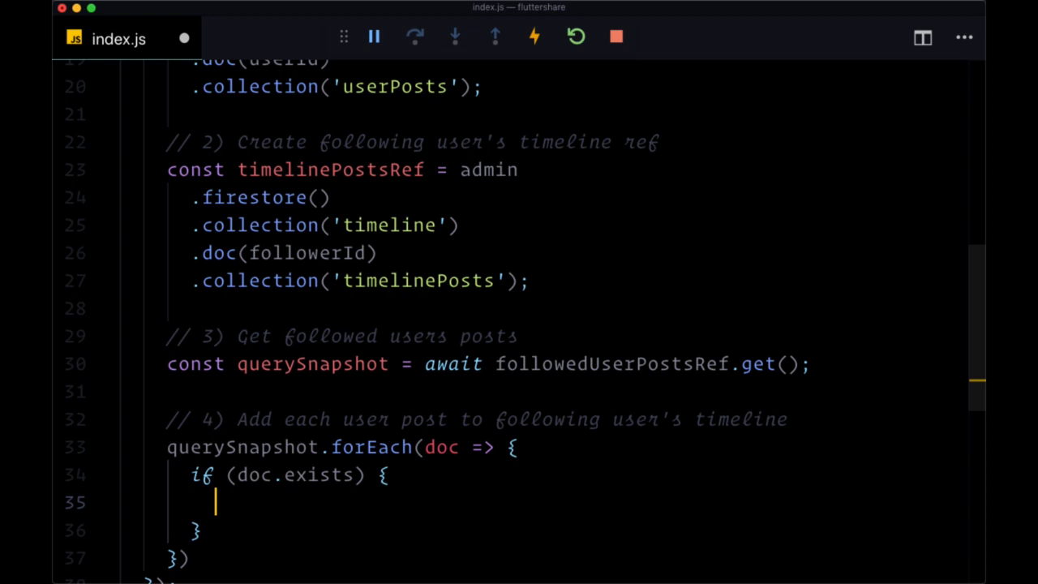
Inside the loop, set const postId = doc.id and target timelinePostsRef.doc(postId)
{"action": "type", "text": "timelinePostsRef"}
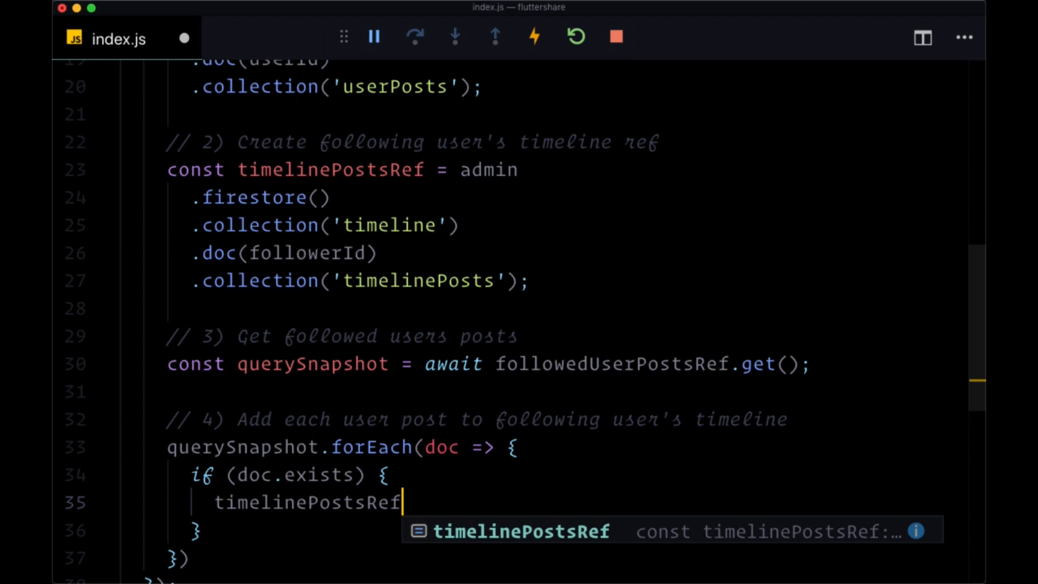
{"action": "type", "text": ".doc("}
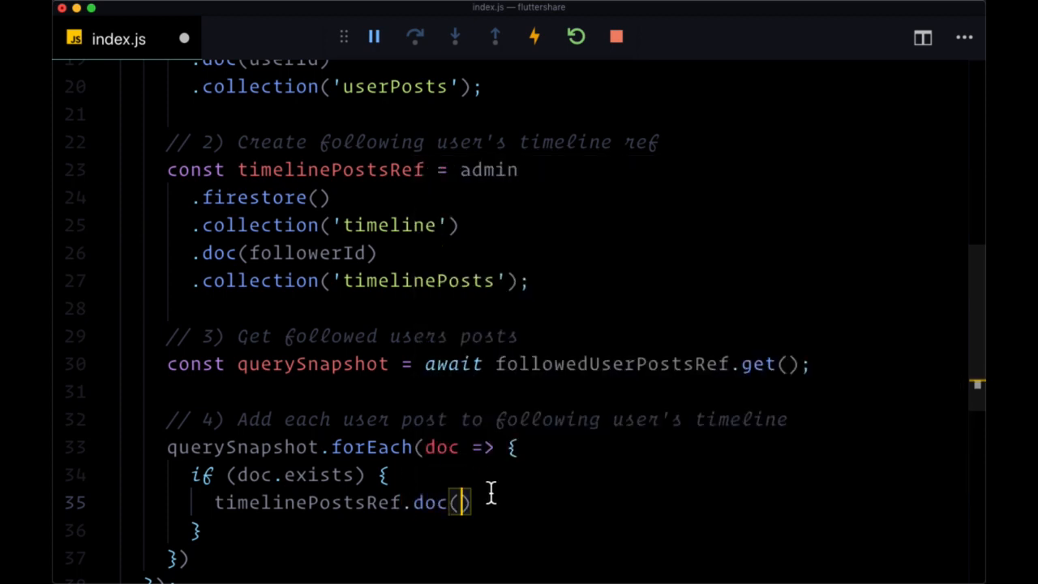
{"action": "double_click", "coordinate": [432, 503]}
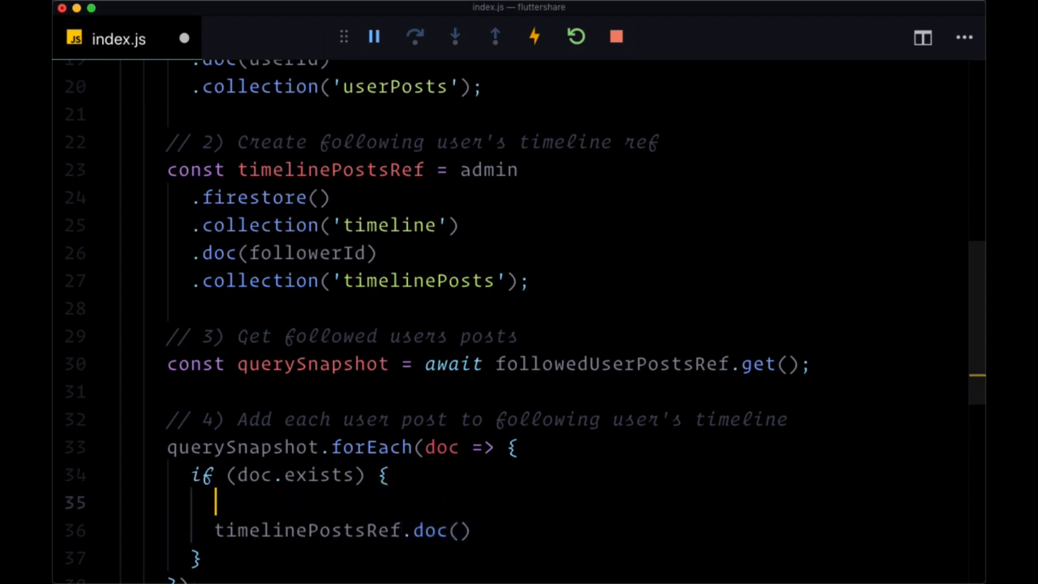
{"action": "type", "text": "doc.id;"}
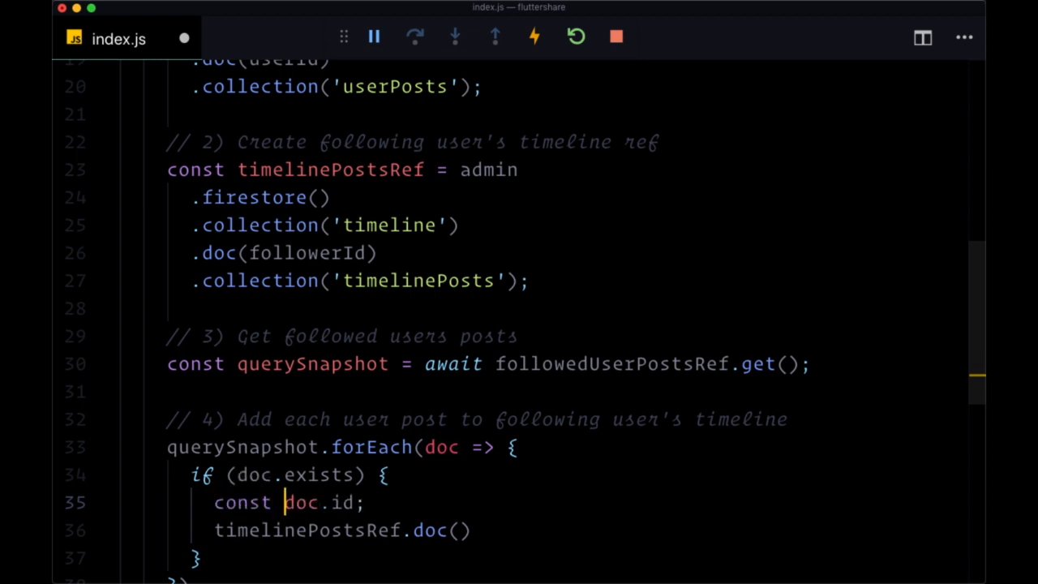
{"action": "type", "text": "postId ="}
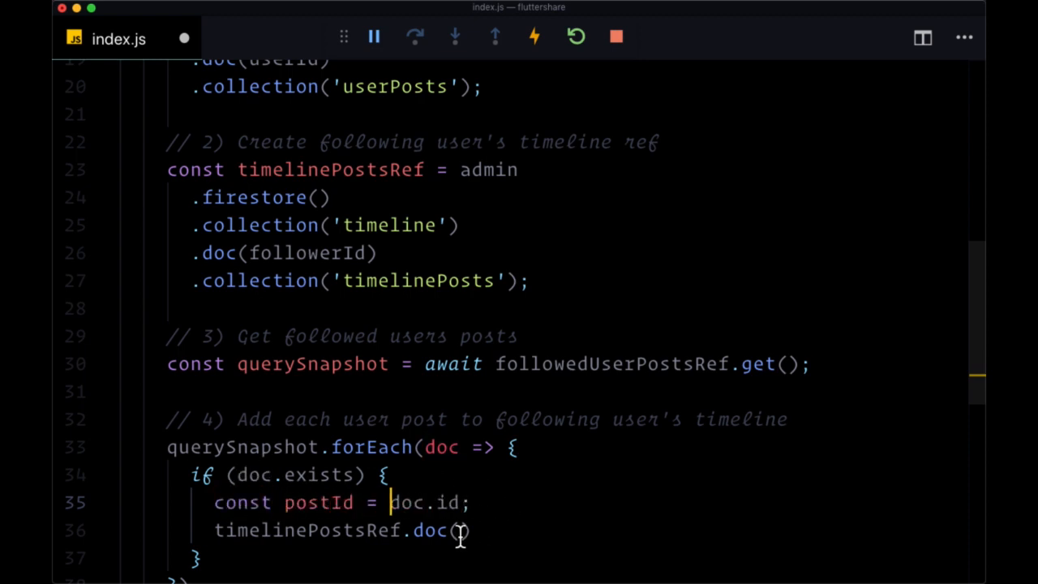
{"action": "type", "text": "postId"}
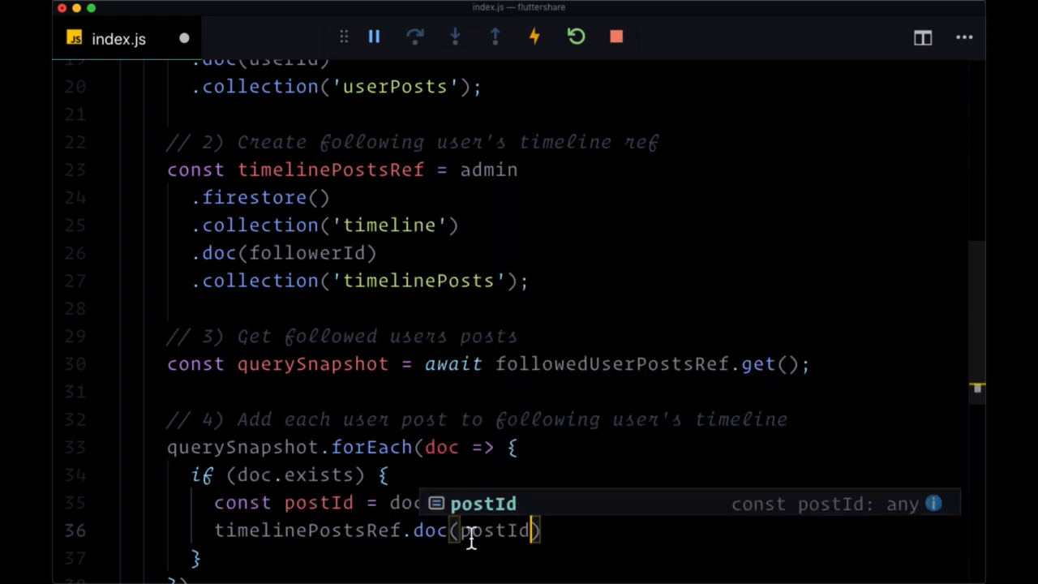
Write the post with const postData = doc.data() and .set(postData)
{"action": "type", "text": "."}
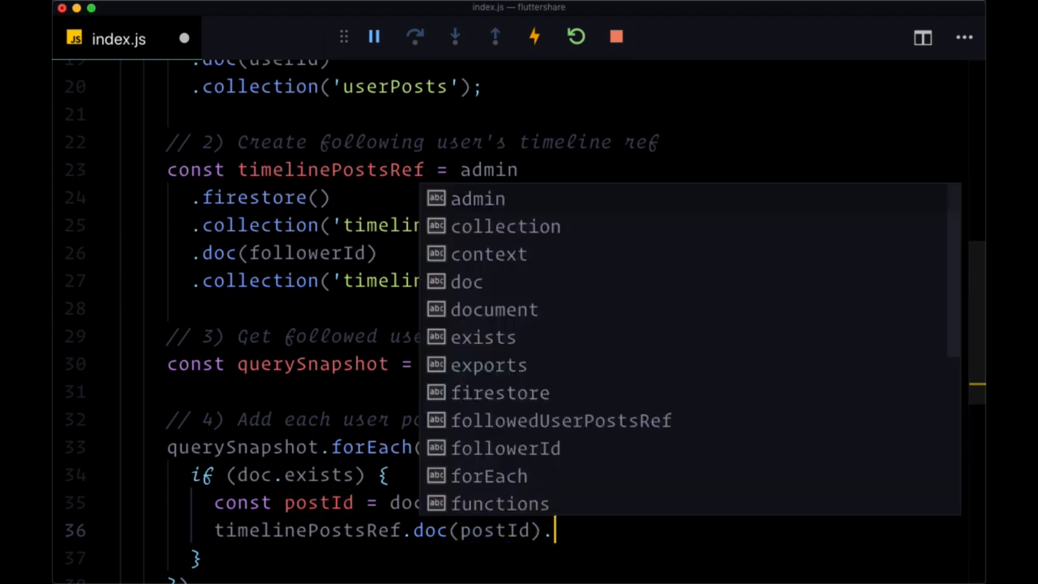
{"action": "type", "text": "set"}
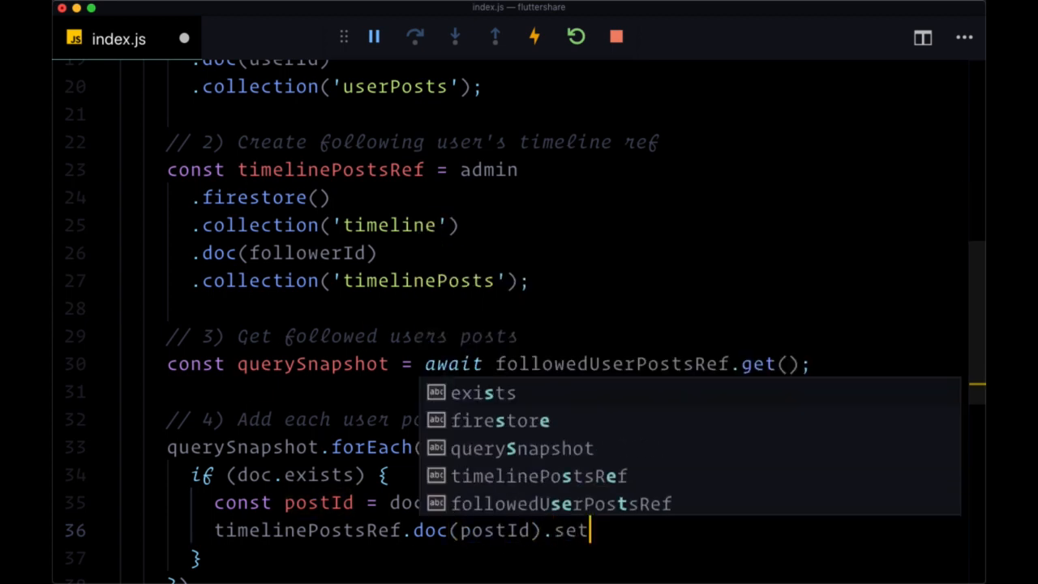
{"action": "type", "text": "("}
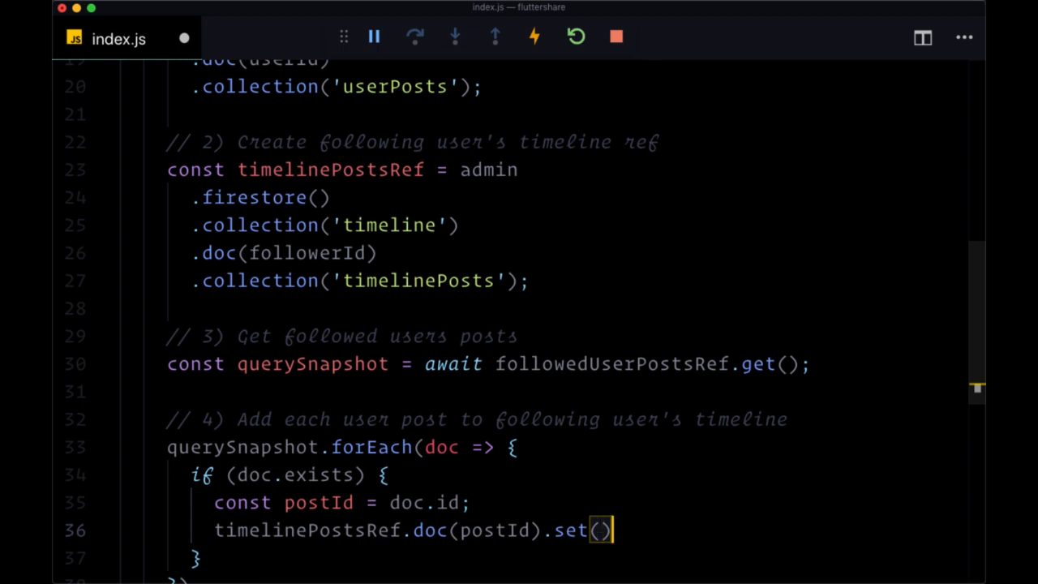
{"action": "type", "text": ";"}
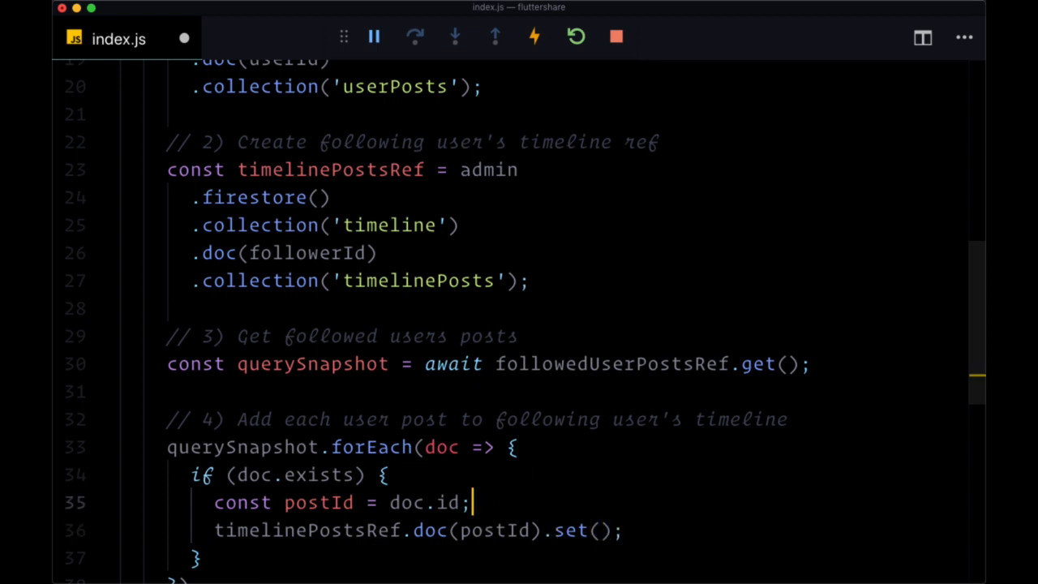
{"action": "type", "text": "doc.data();"}
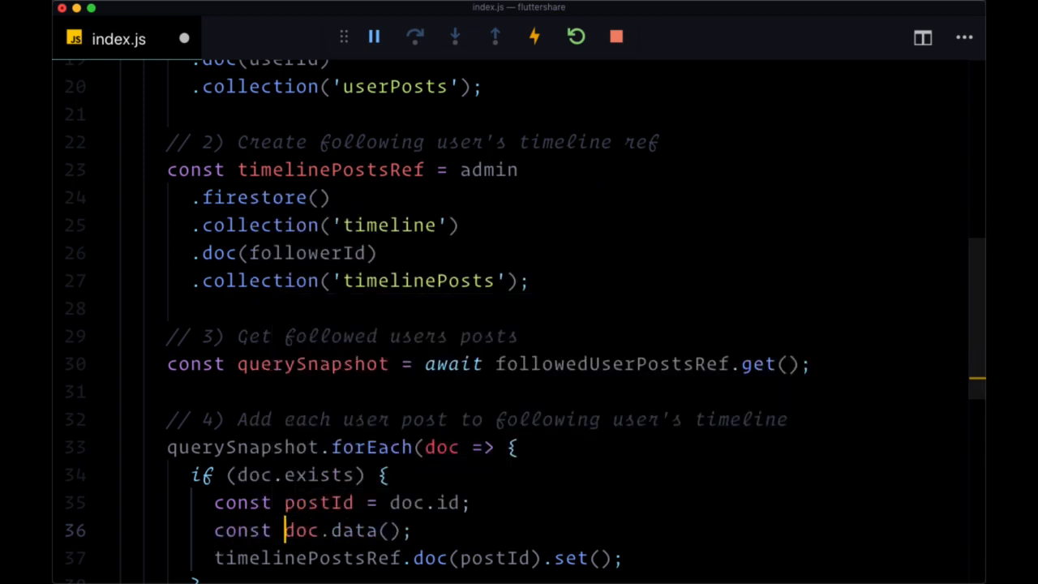
{"action": "type", "text": "post"}
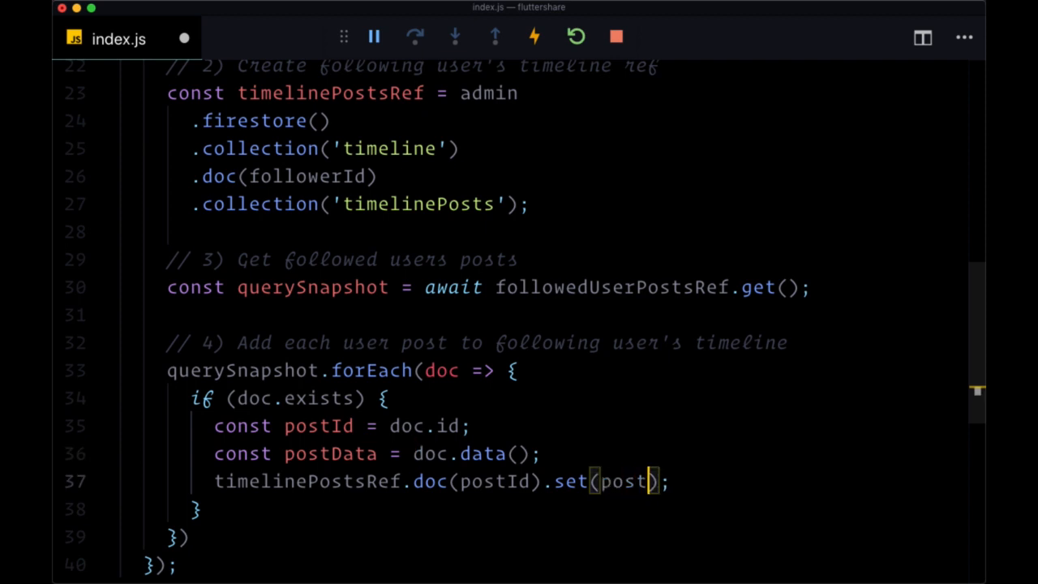
{"action": "type", "text": "Data"}
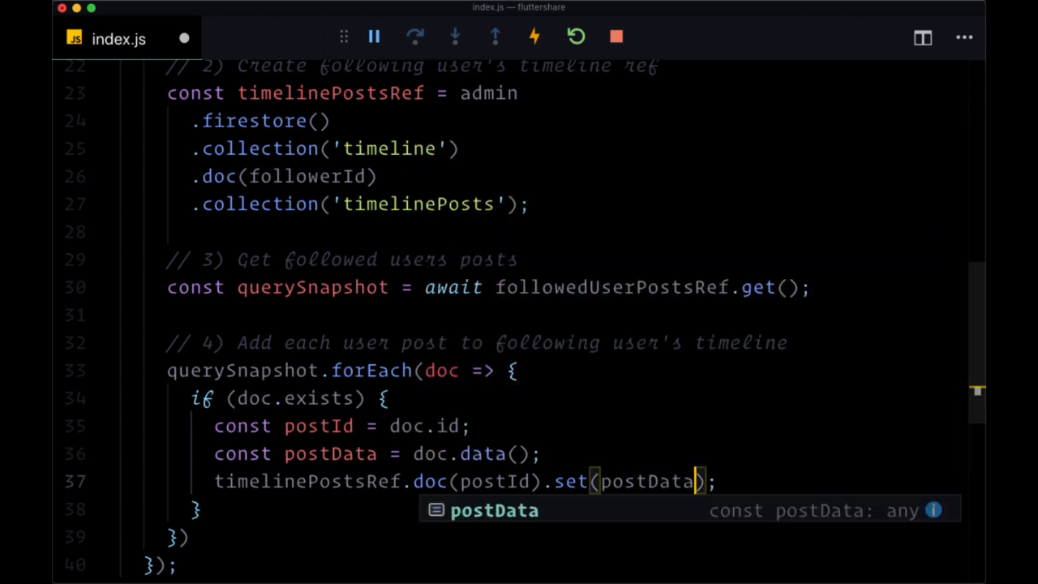
{"action": "key", "text": "Escape"}
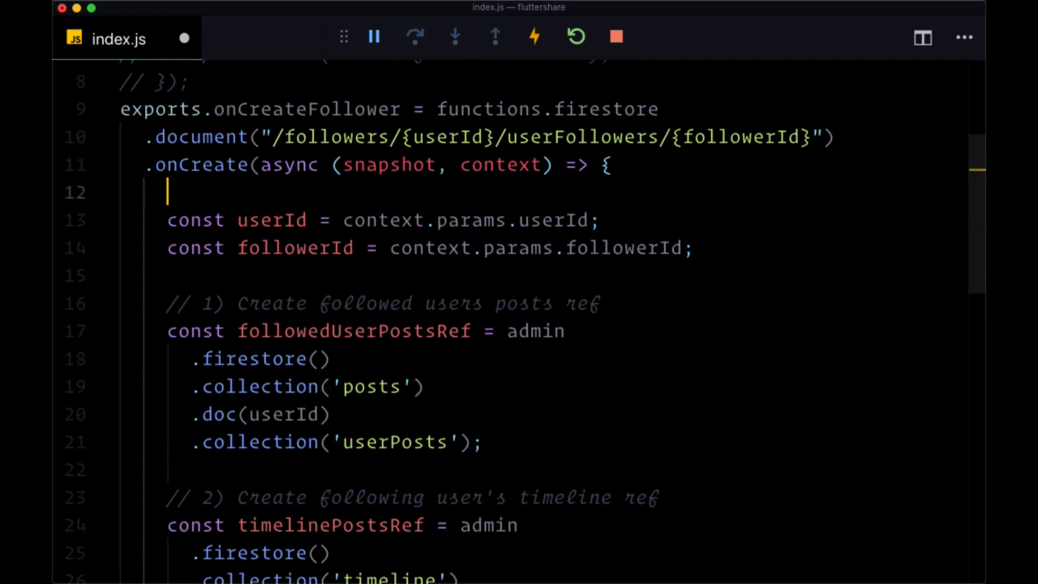
Add console.log("Follower Created", snapshot.data()) at the top of the onCreate callback
{"action": "type", "text": "console.log("}
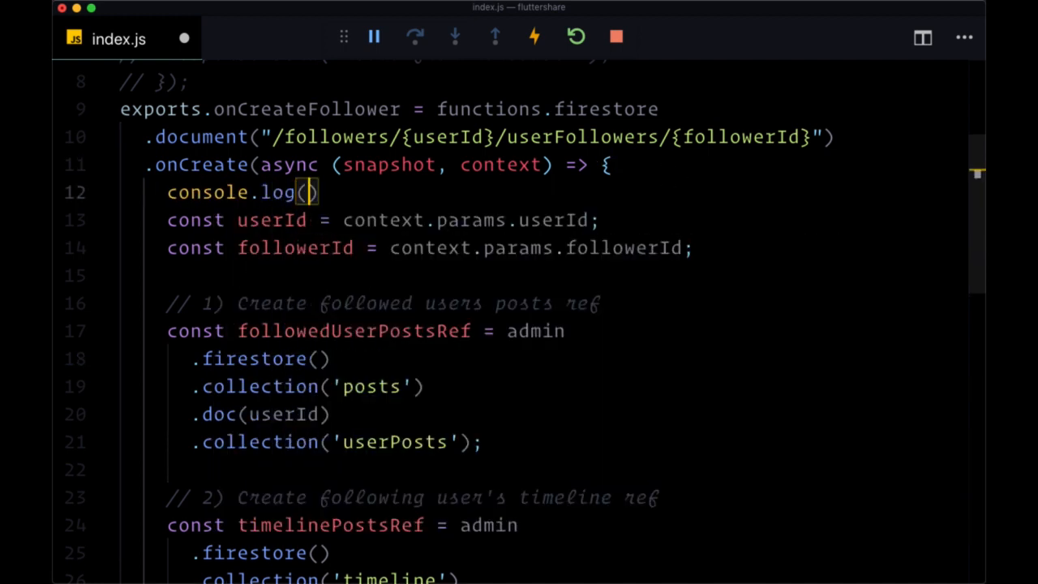
{"action": "mouse_move", "coordinate": [250, 166]}
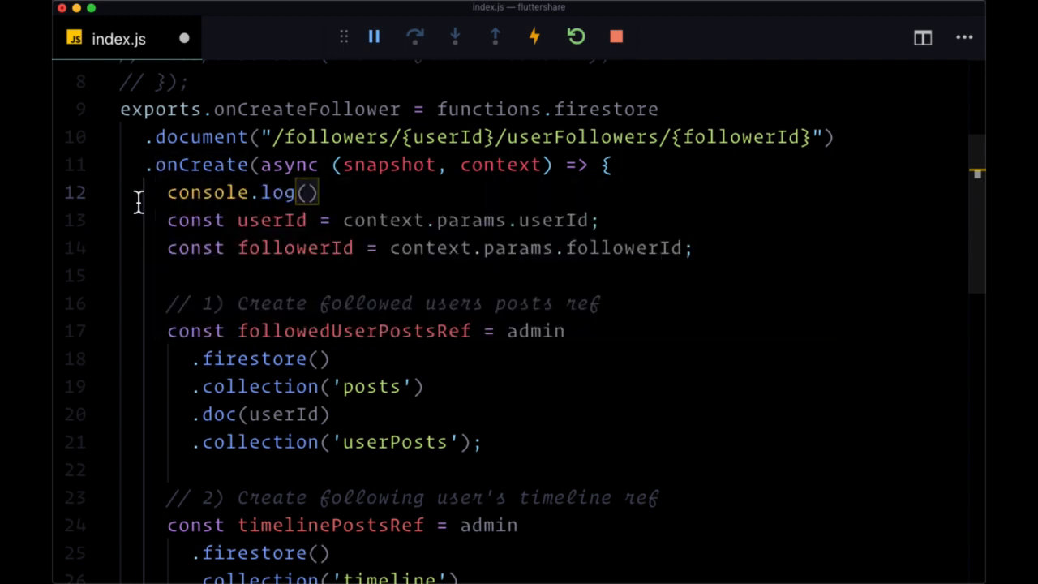
{"action": "type", "text": "Follower Create\""}
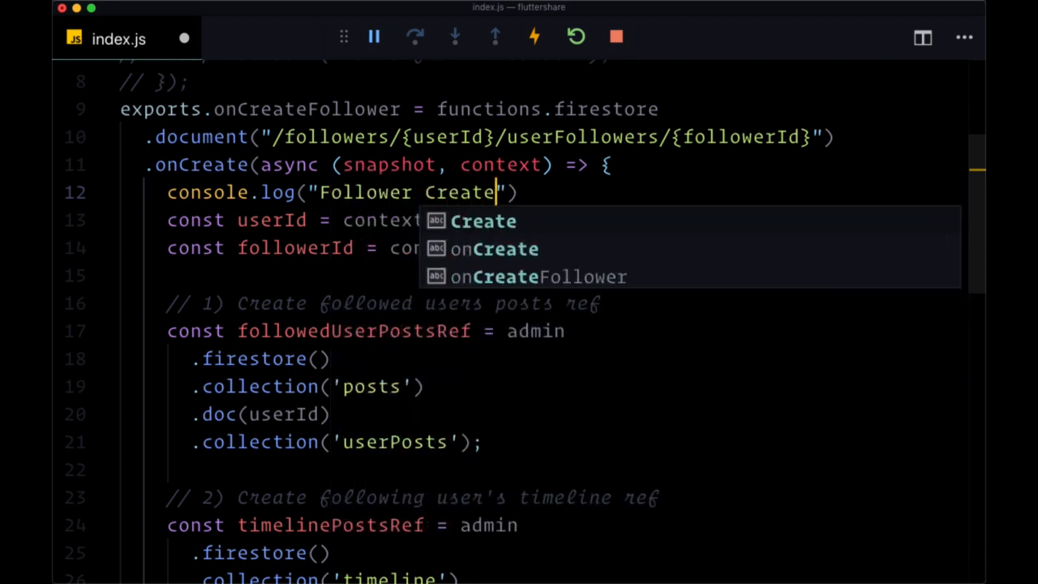
{"action": "type", "text": "d\","}
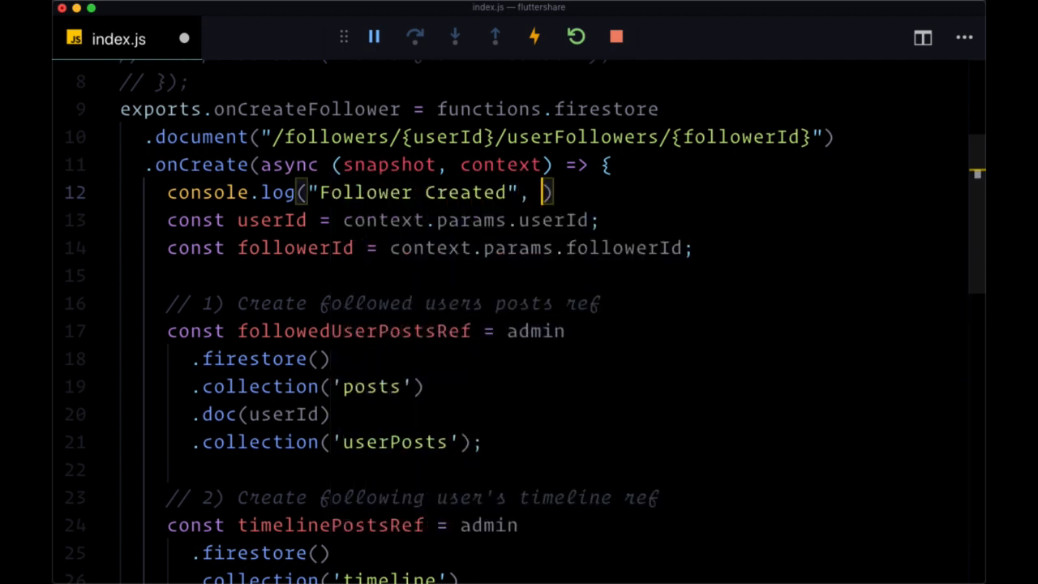
{"action": "type", "text": "snapshot."}
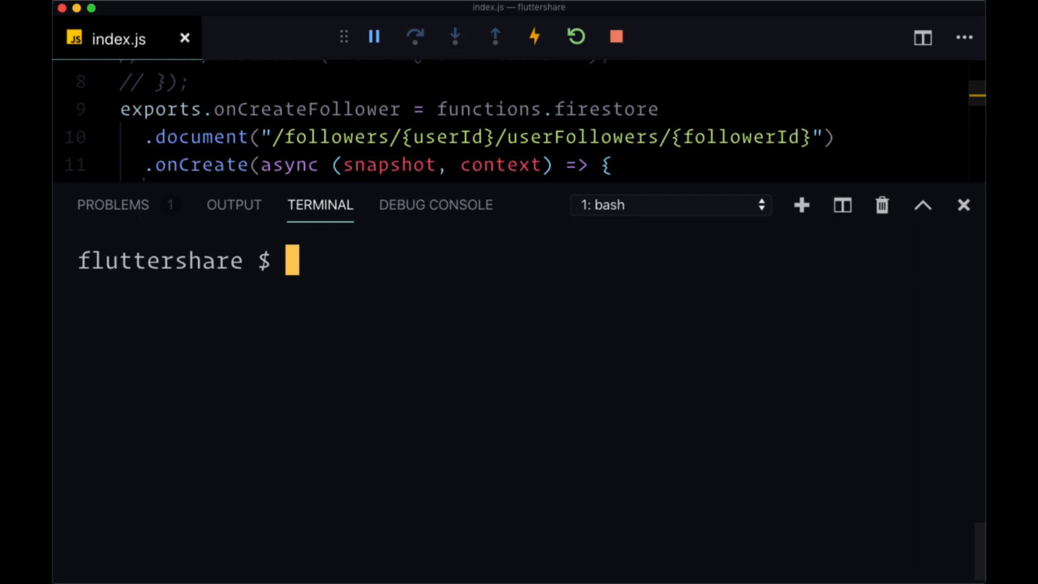
Run firebase deploy --only functions in the fluttershare terminal
{"action": "type", "text": "f"}
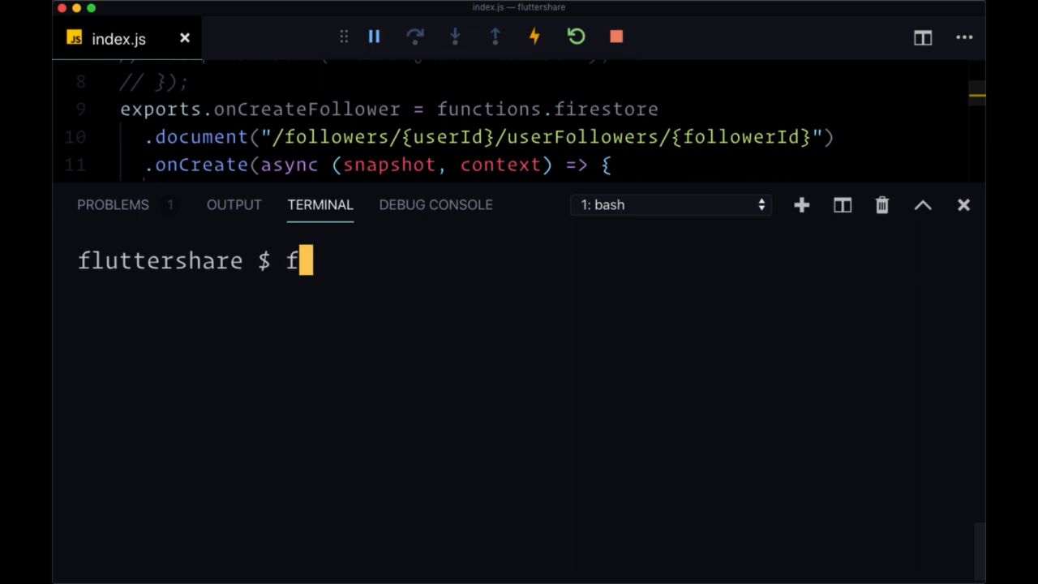
{"action": "type", "text": "irebase"}
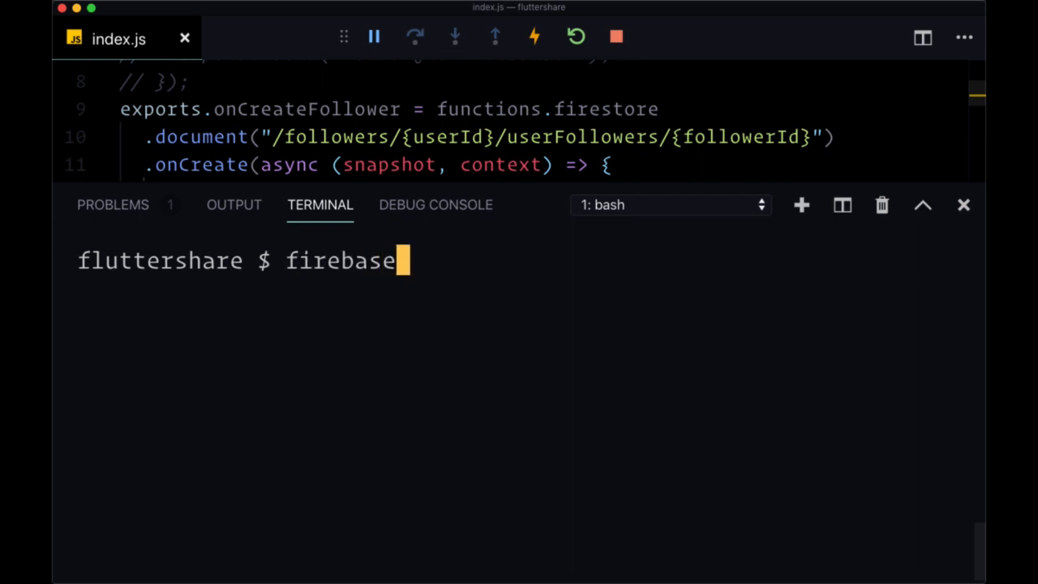
{"action": "type", "text": "deploy -"}
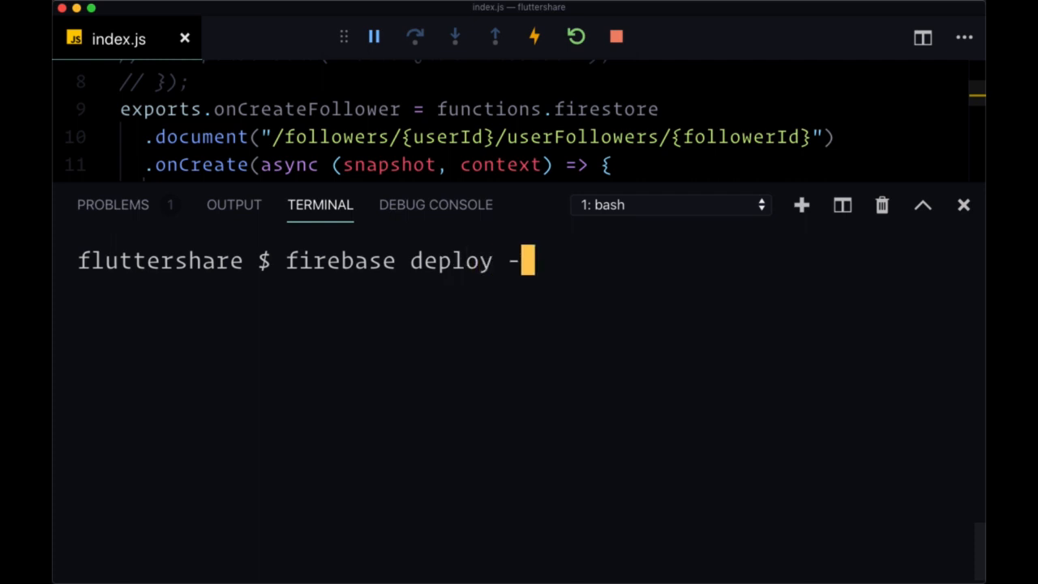
{"action": "type", "text": "-only"}
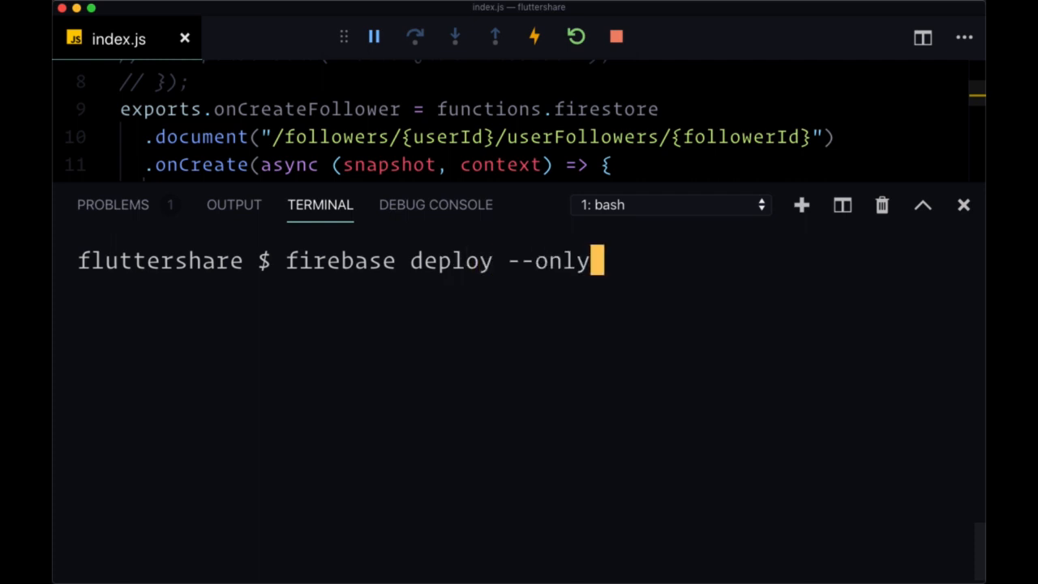
{"action": "type", "text": "functions"}
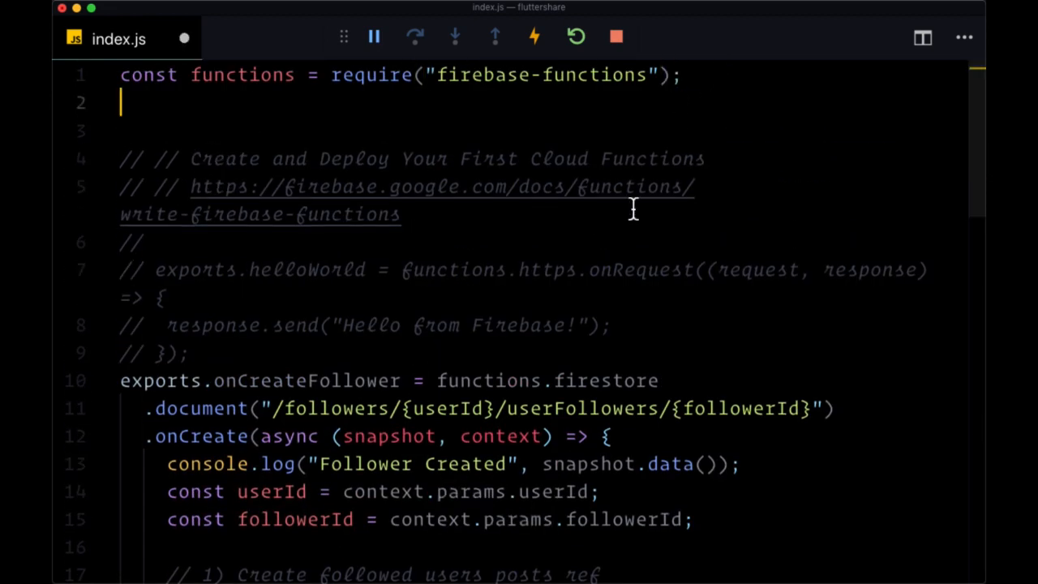
Require firebase-admin as admin and call admin.initializeApp() below the functions import
{"action": "type", "text": "require('fireb"}
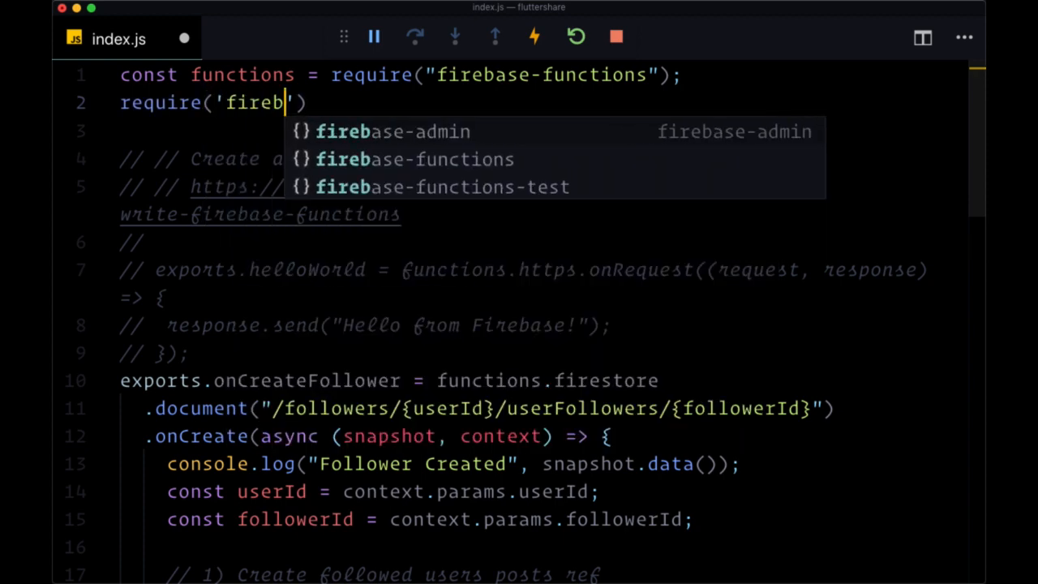
{"action": "scroll", "scroll_direction": "down", "scroll_amount": 3}
{"action": "type", "text": "ase-admin"}
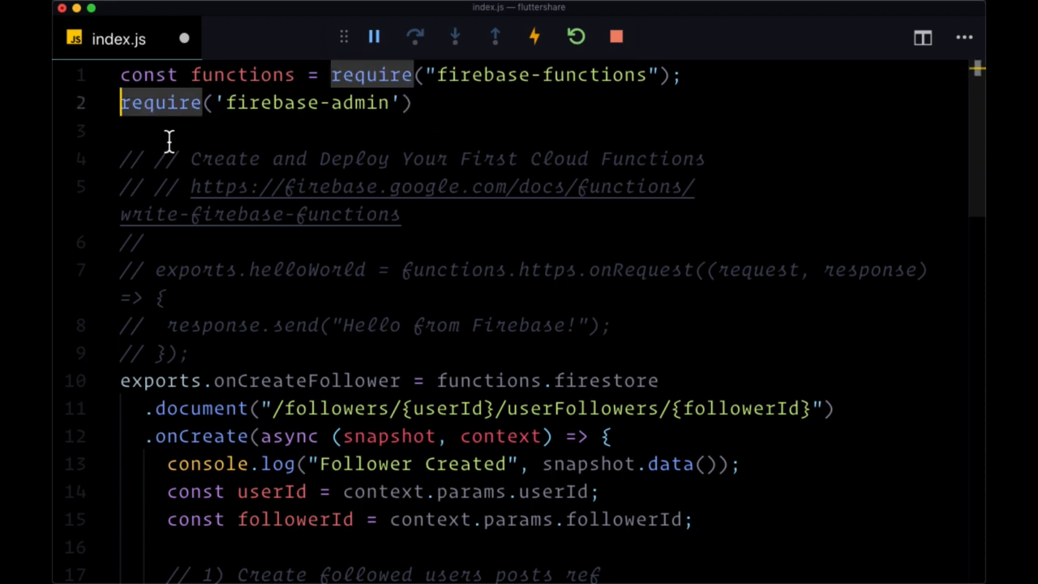
{"action": "mouse_move", "coordinate": [341, 126]}
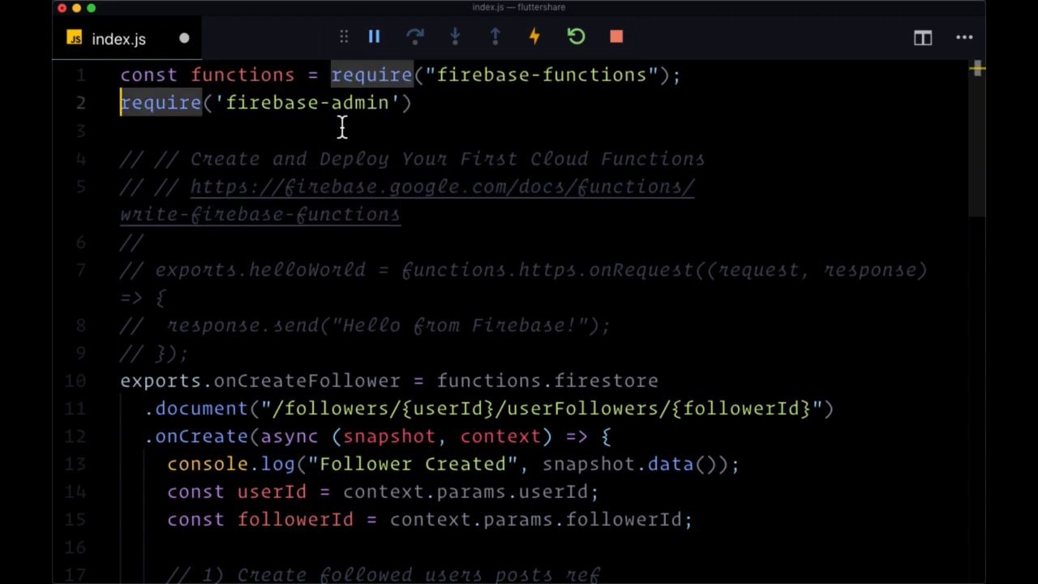
{"action": "type", "text": "const admin ="}
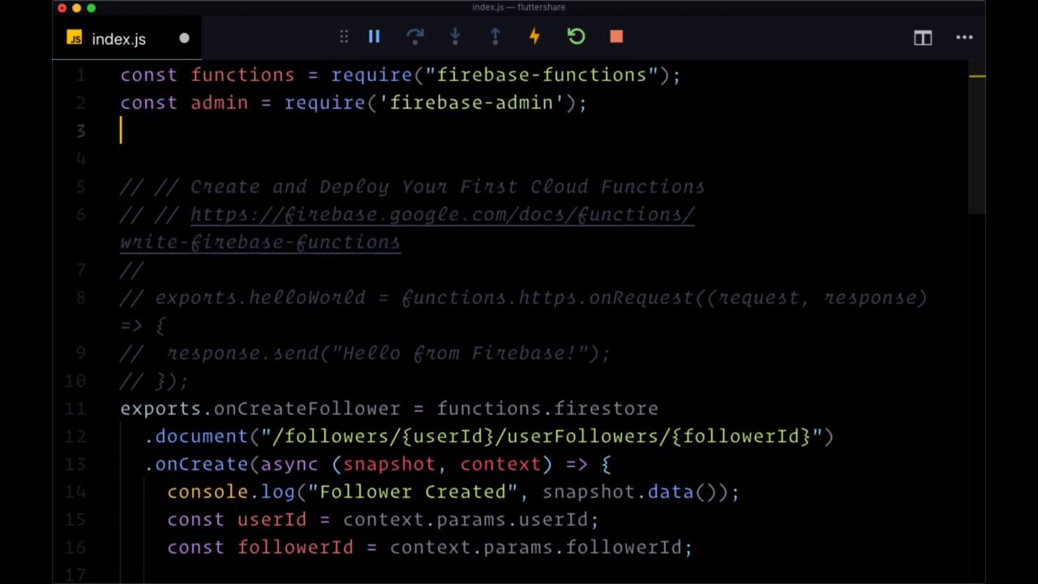
{"action": "type", "text": "admin.initializeApp"}
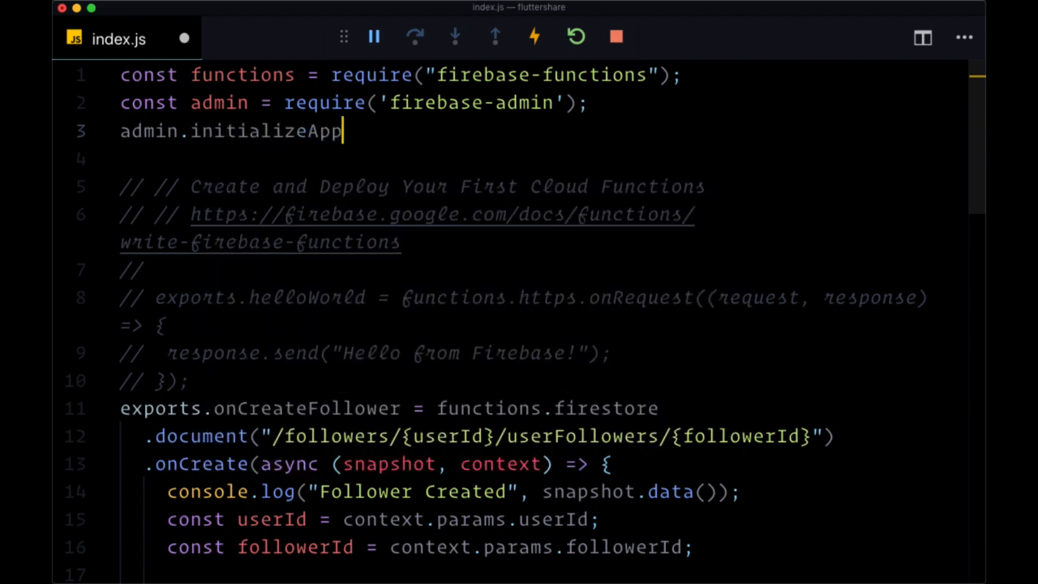
{"action": "type", "text": "();"}
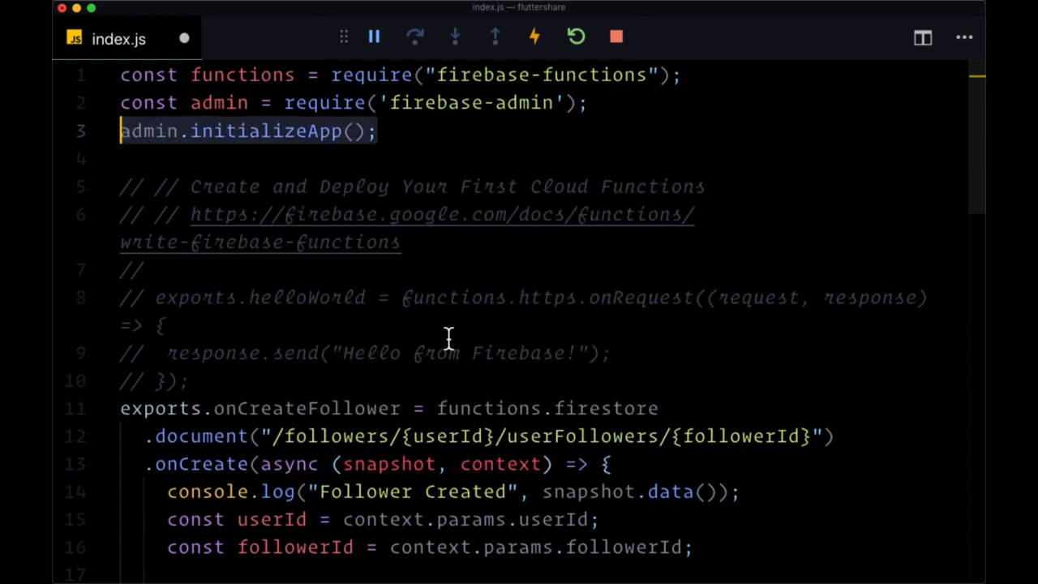
Save index.js and redeploy with firebase deploy --only functions
{"action": "scroll", "scroll_direction": "down", "scroll_amount": 3}
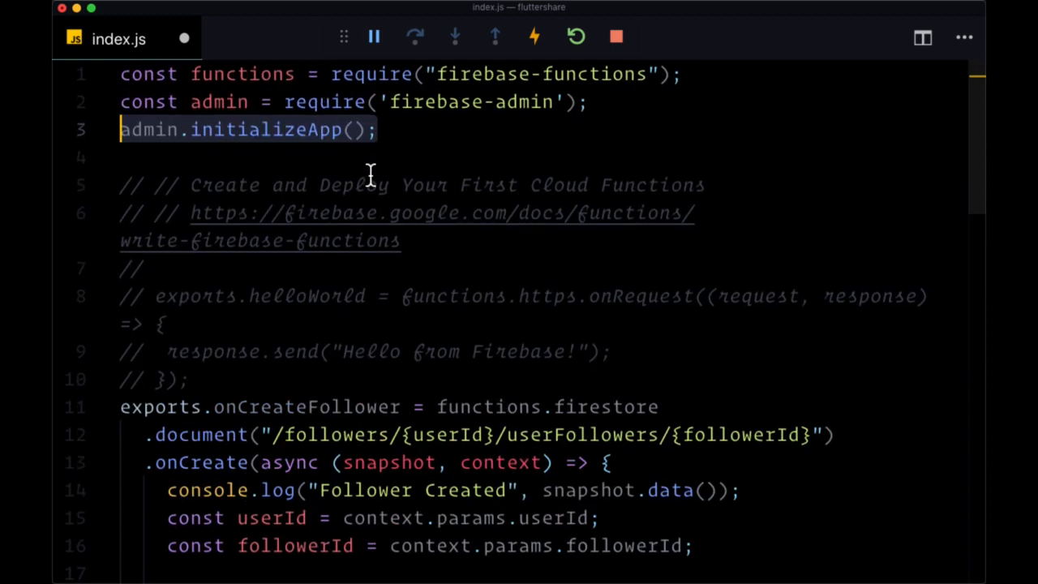
{"action": "scroll", "scroll_direction": "down", "scroll_amount": 3}
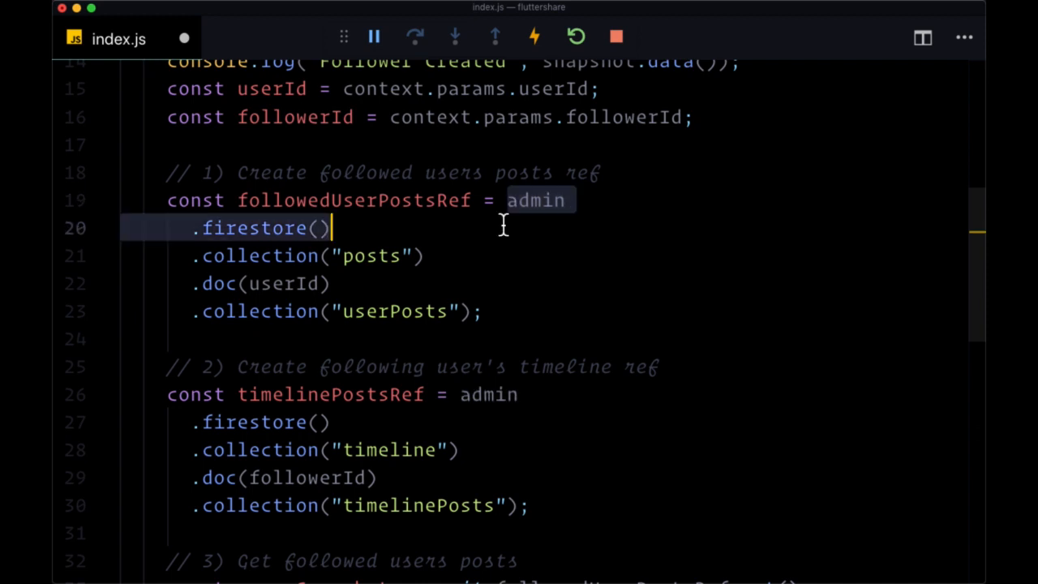
{"action": "mouse_move", "coordinate": [419, 295]}
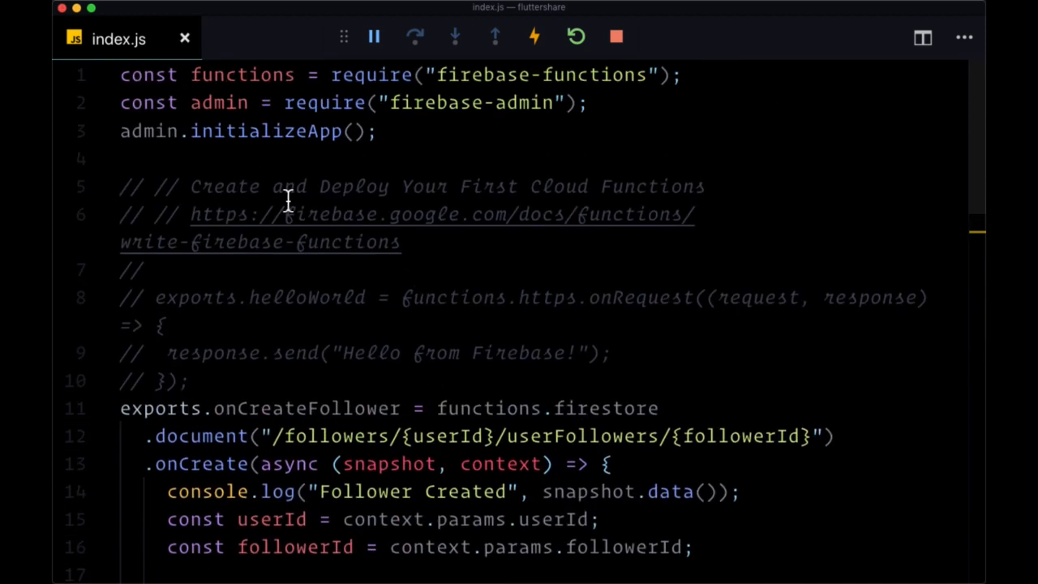
{"action": "type", "text": "firebase deploy --only functions"}
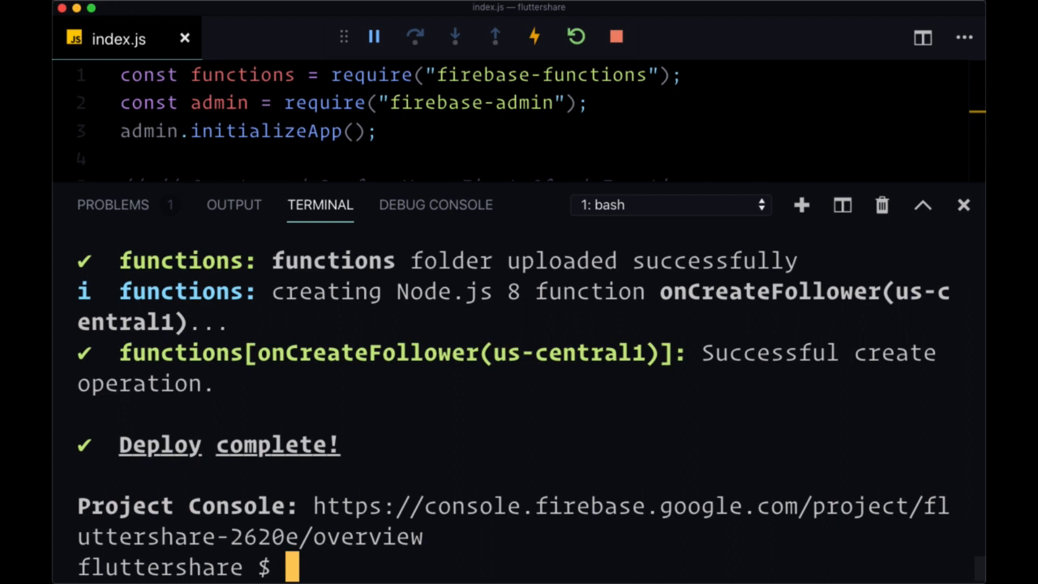
{"action": "mouse_move", "coordinate": [314, 391]}
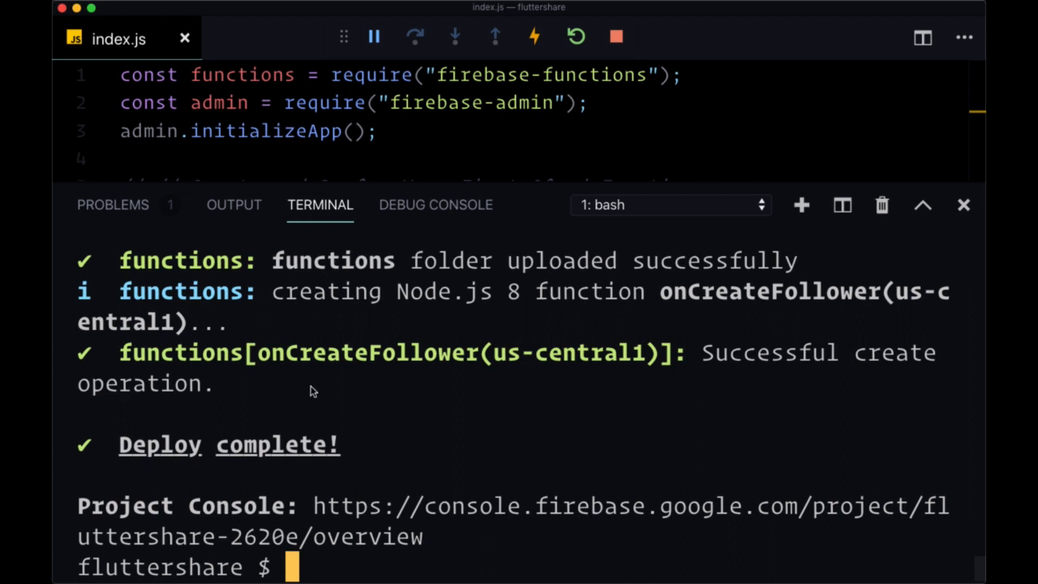
{"action": "mouse_move", "coordinate": [542, 388]}
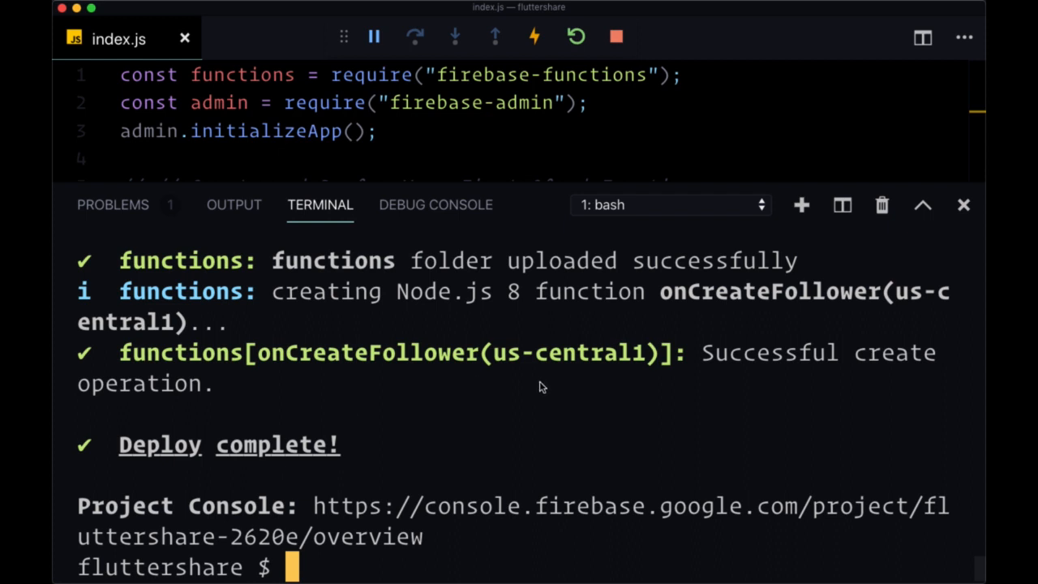
{"action": "mouse_move", "coordinate": [736, 325]}
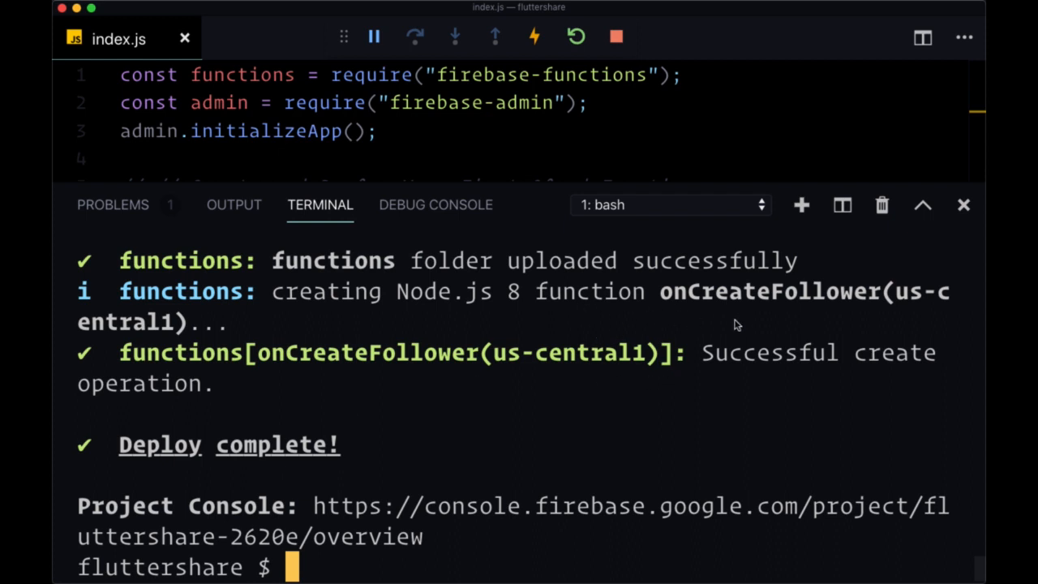
{"action": "mouse_move", "coordinate": [805, 328]}
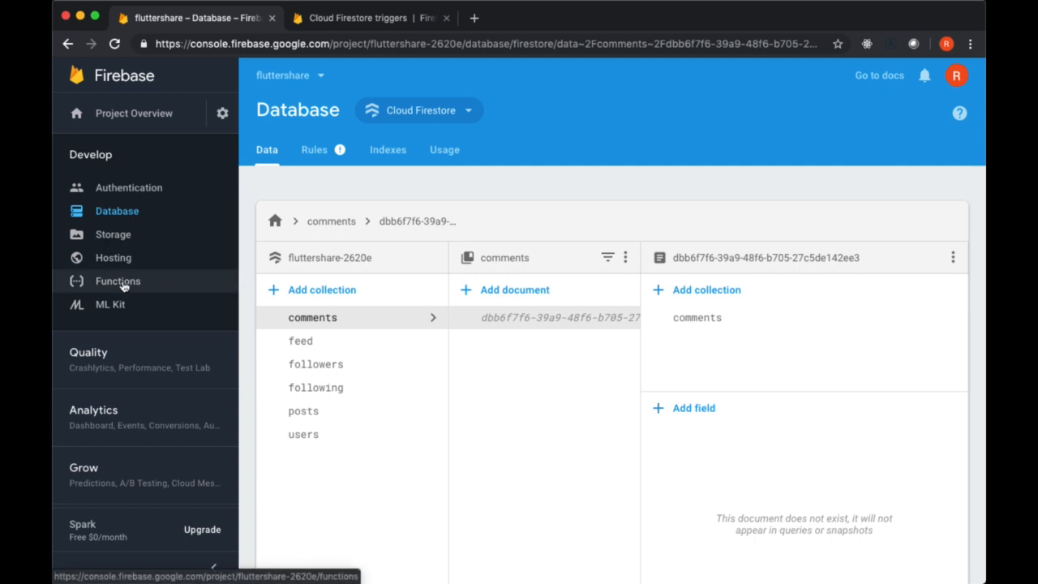
View onCreateFollower on the Functions dashboard, check its followers trigger path and open its row menu
{"action": "left_click", "coordinate": [117, 280]}
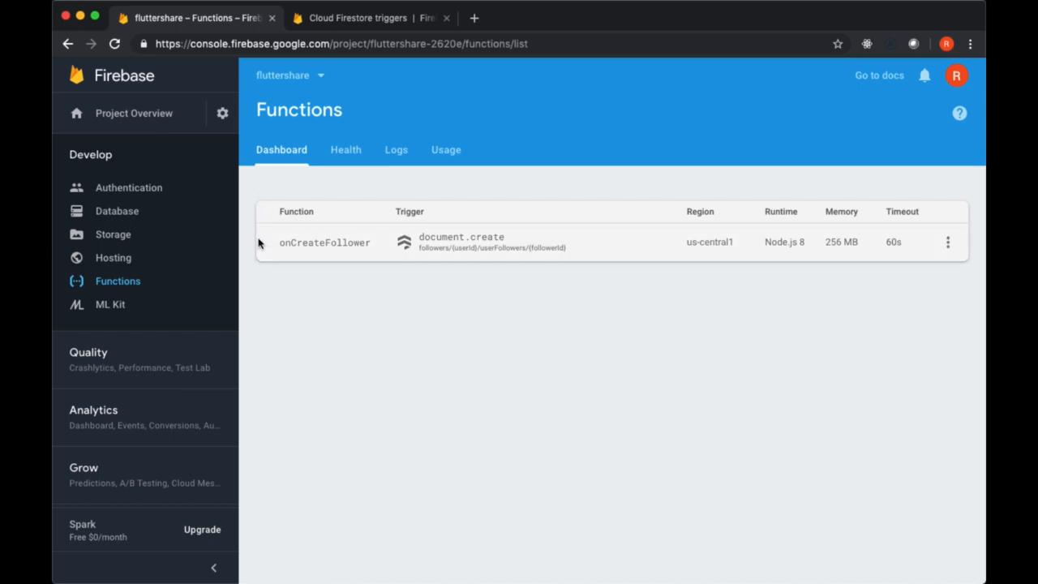
{"action": "mouse_move", "coordinate": [332, 253]}
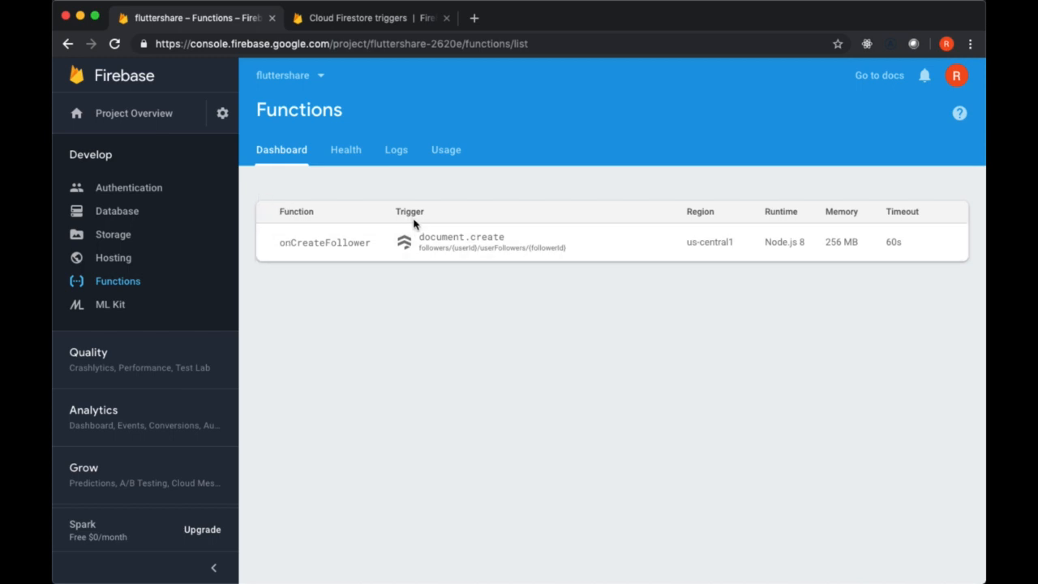
{"action": "mouse_move", "coordinate": [511, 246]}
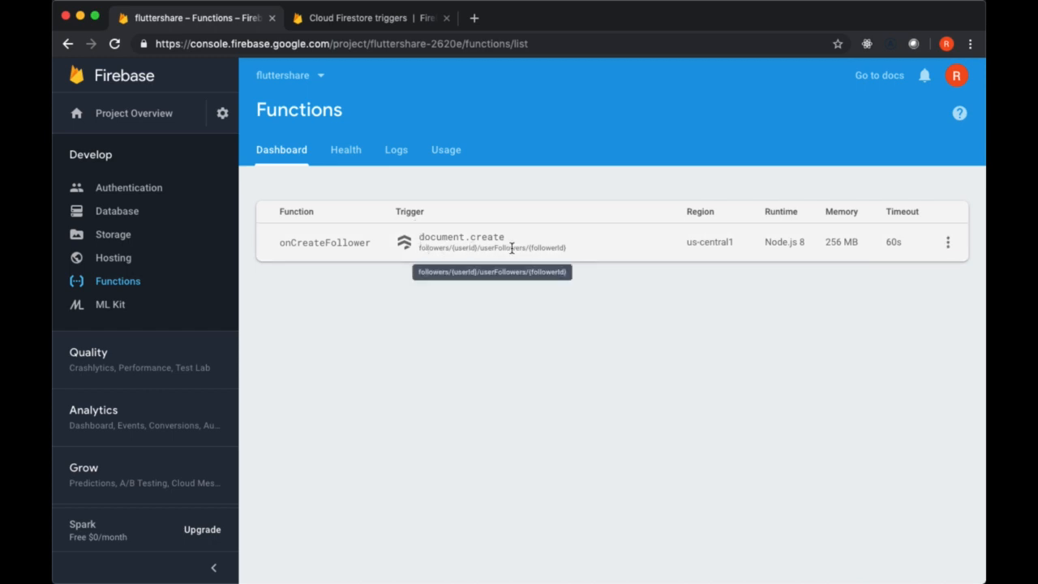
{"action": "mouse_move", "coordinate": [428, 247]}
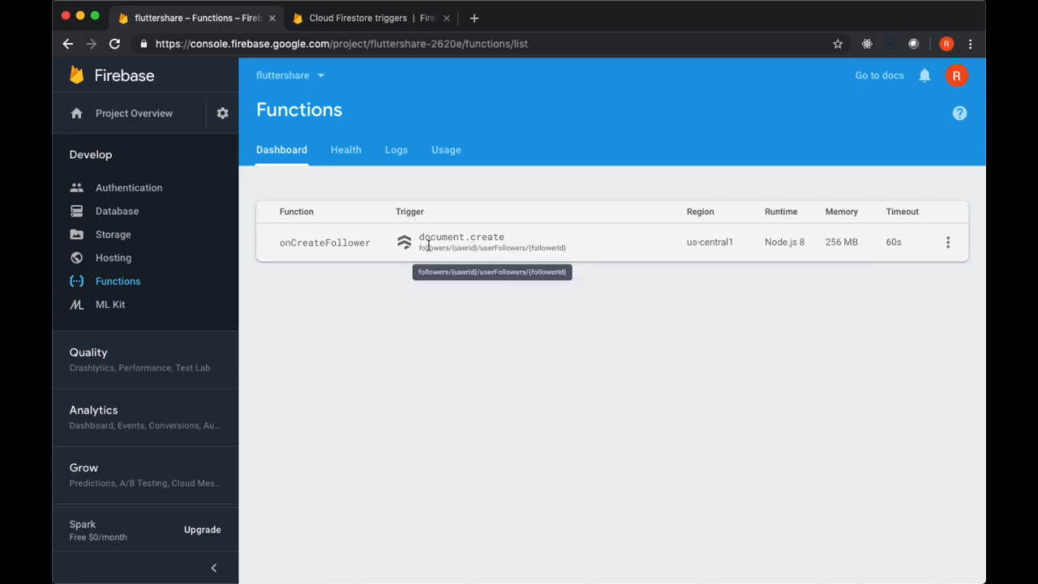
{"action": "mouse_move", "coordinate": [556, 247]}
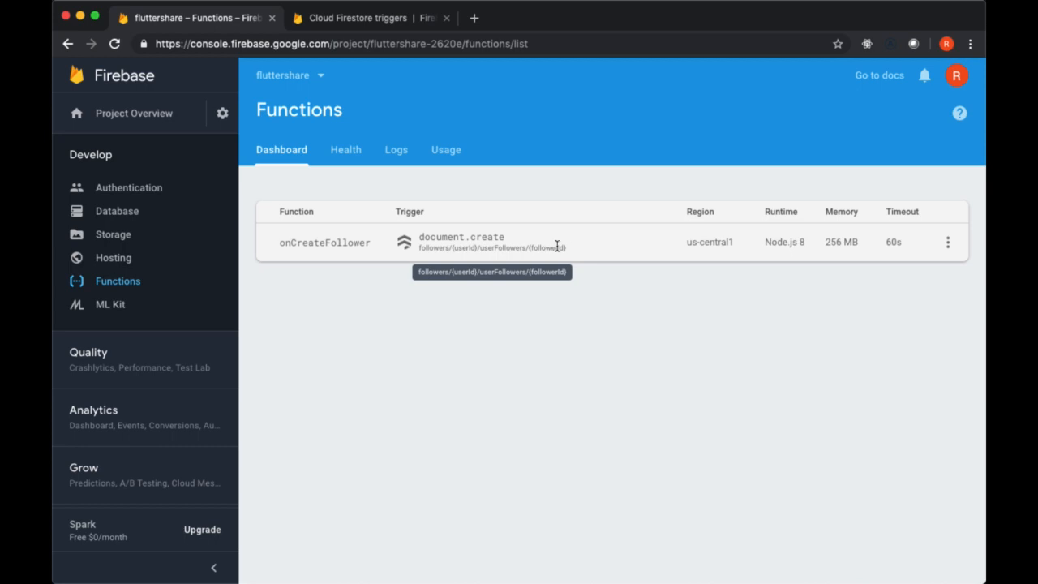
{"action": "left_click", "coordinate": [947, 242]}
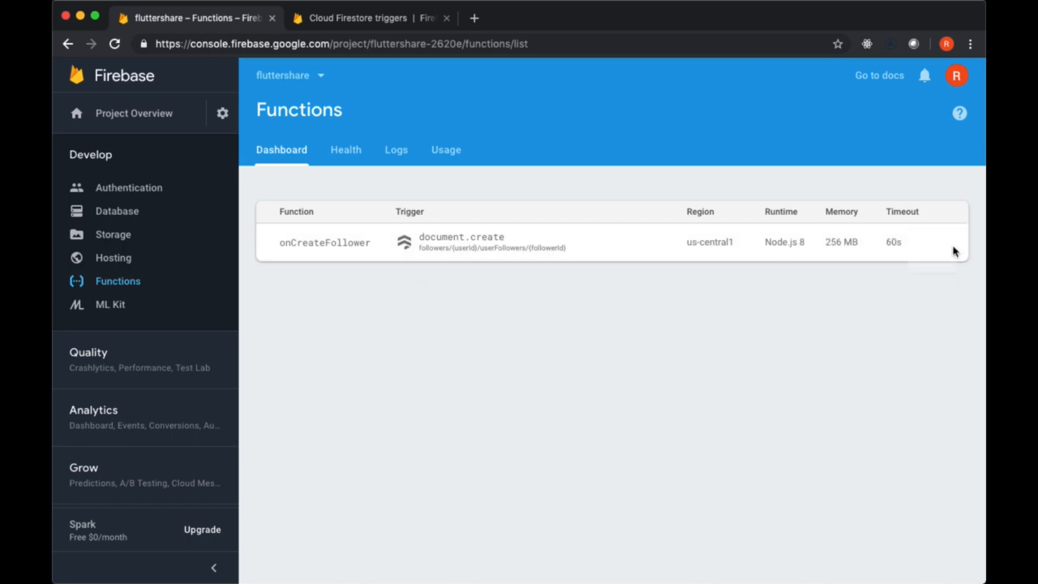
{"action": "left_click", "coordinate": [954, 251]}
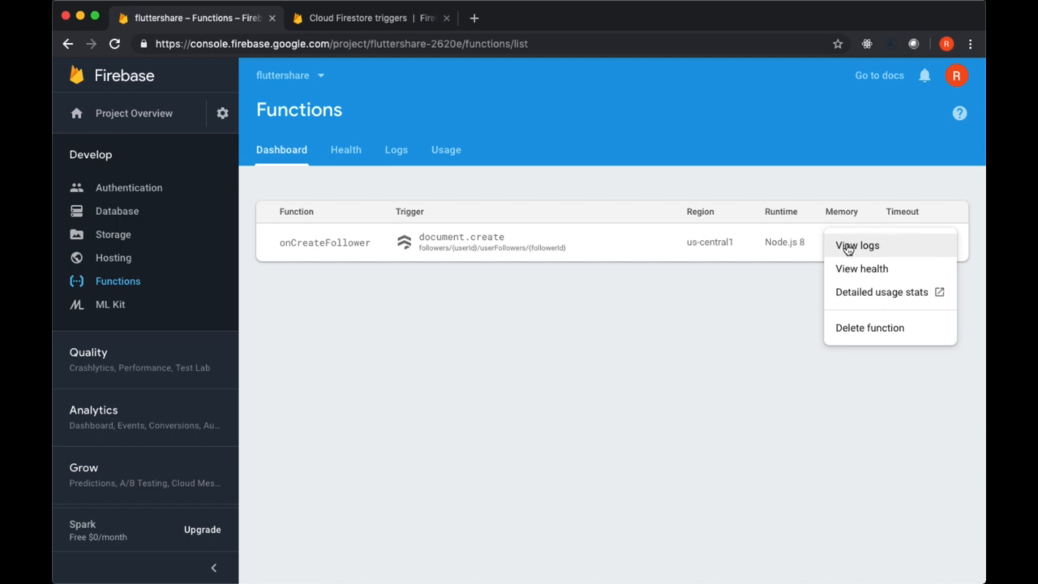
{"action": "left_click", "coordinate": [856, 245]}
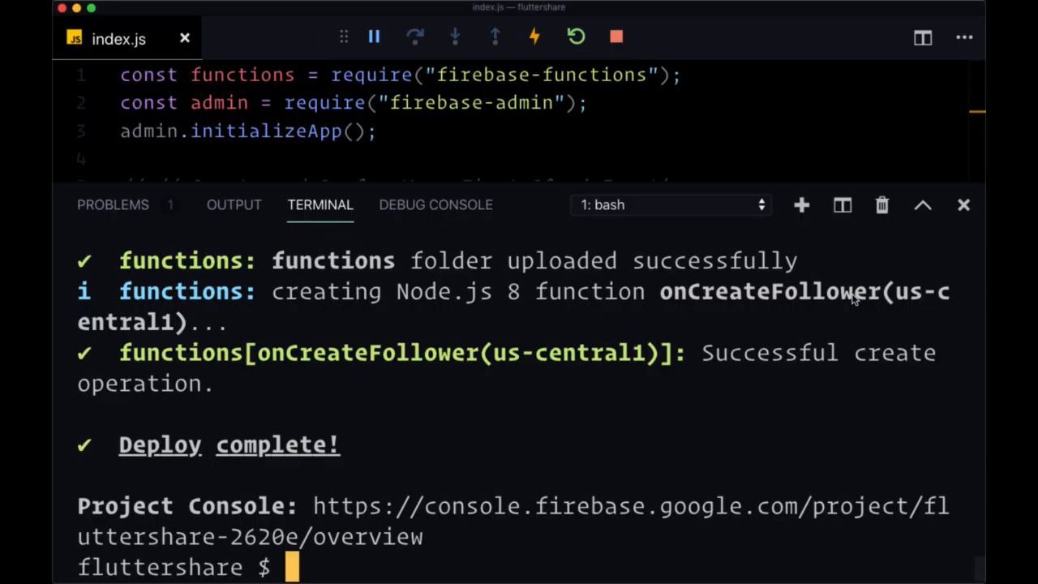
{"action": "mouse_move", "coordinate": [710, 305]}
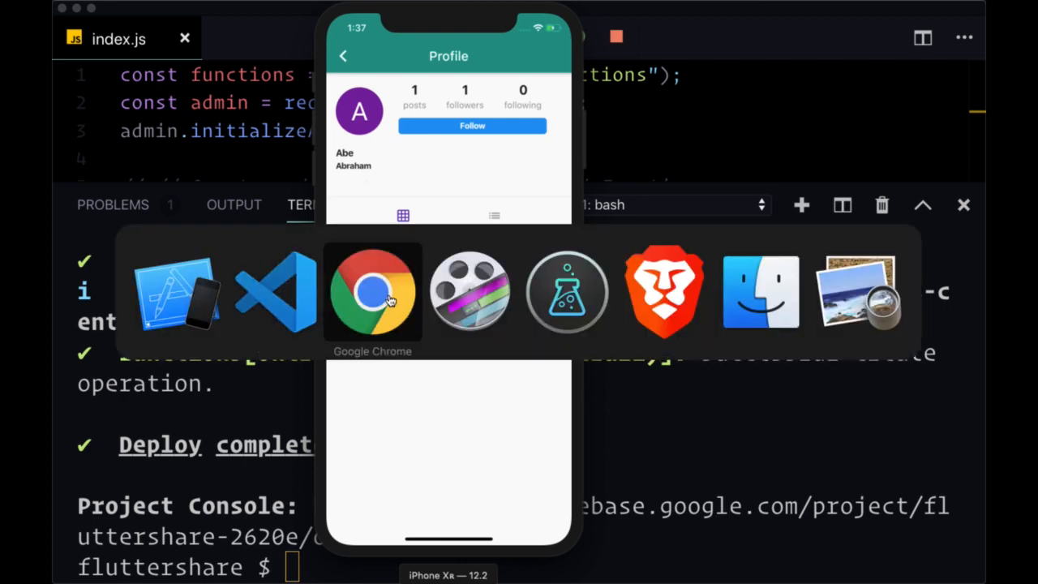
Switch to the Simulator and tap Follow on the shown user's profile
{"action": "left_click", "coordinate": [373, 292]}
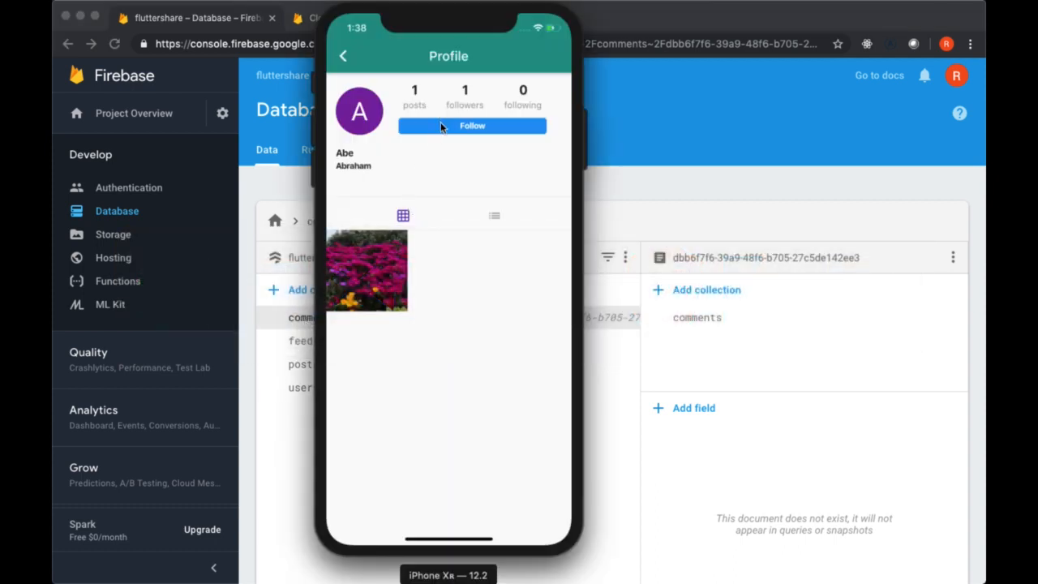
{"action": "left_click", "coordinate": [472, 127]}
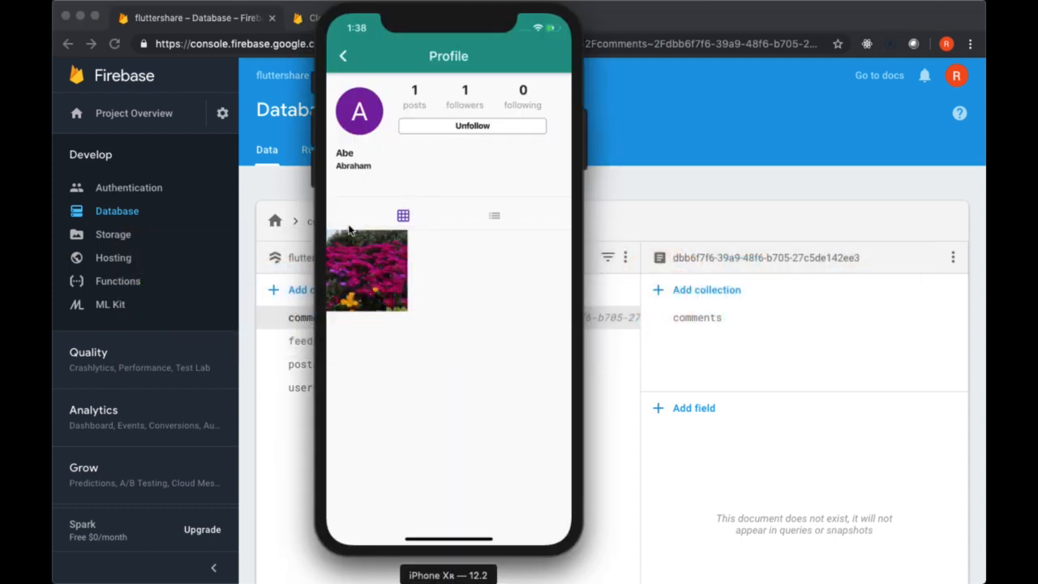
In Database Data, drill into followers and its document's userFollowers subcollection
{"action": "left_click", "coordinate": [315, 149]}
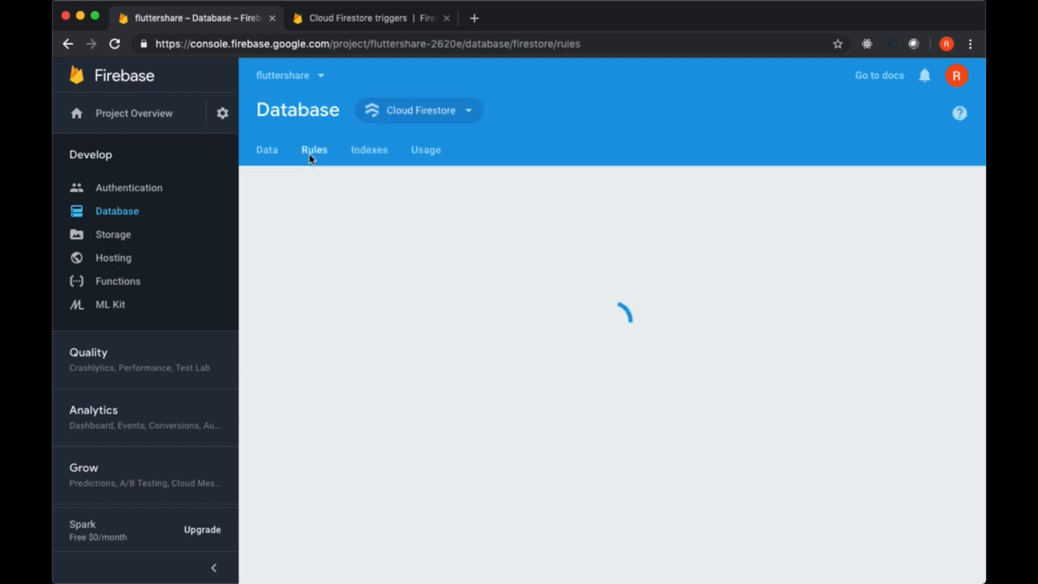
{"action": "left_click", "coordinate": [266, 150]}
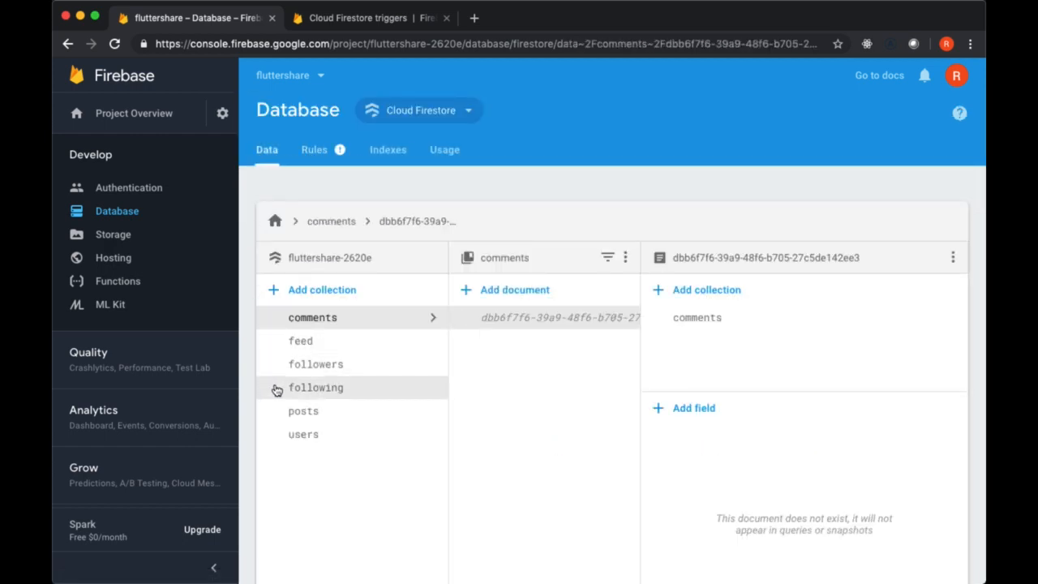
{"action": "left_click", "coordinate": [315, 363]}
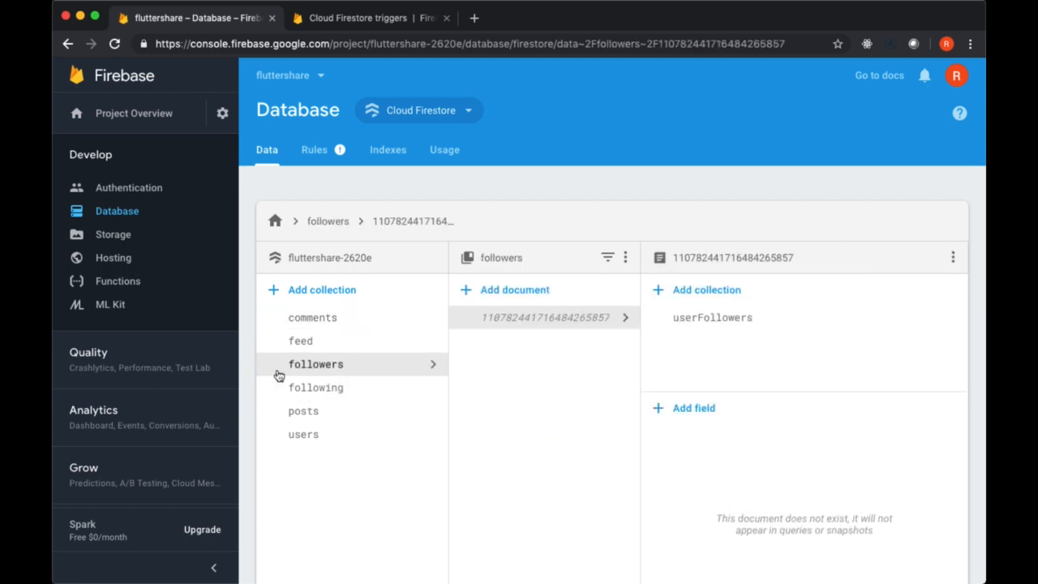
{"action": "left_click", "coordinate": [712, 316]}
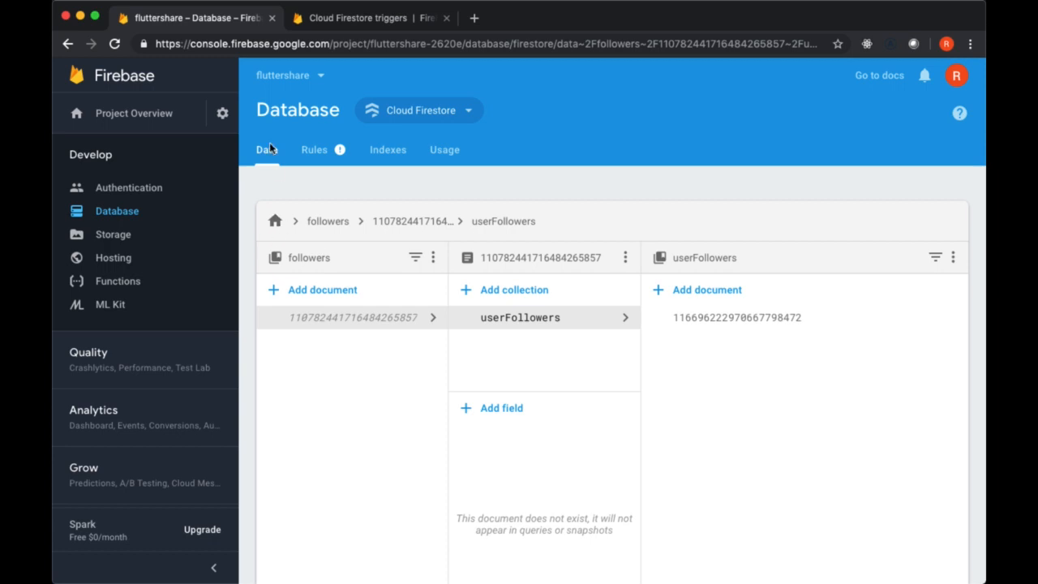
{"action": "mouse_move", "coordinate": [271, 157]}
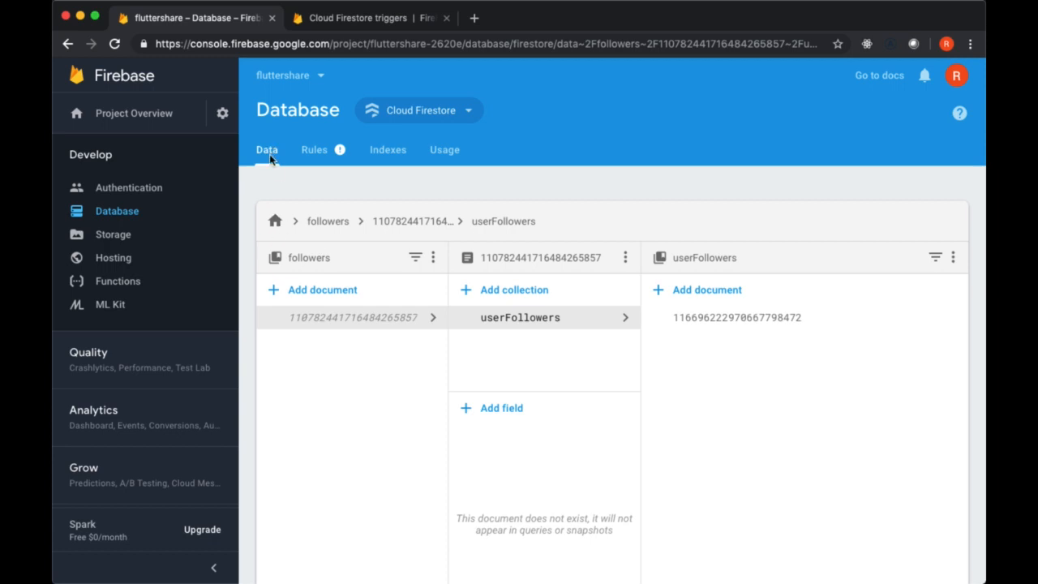
{"action": "mouse_move", "coordinate": [113, 256]}
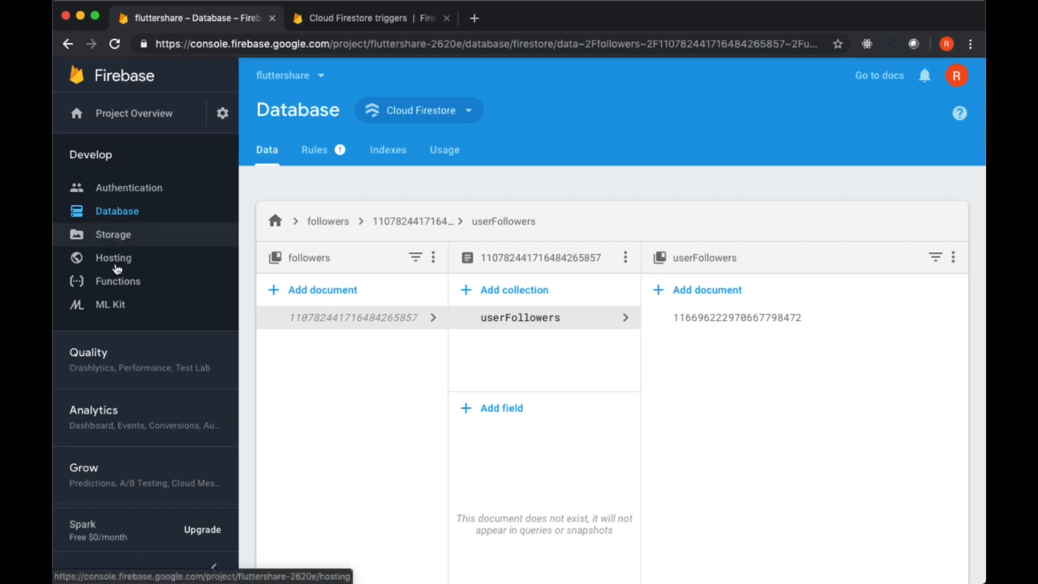
View onCreateFollower's logs, tweak the log to print the id in VS Code, then return to Firestore data
{"action": "left_click", "coordinate": [117, 281]}
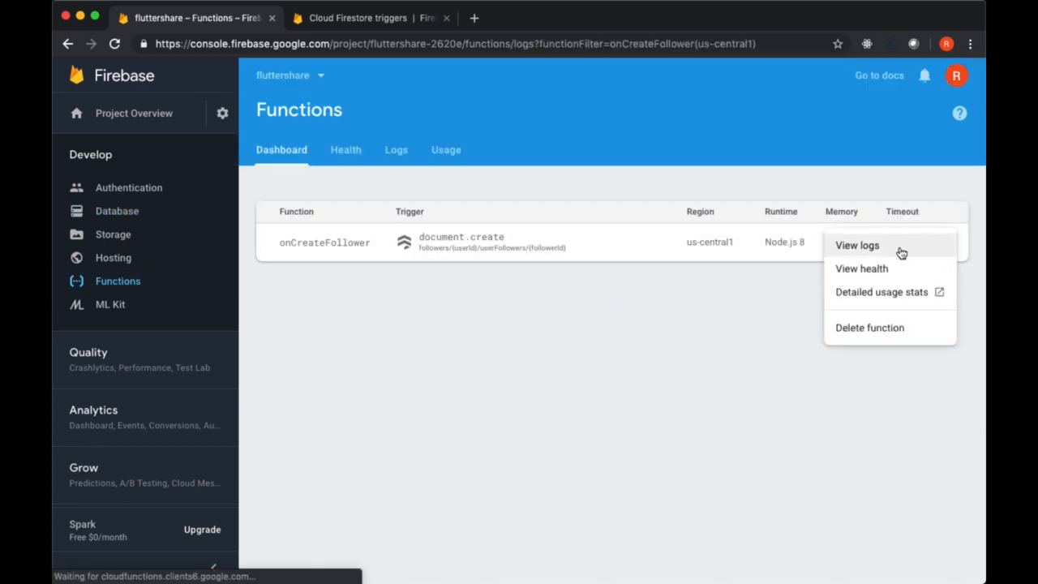
{"action": "left_click", "coordinate": [857, 245]}
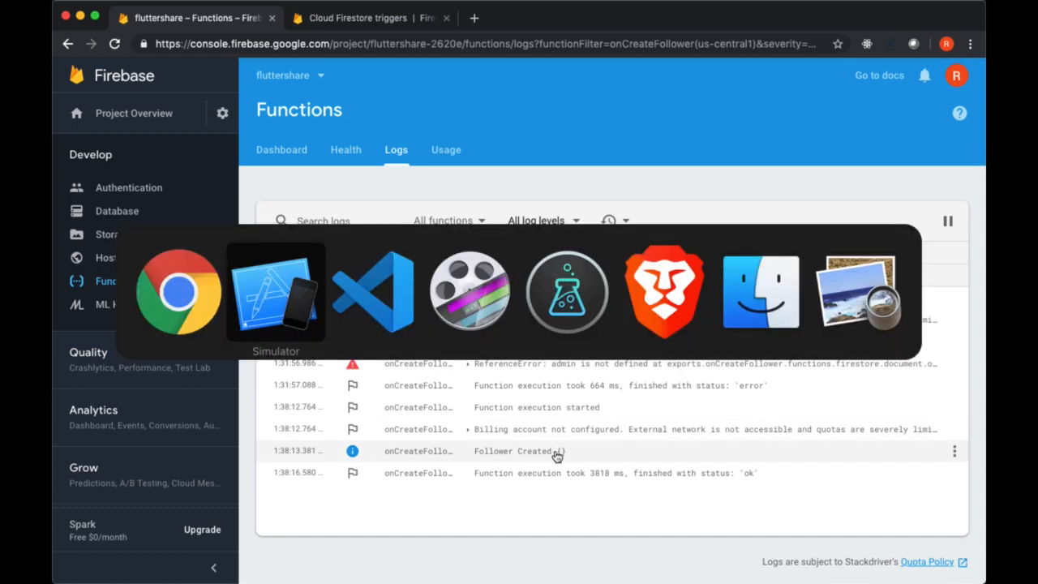
{"action": "left_click", "coordinate": [373, 292]}
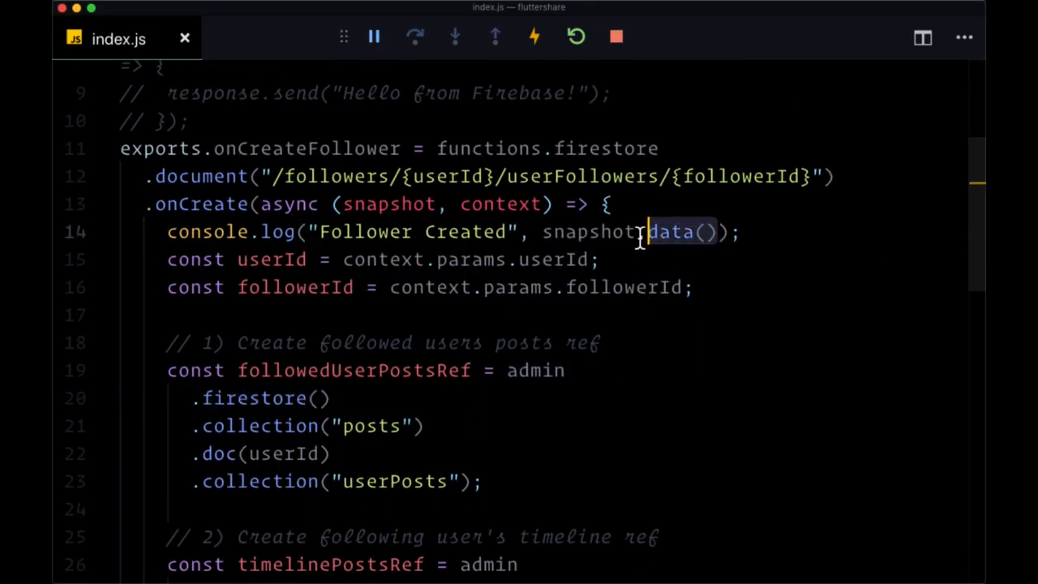
{"action": "type", "text": ".id"}
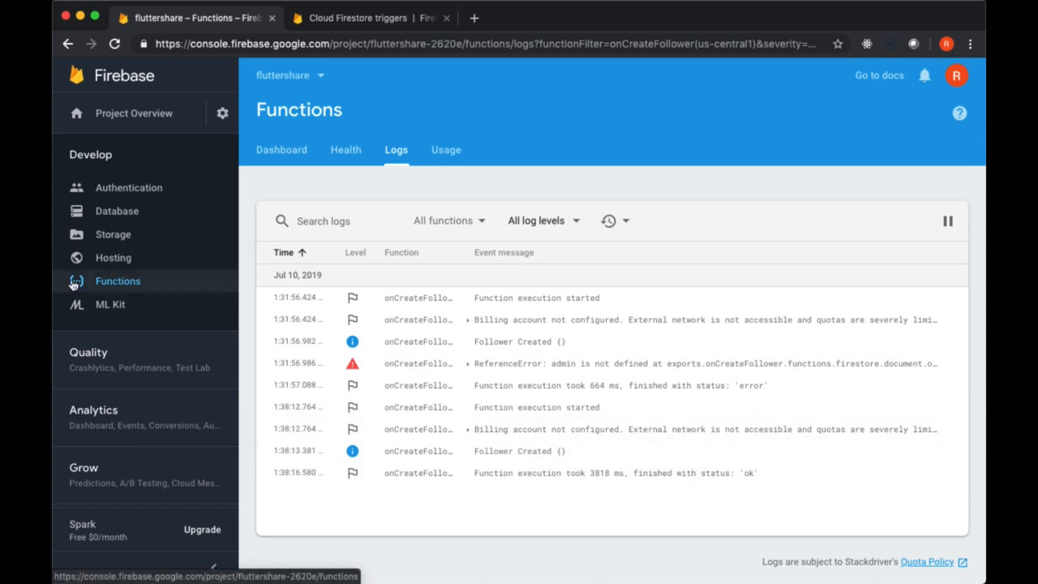
{"action": "left_click", "coordinate": [117, 211]}
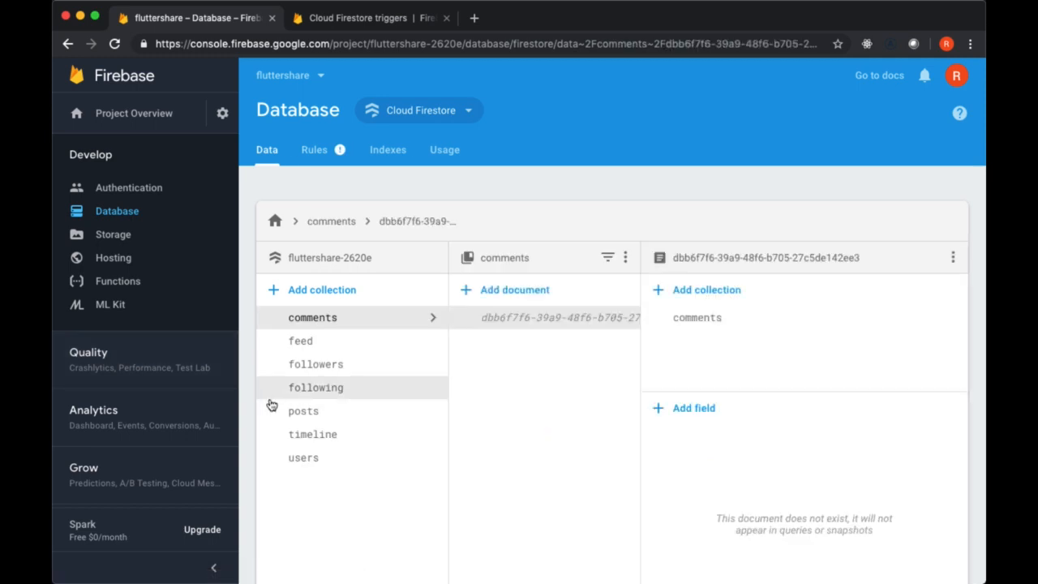
Drill into timeline, the follower's timelinePosts and the copied Flowers post, then reopen posts
{"action": "left_click", "coordinate": [312, 434]}
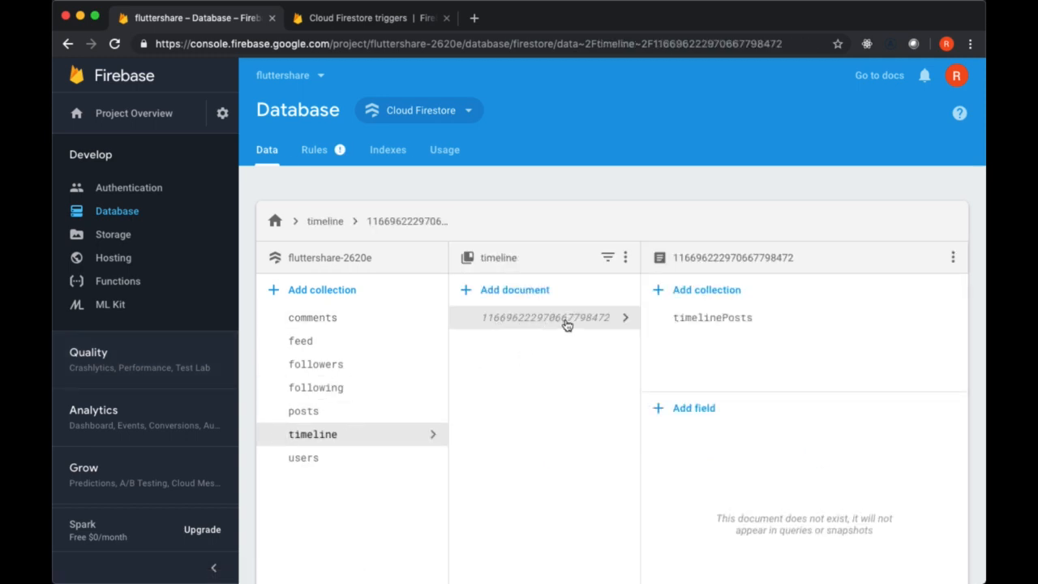
{"action": "left_click", "coordinate": [712, 316]}
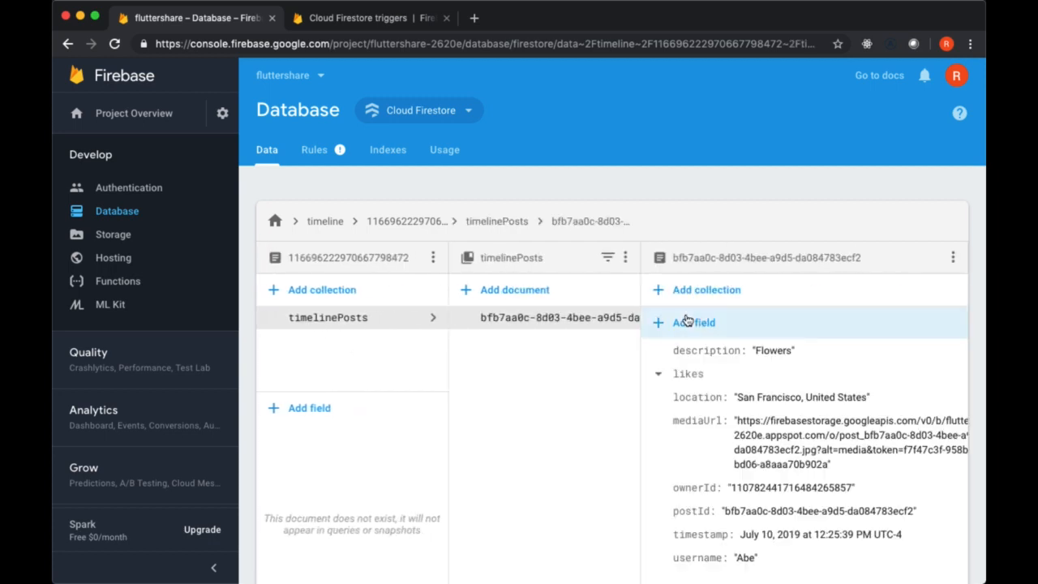
{"action": "mouse_move", "coordinate": [558, 331]}
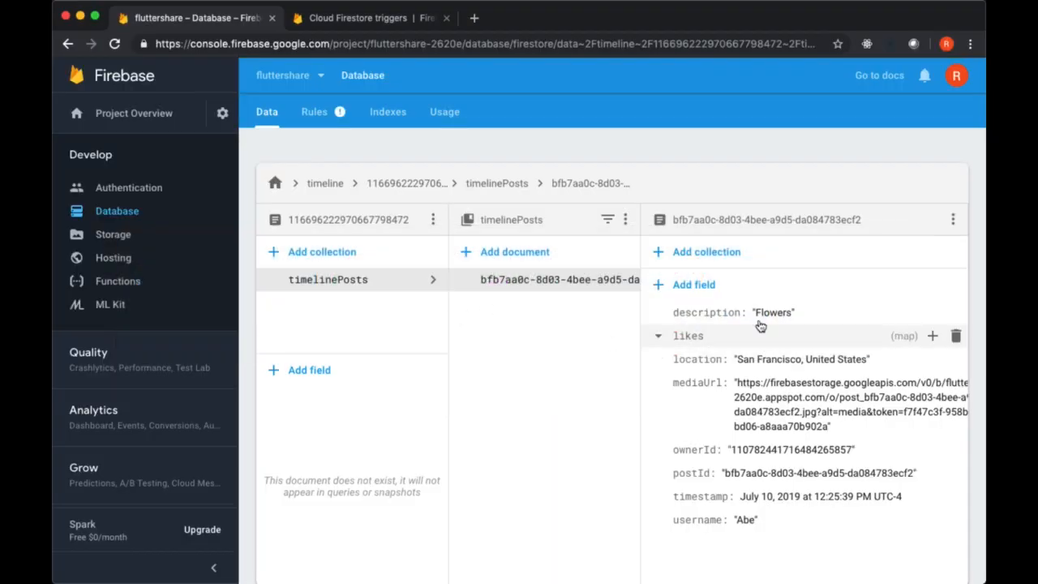
{"action": "mouse_move", "coordinate": [370, 294]}
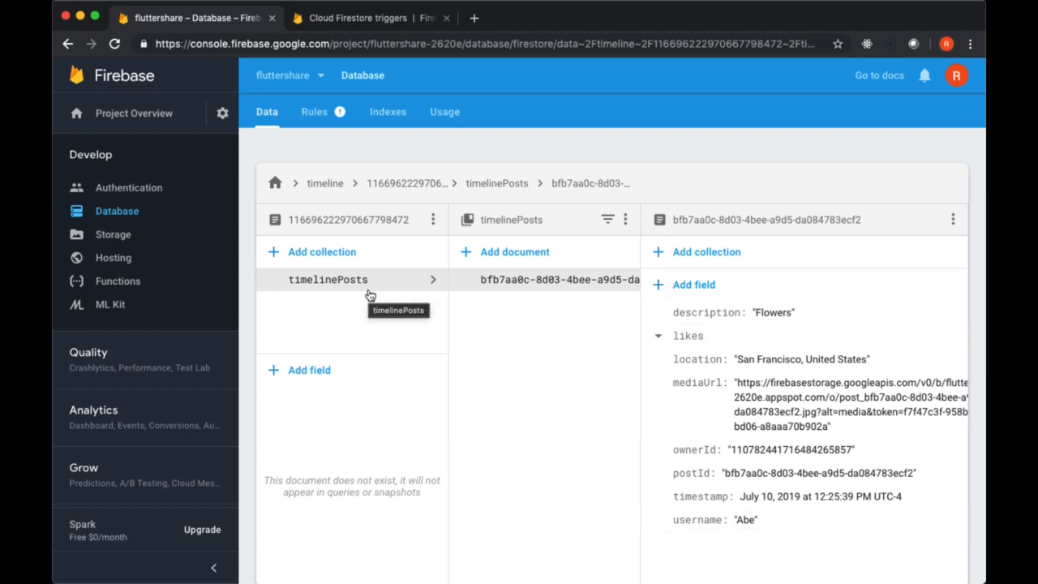
{"action": "left_click", "coordinate": [276, 182]}
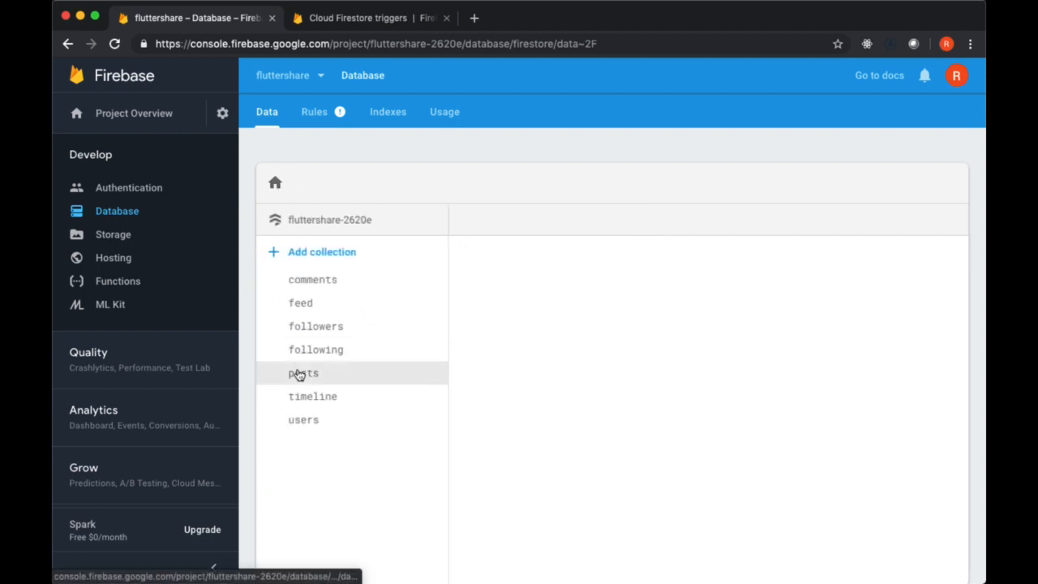
{"action": "left_click", "coordinate": [303, 373]}
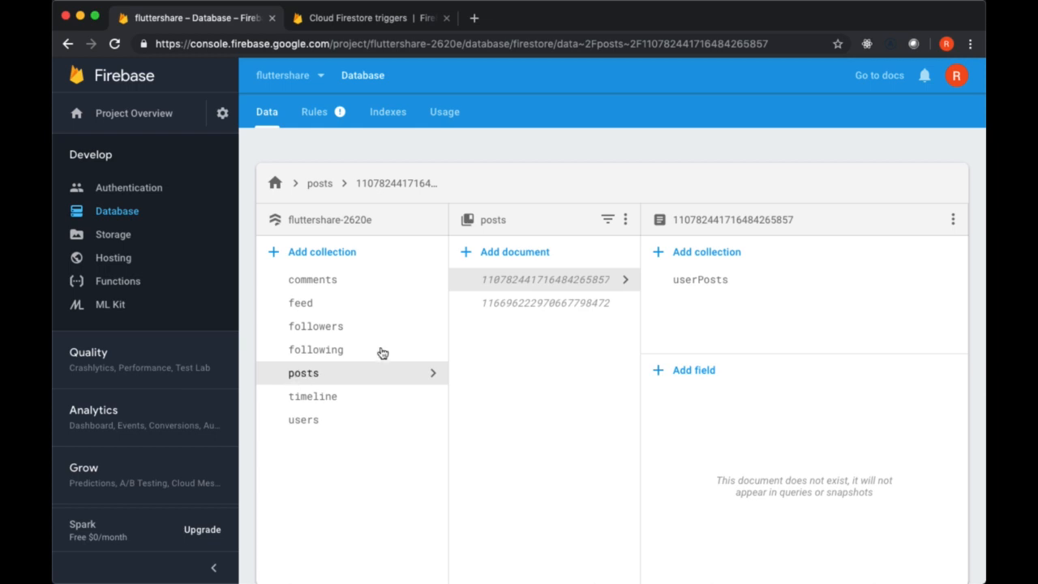